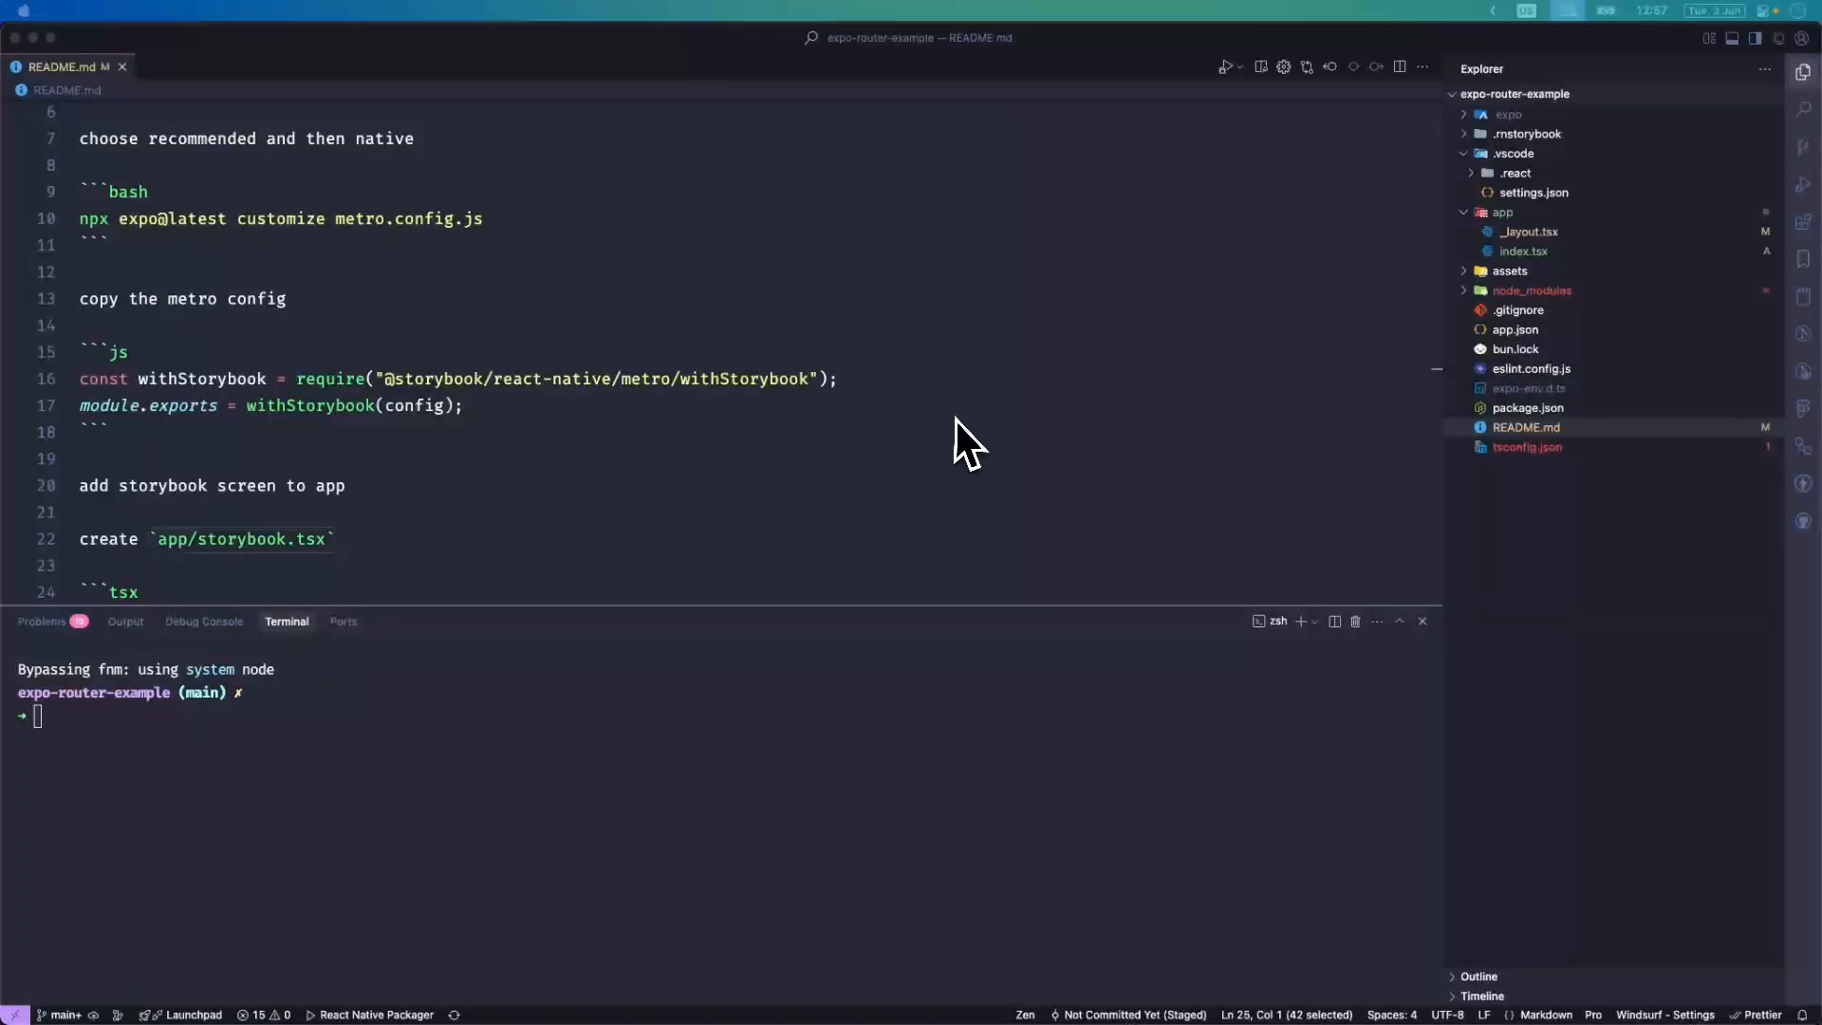
pyautogui.moveTo(918, 406)
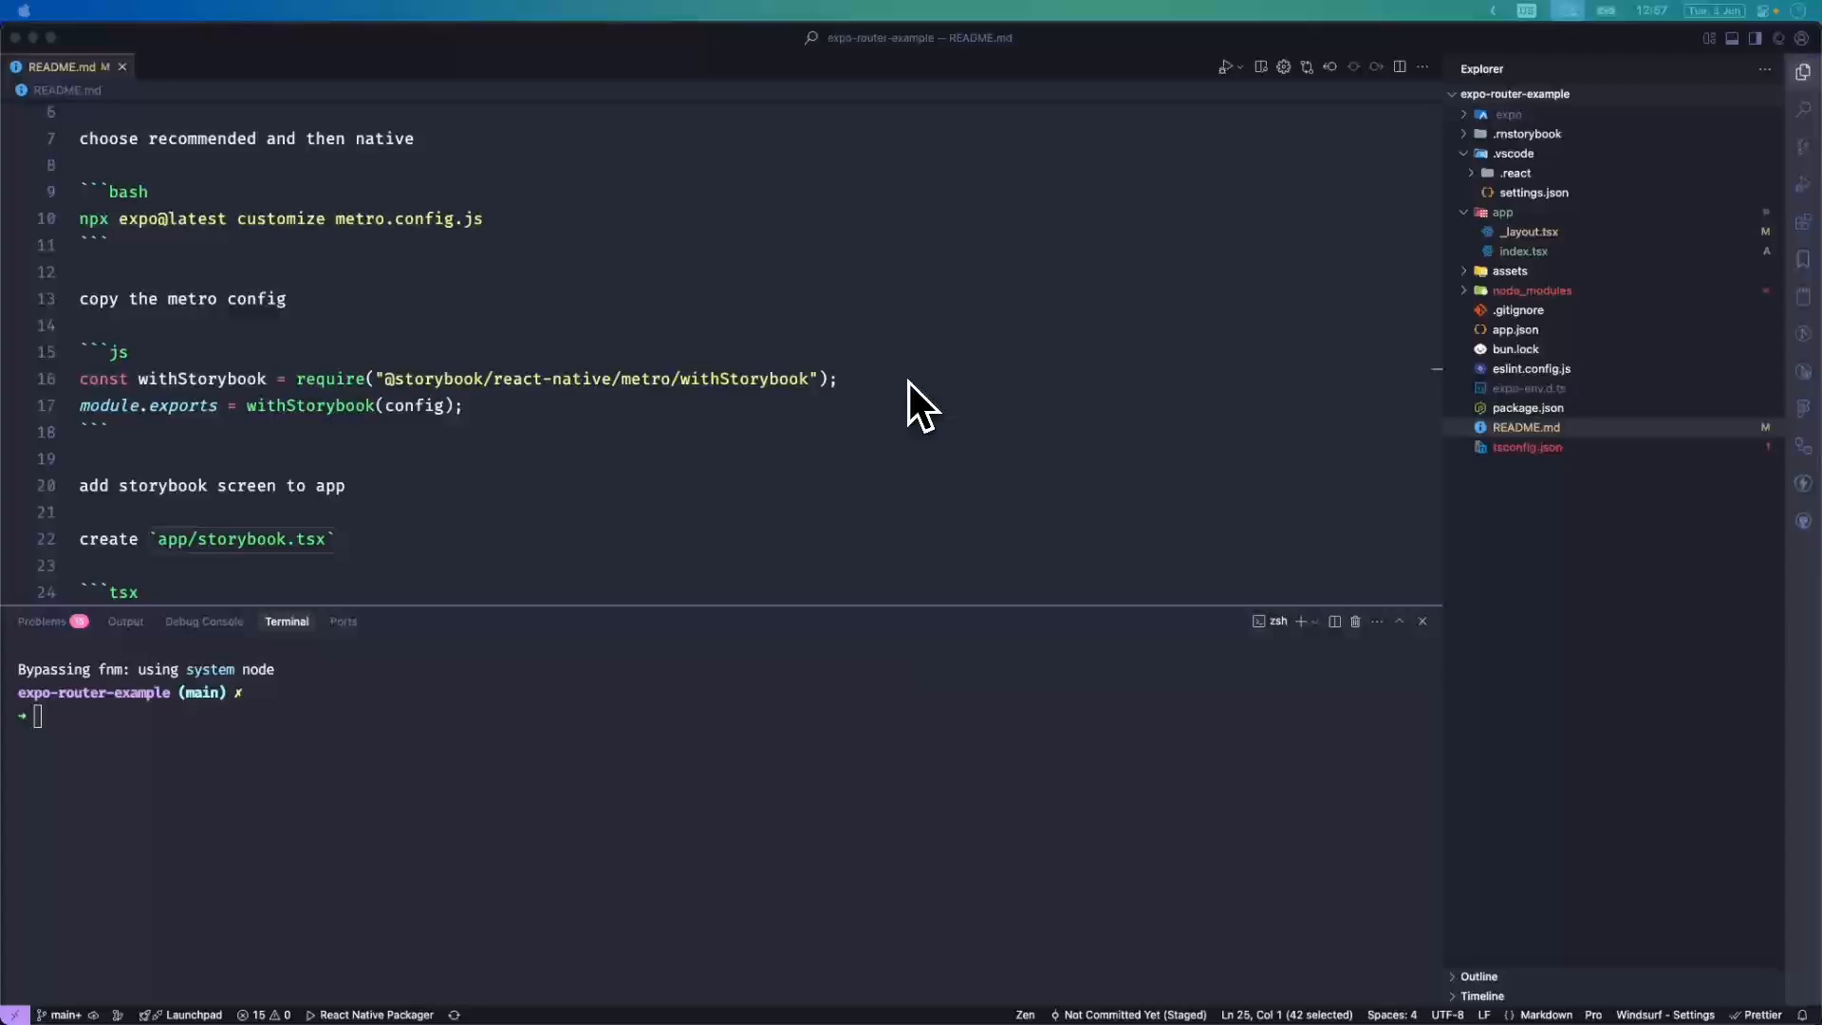
pyautogui.moveTo(913, 510)
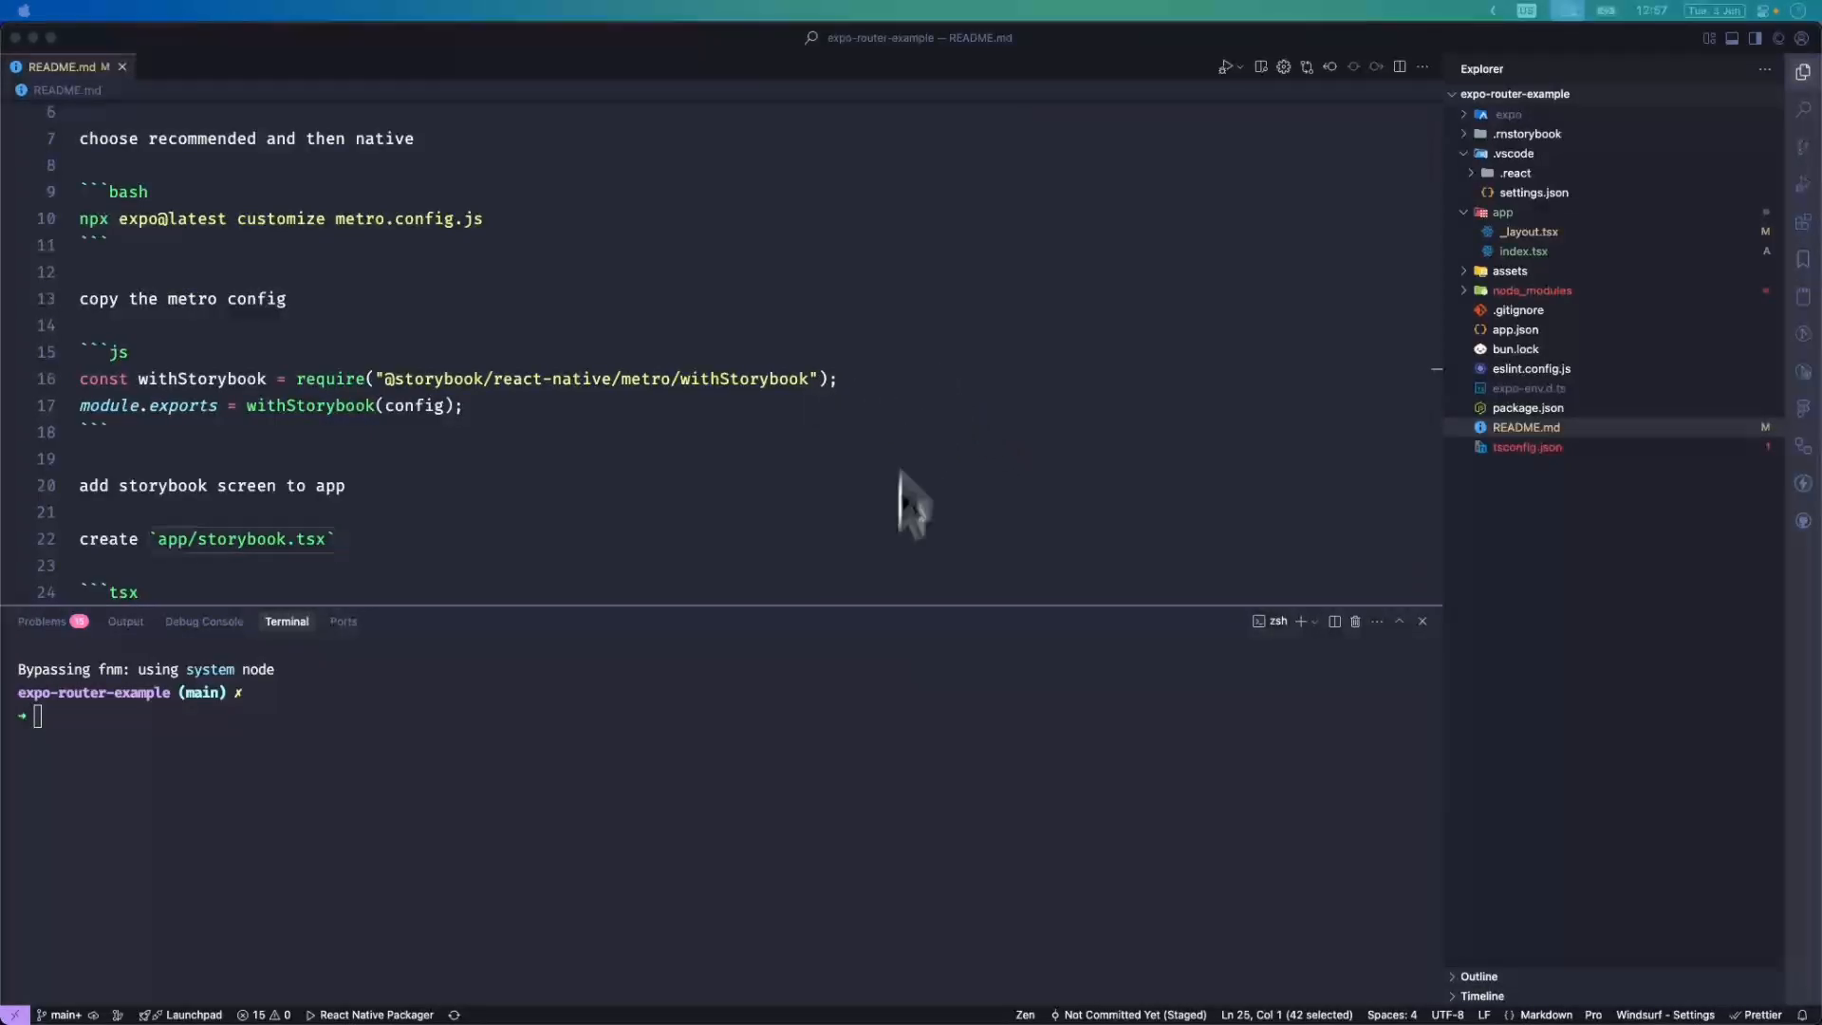
pyautogui.moveTo(865, 471)
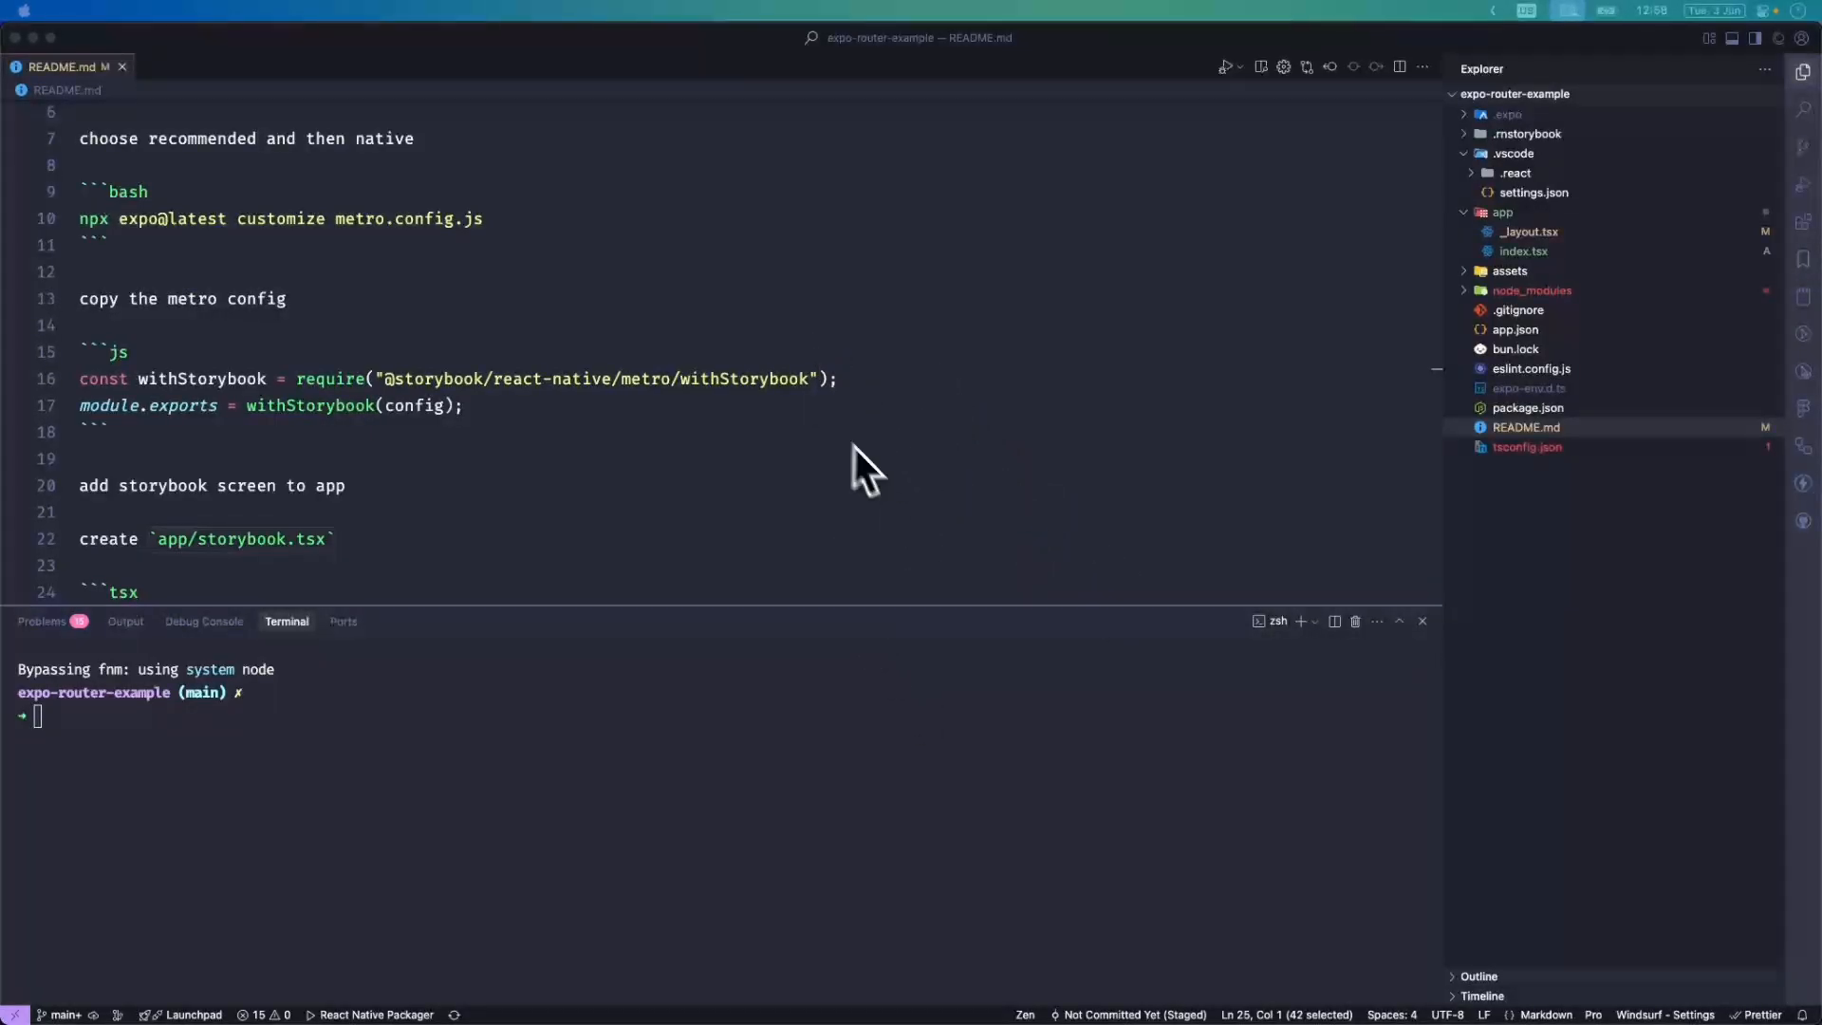
# Scroll the README up to reach the npm create storybook setup line.
pyautogui.scroll(3)
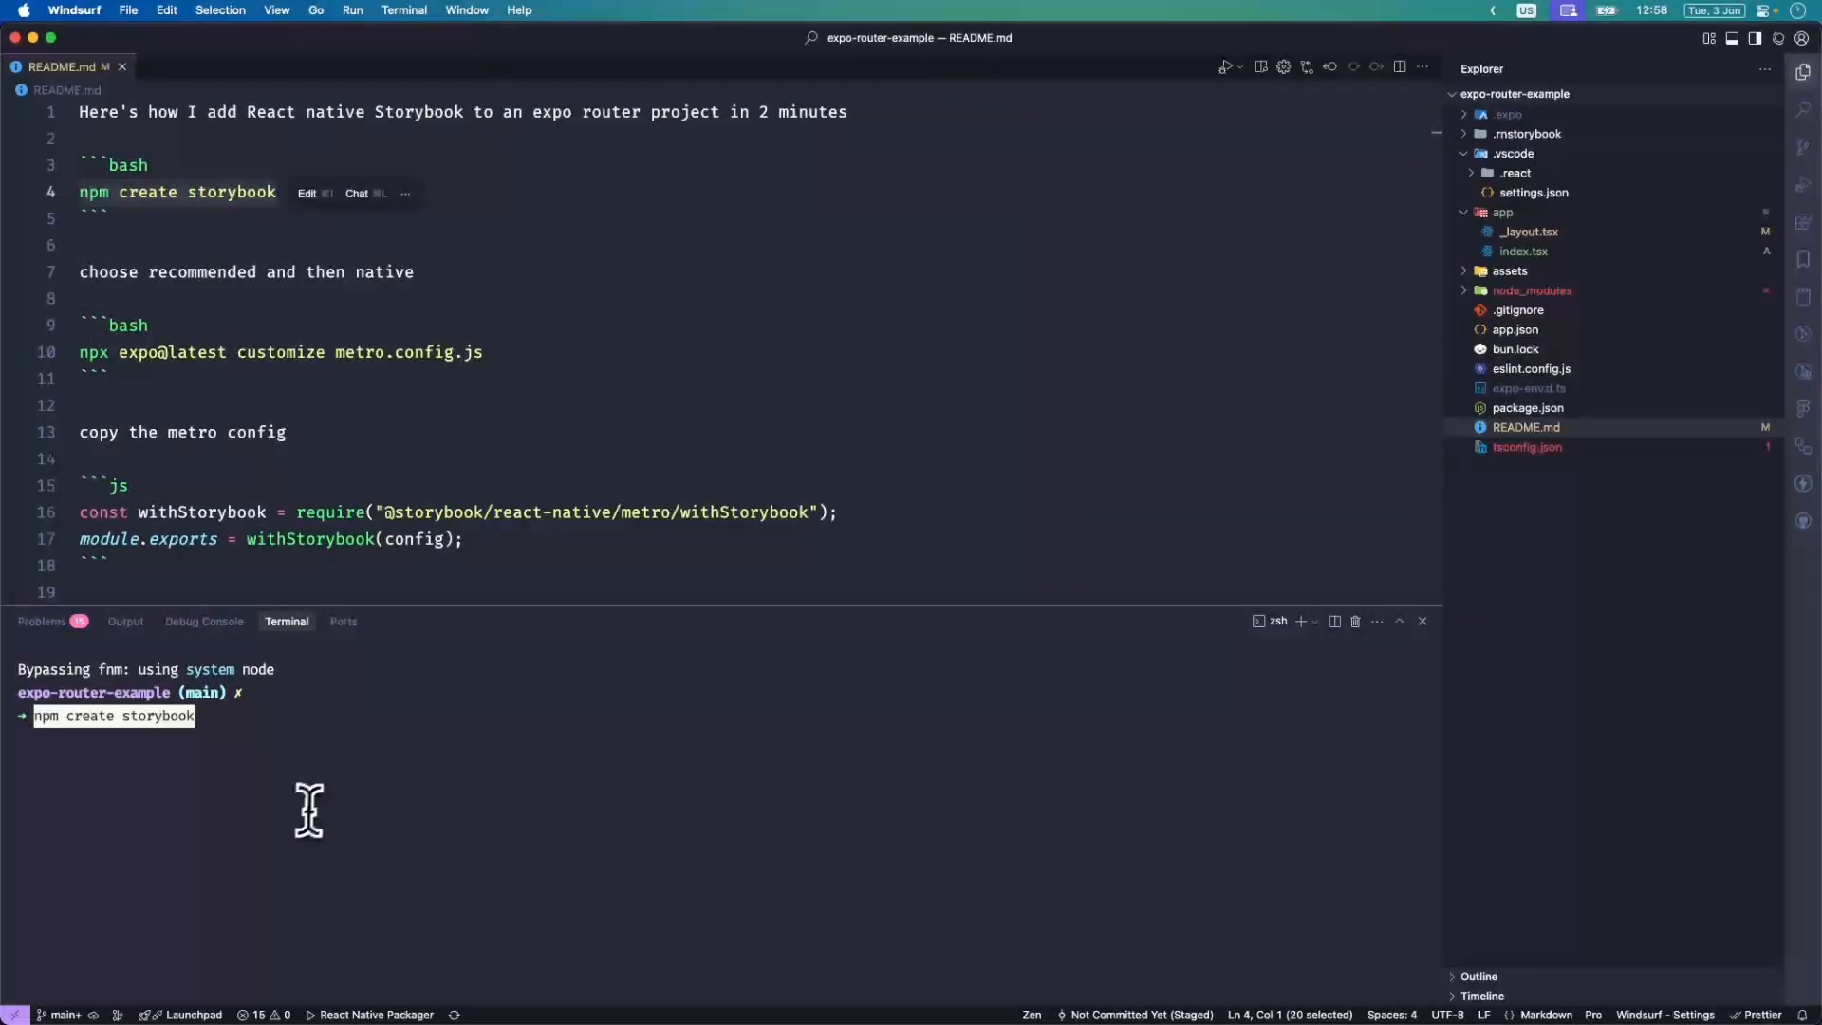
# Run npm create storybook with the Recommended React Native configuration until it completes.
pyautogui.press('Return')
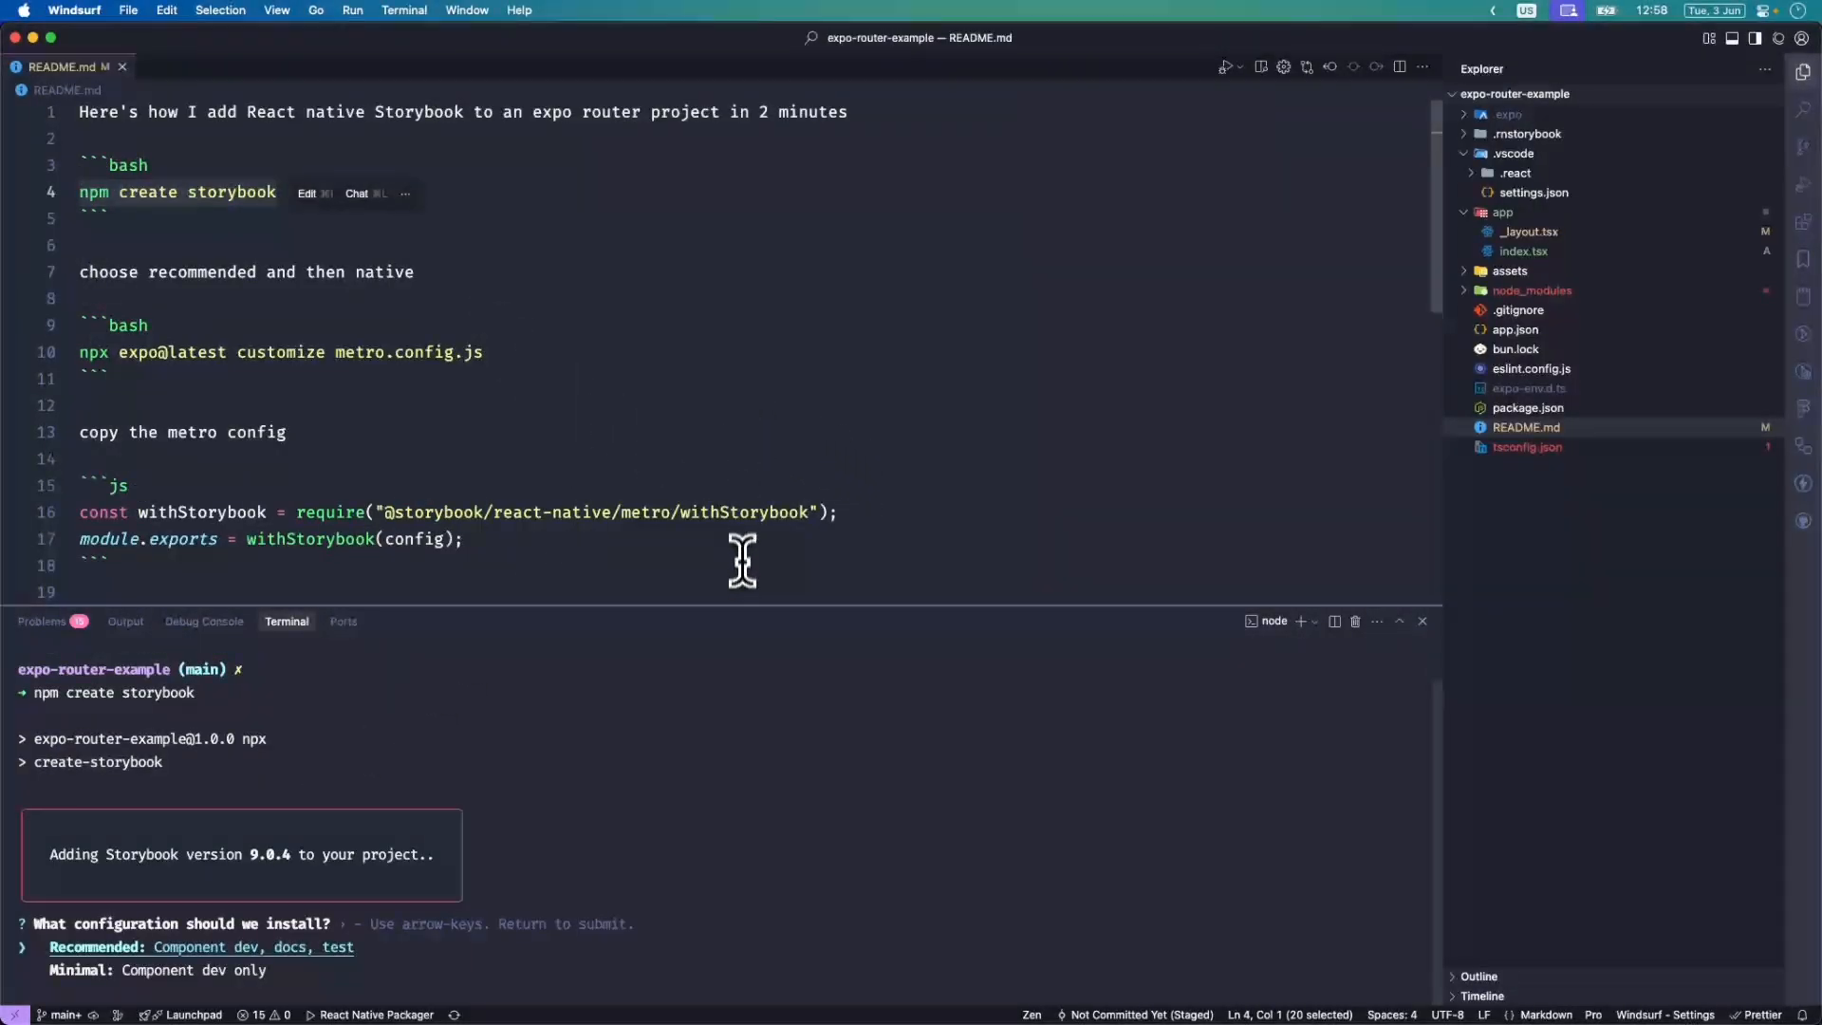
pyautogui.moveTo(602, 721)
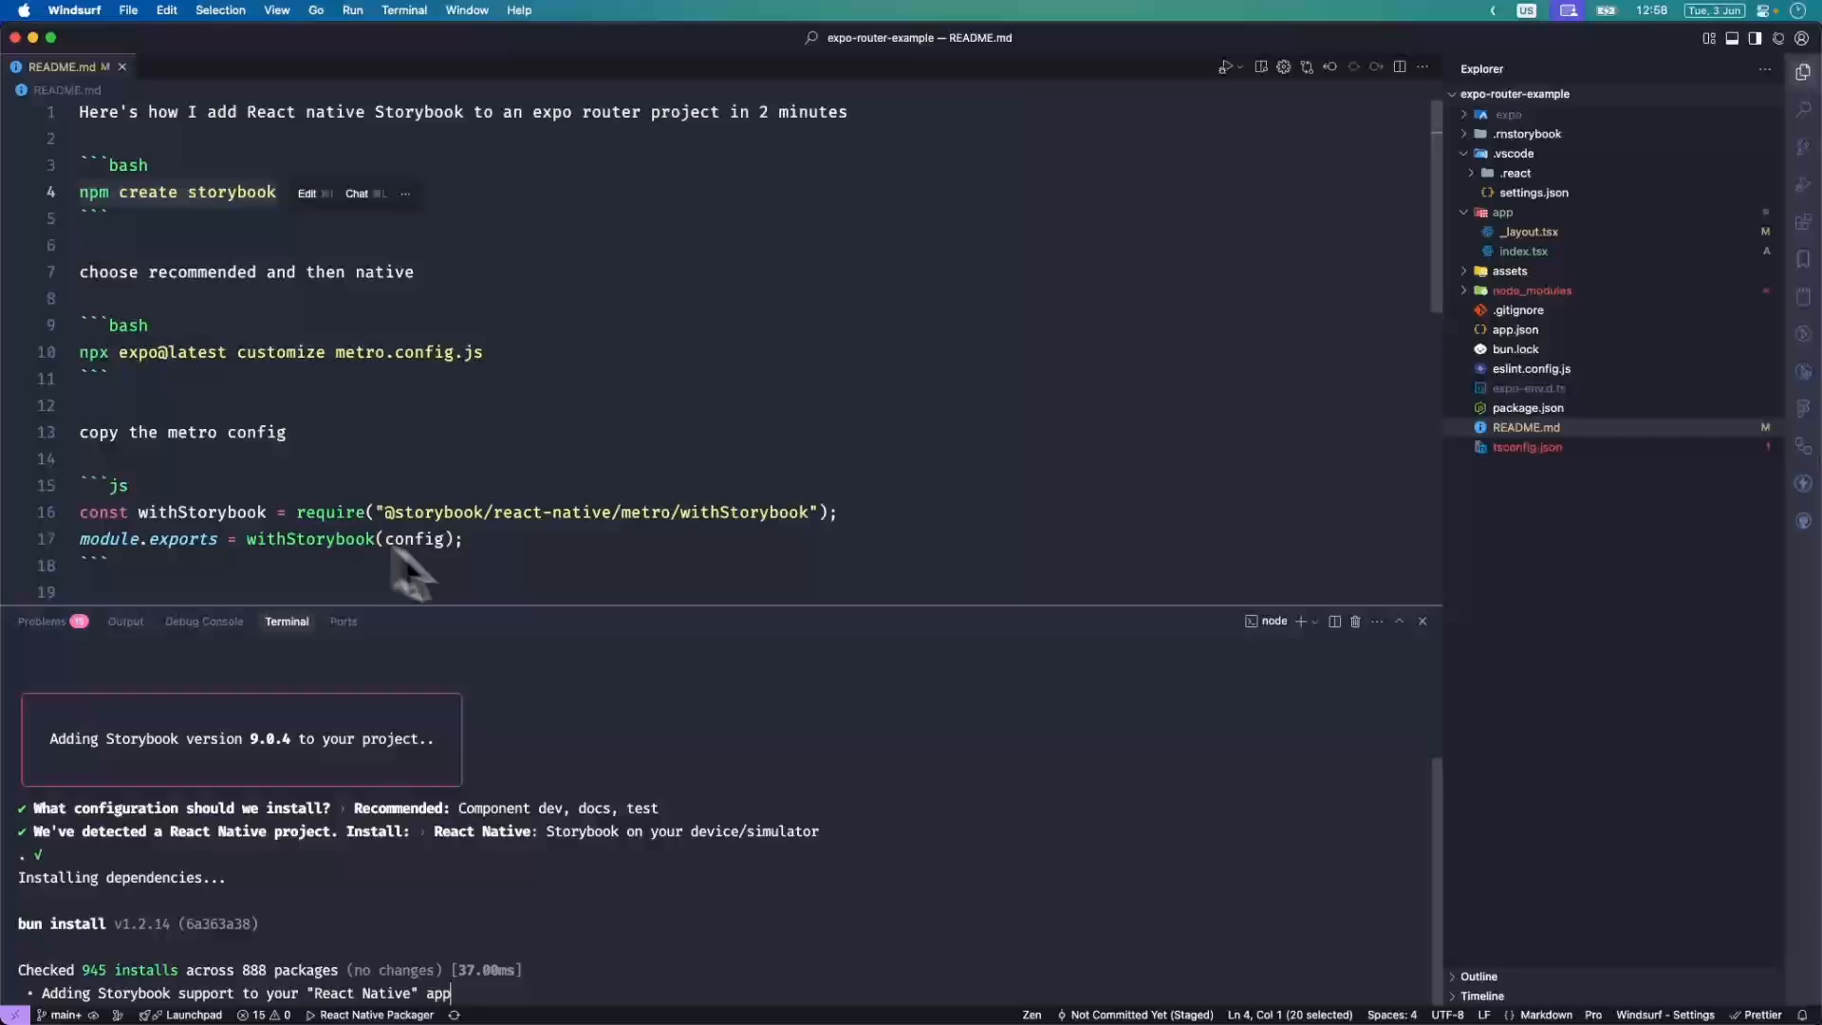
pyautogui.moveTo(601, 738)
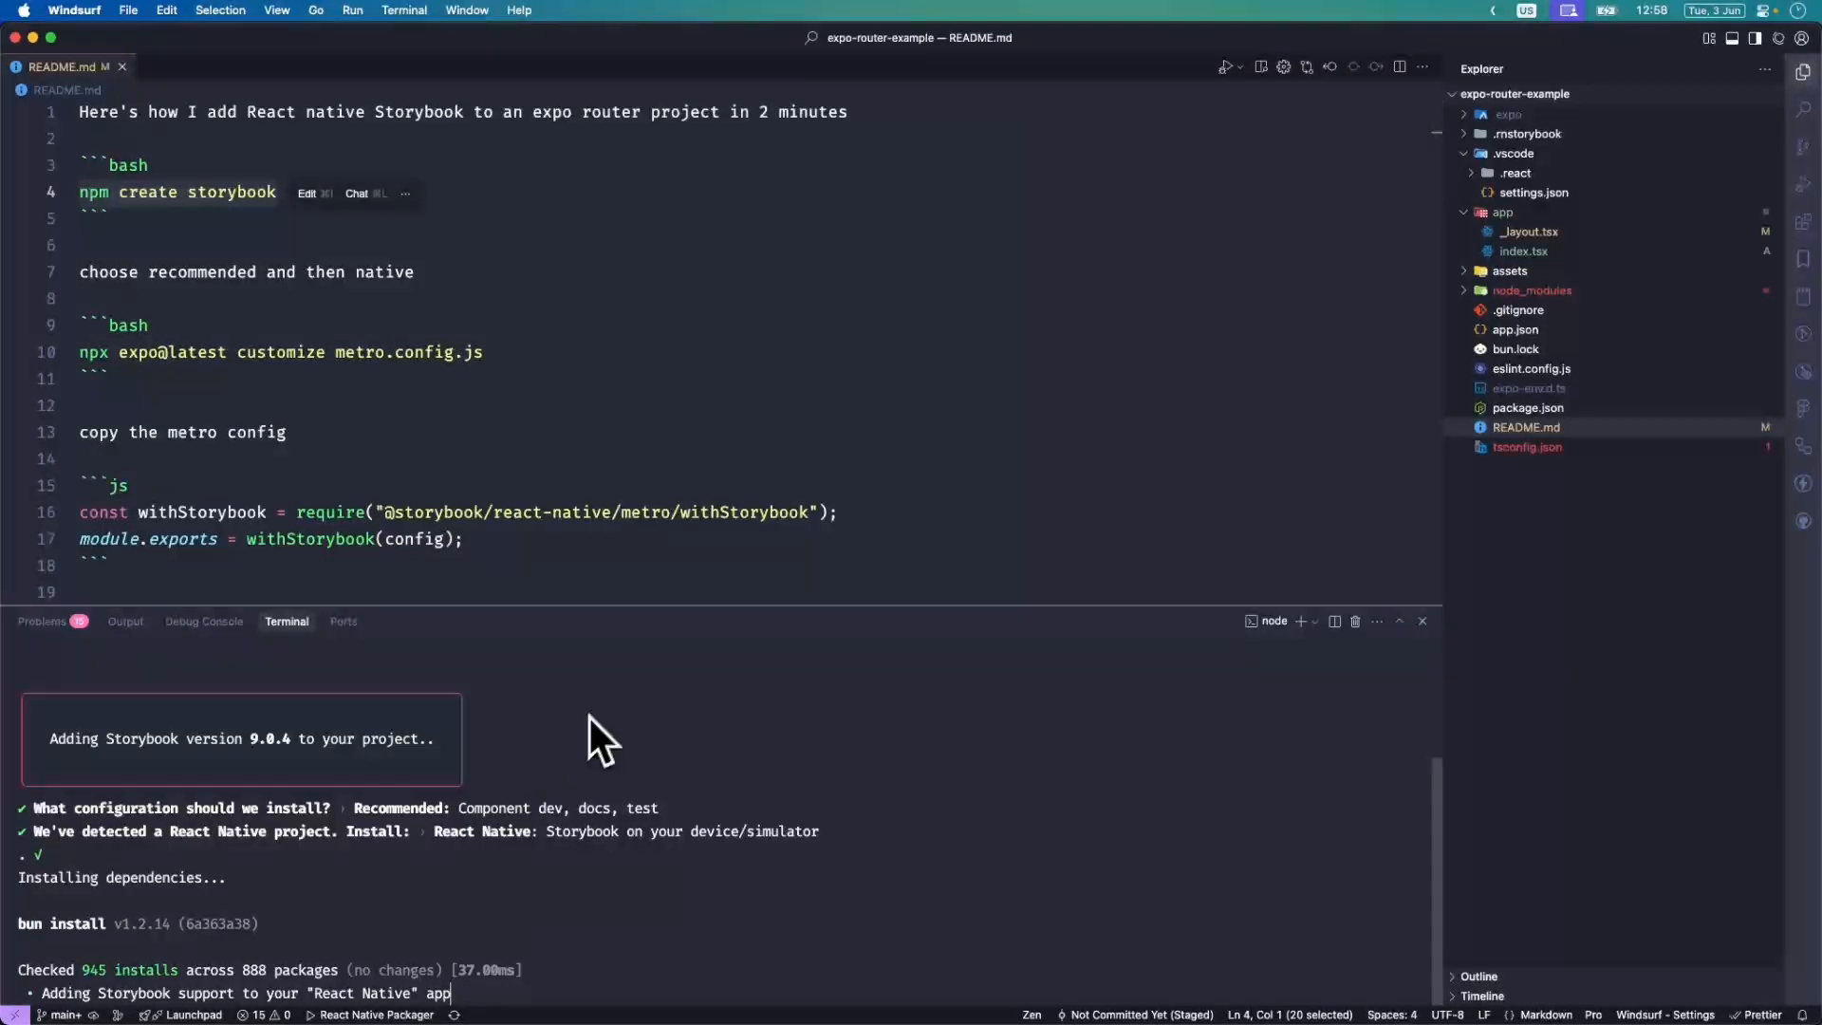
pyautogui.moveTo(823, 247)
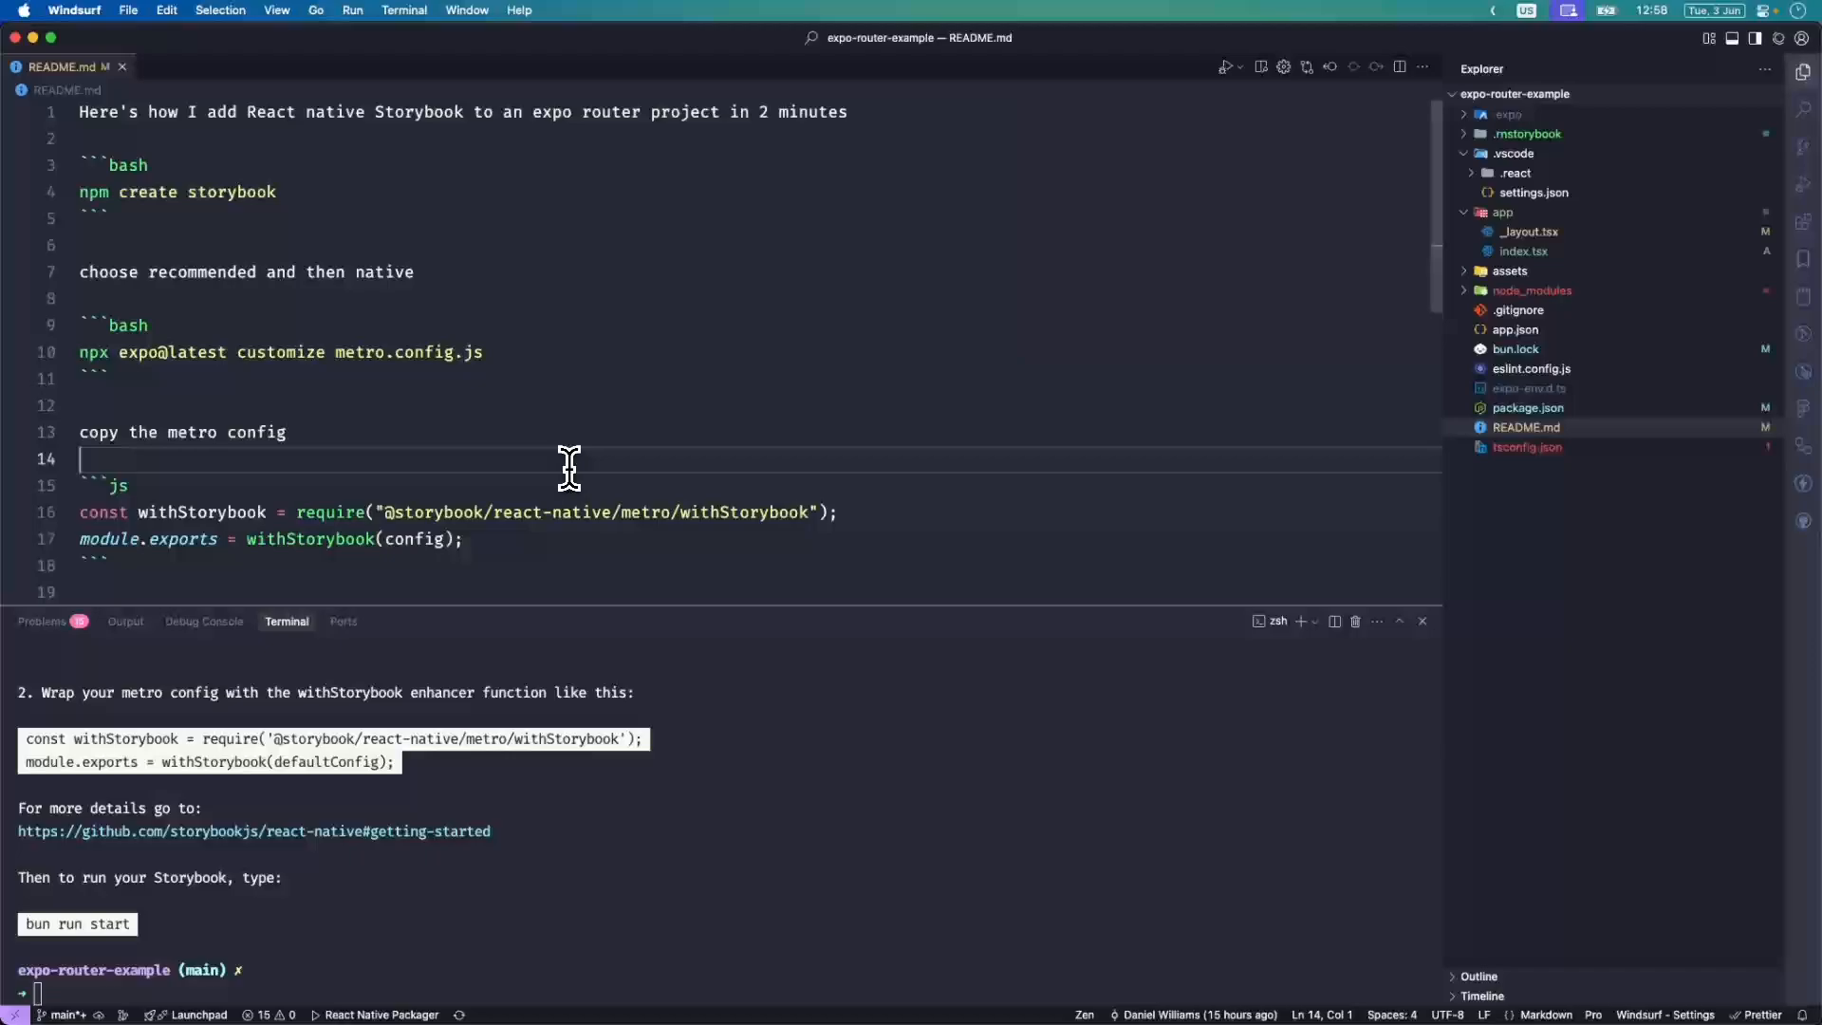
pyautogui.scroll(-3)
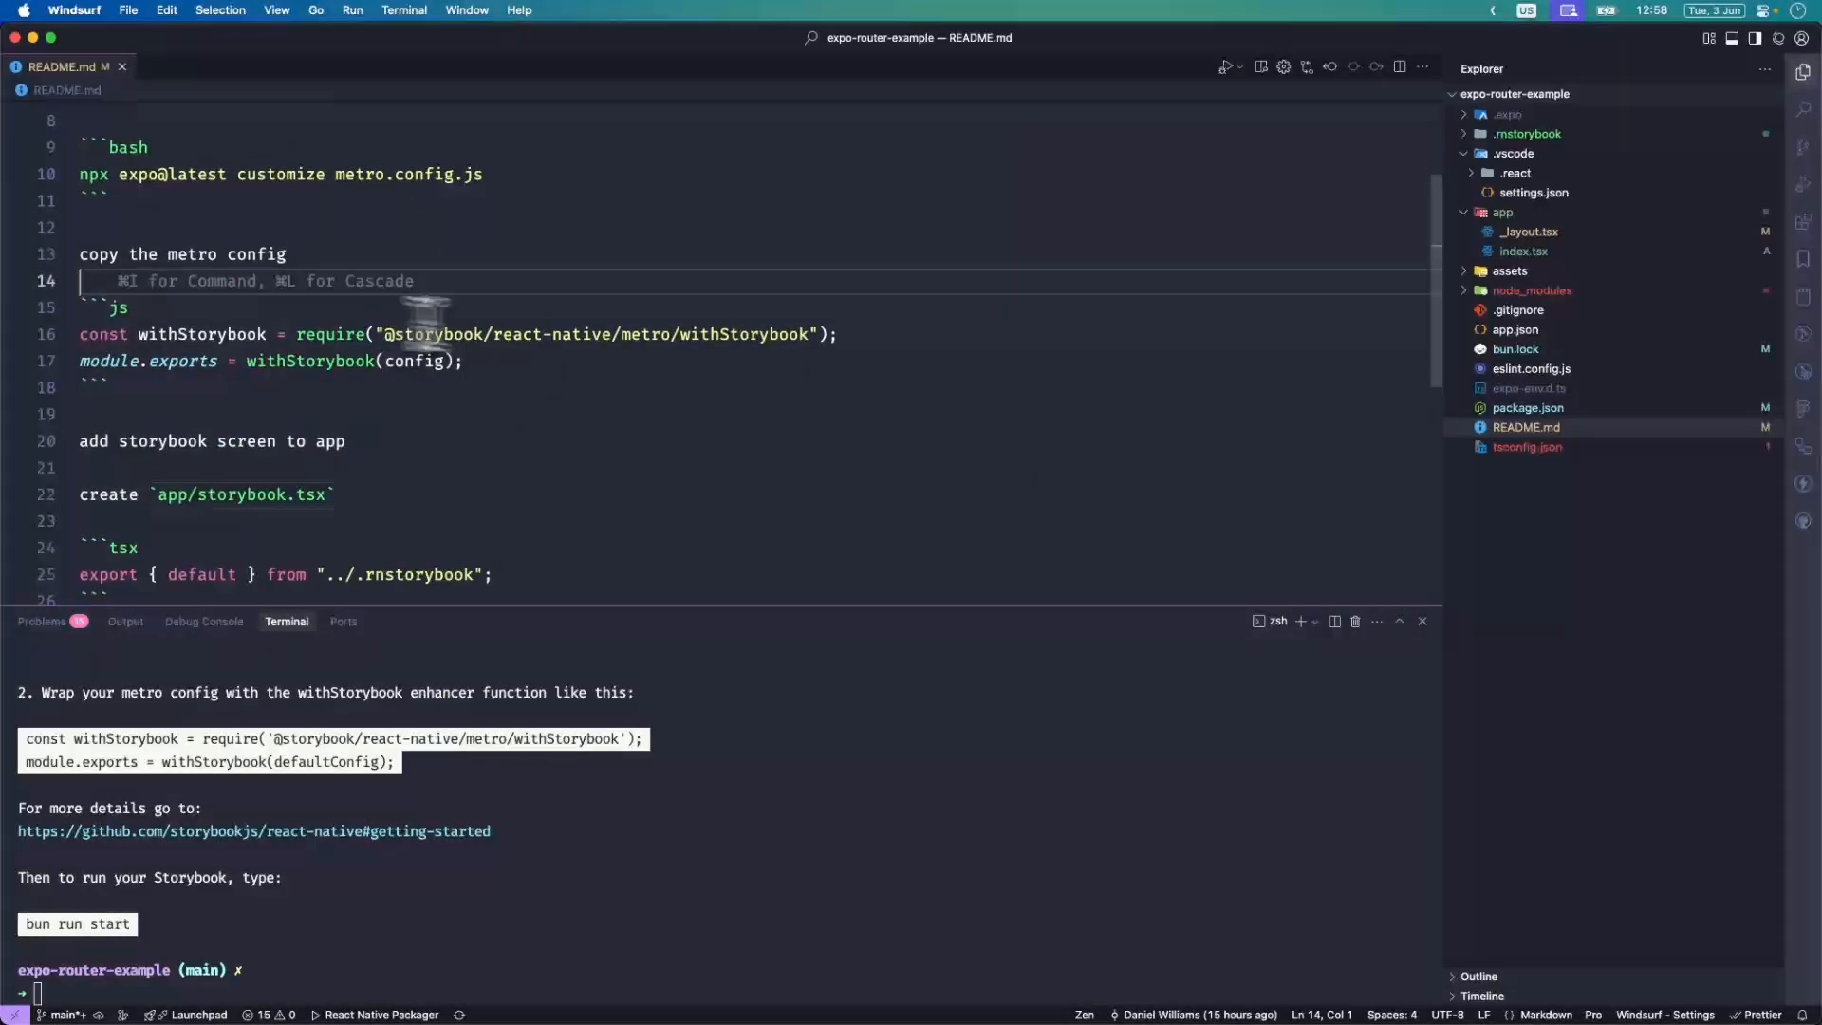
# Generate metro.config.js via Expo customize and wrap its export with withStorybook.
pyautogui.scroll(3)
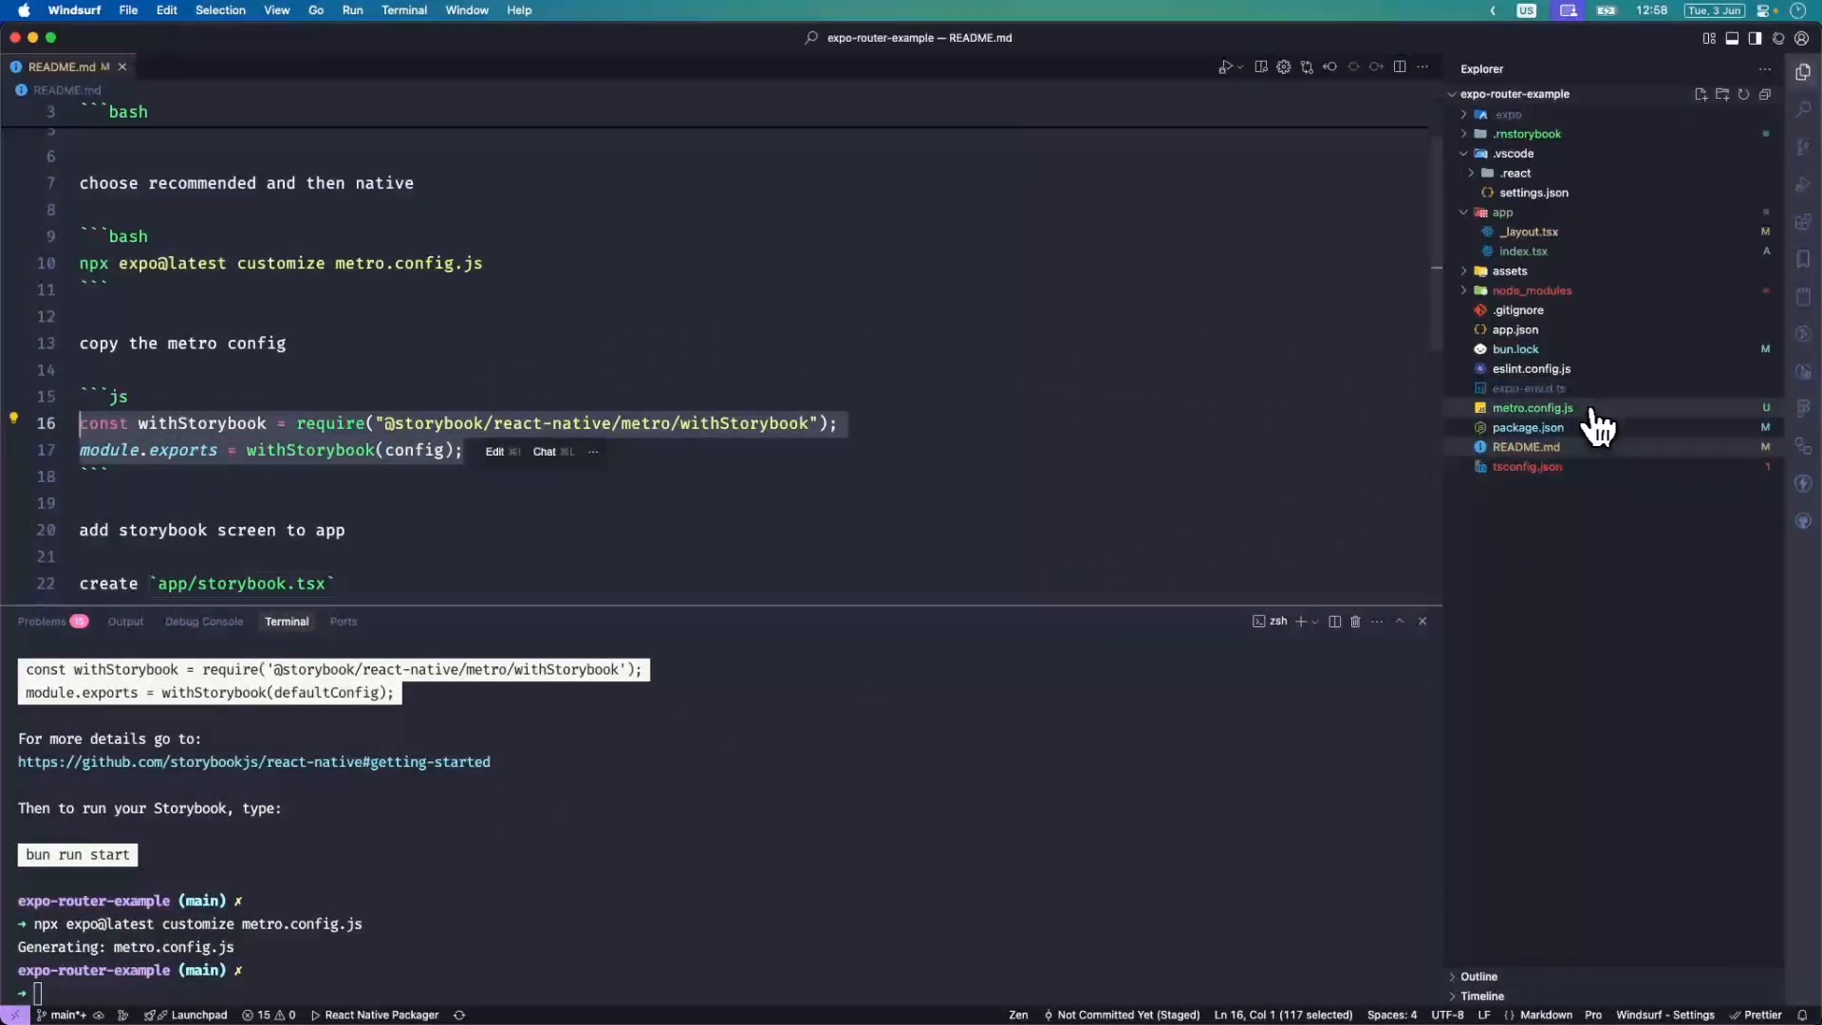
pyautogui.click(1531, 407)
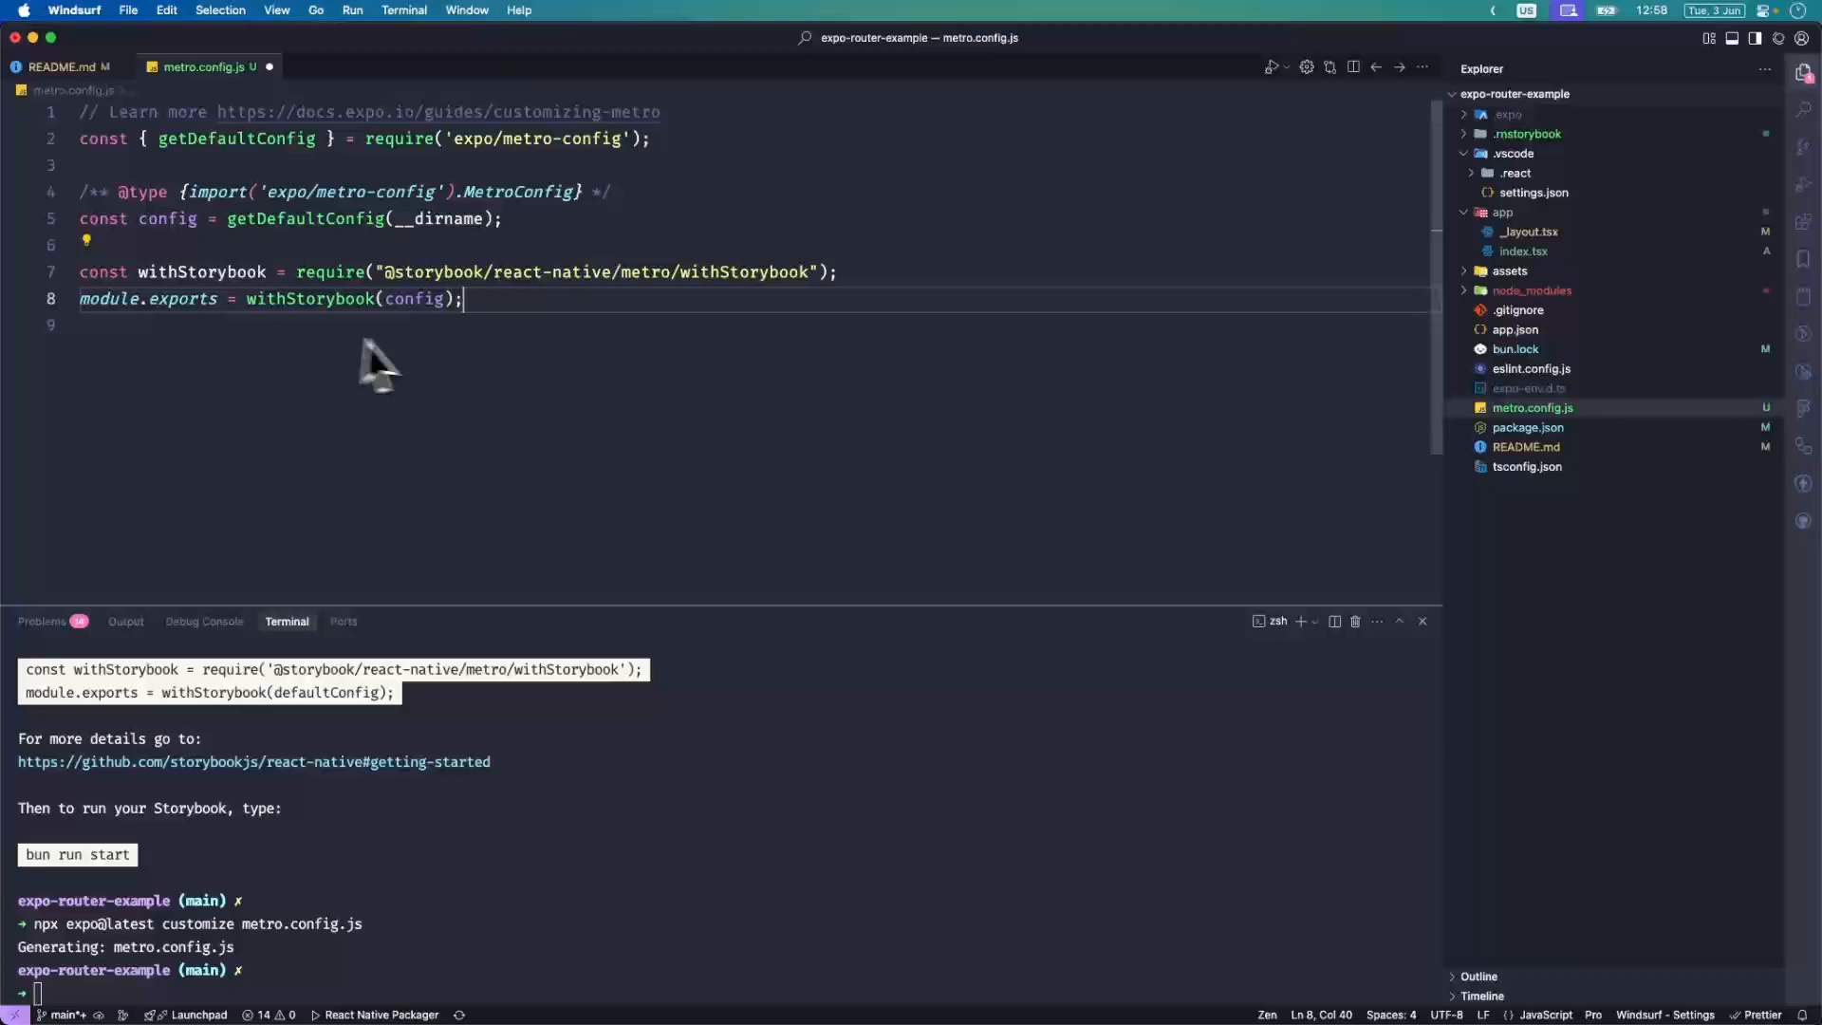
pyautogui.click(66, 66)
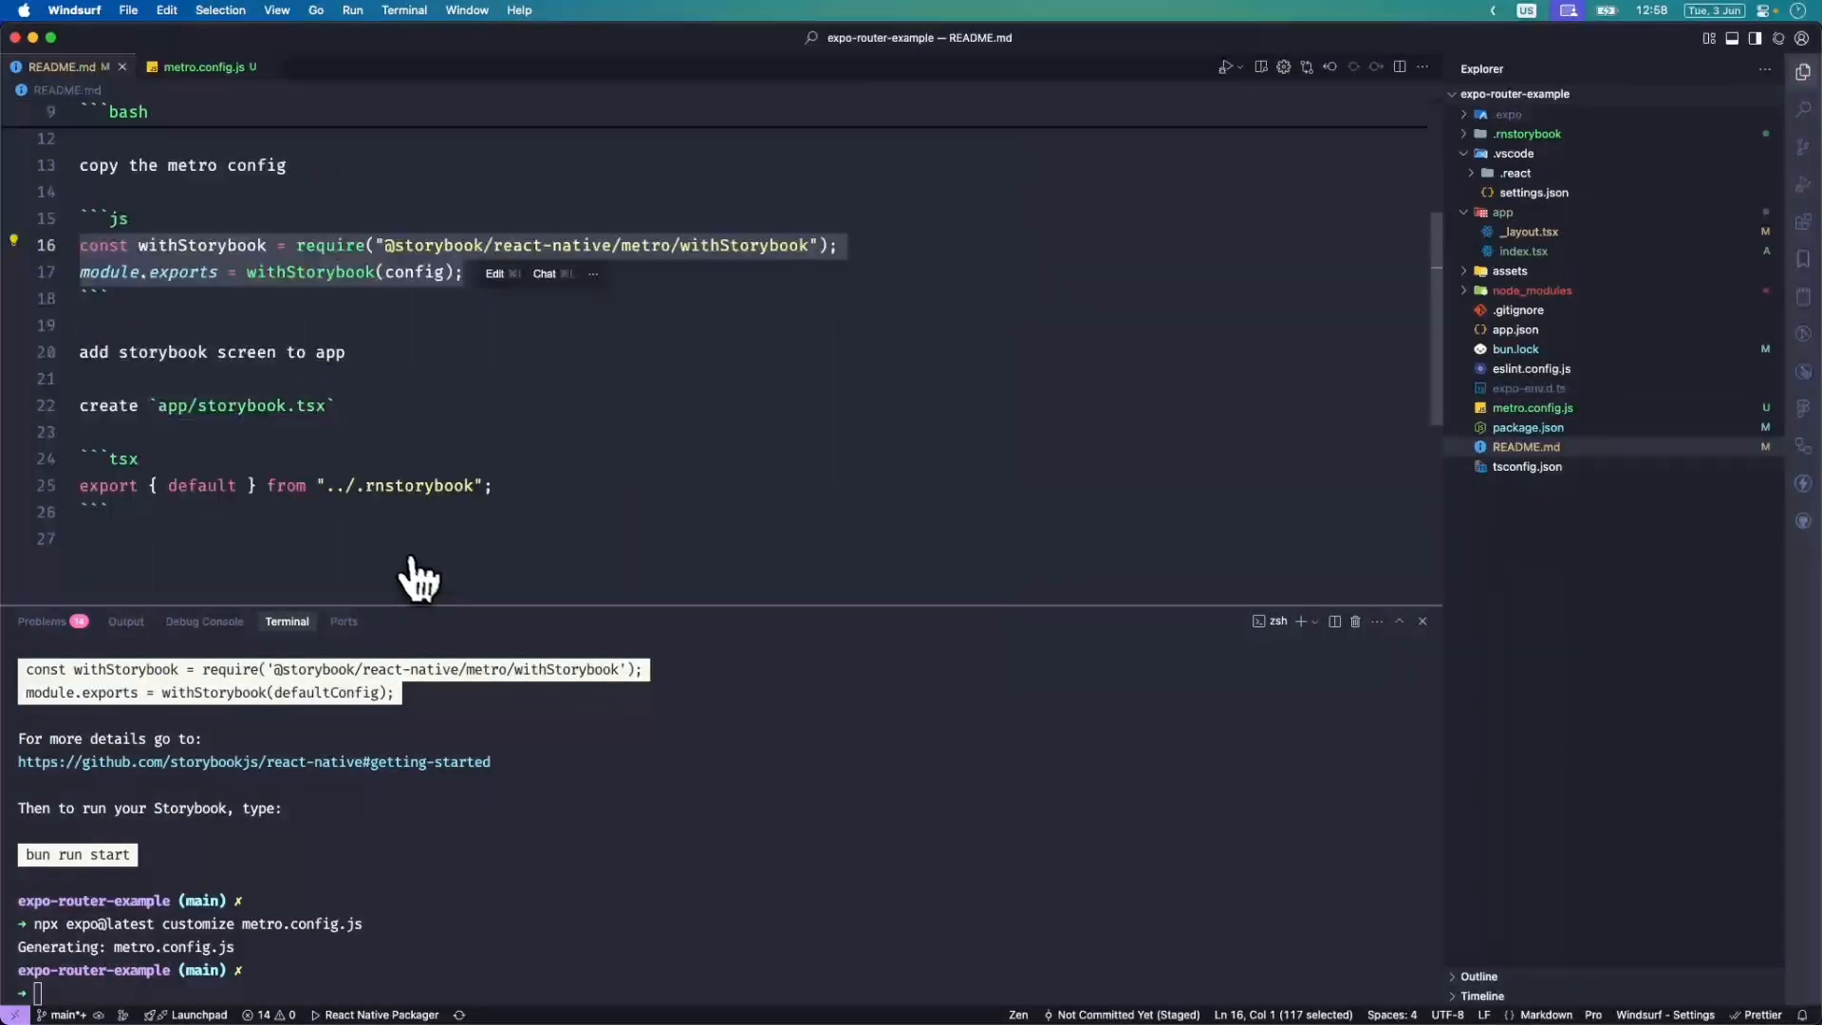
# Create app/storybook.tsx re-exporting the default from ../.rnstorybook.
pyautogui.rightClick(1499, 211)
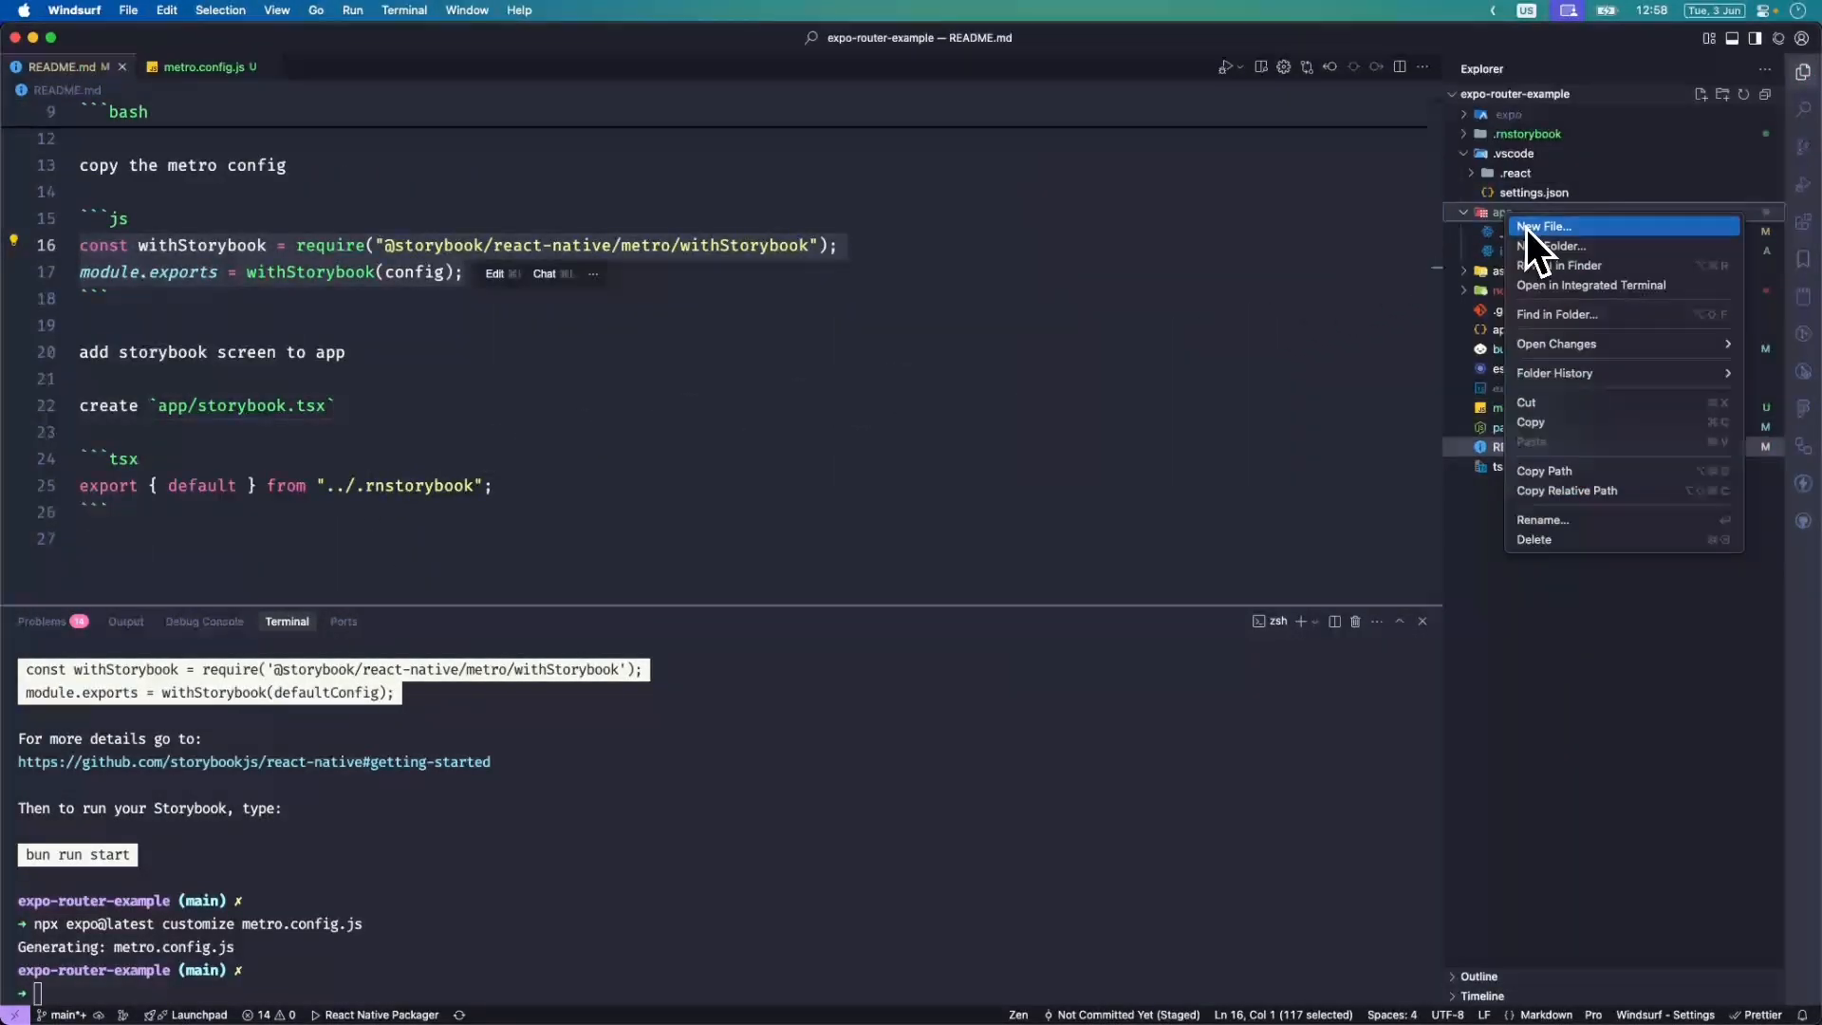
pyautogui.click(1542, 226)
pyautogui.write('storybook.tsx')
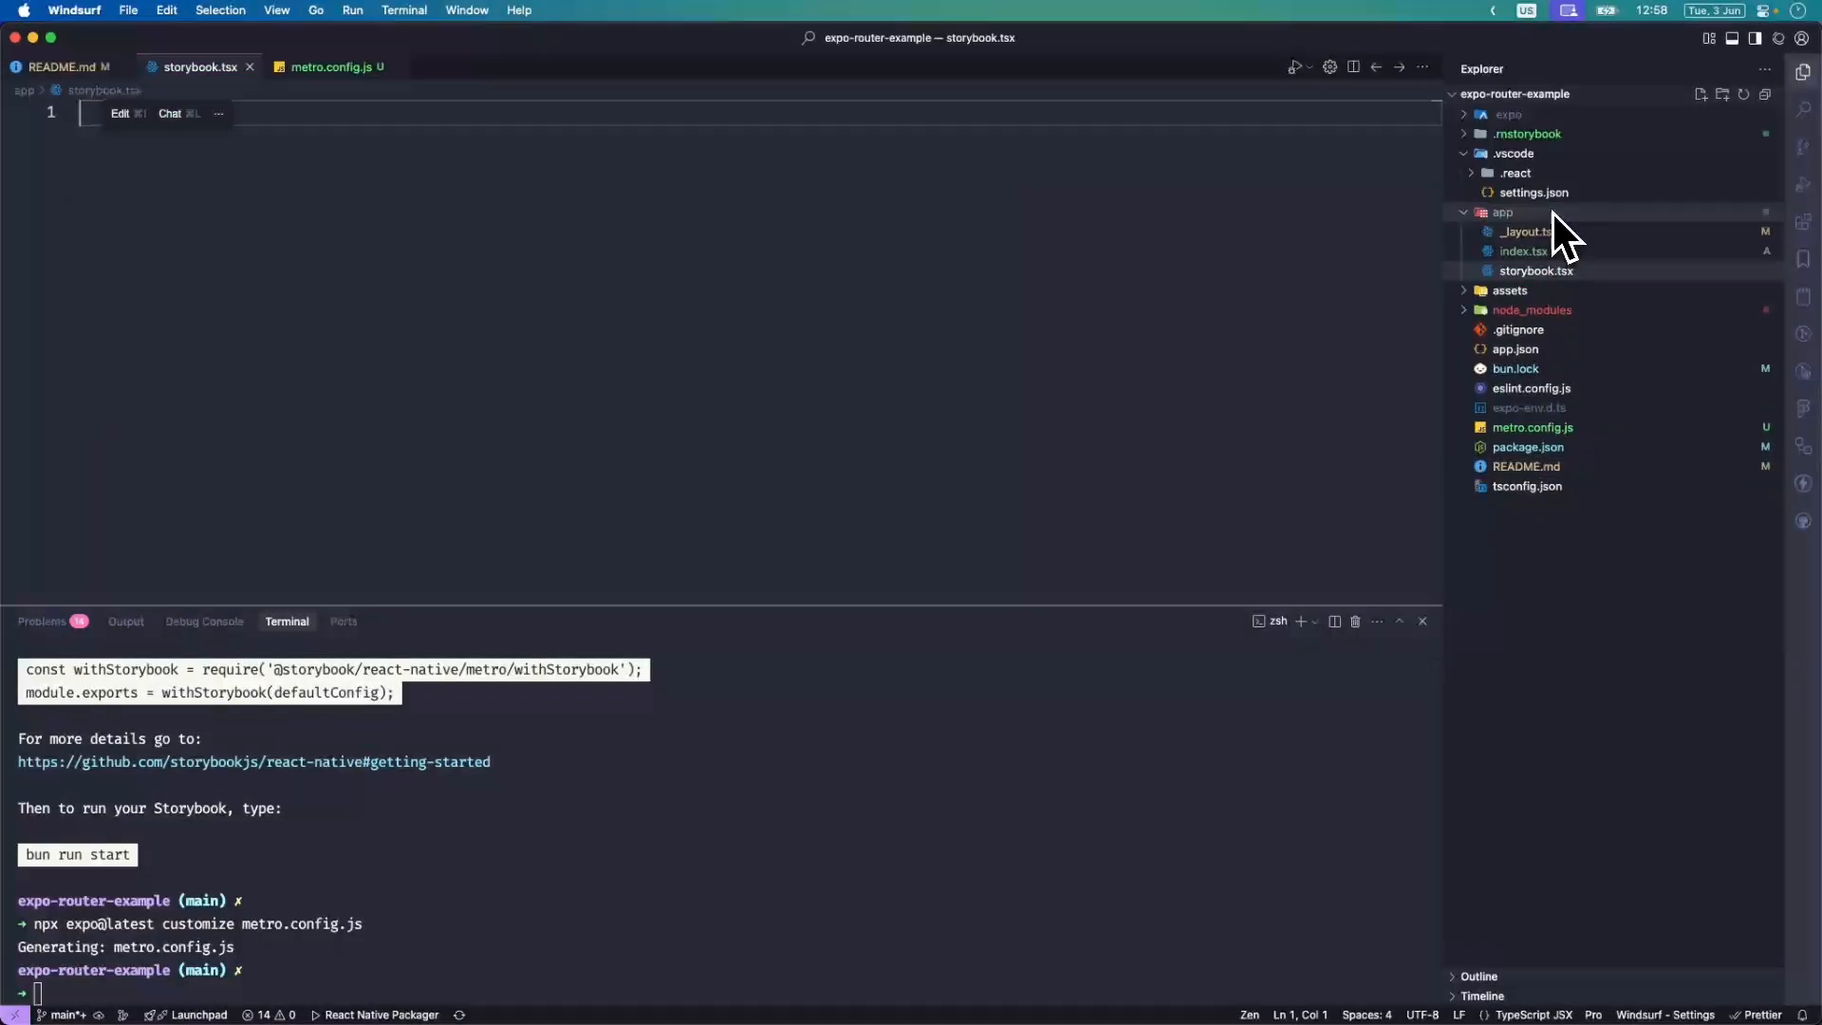
pyautogui.click(1535, 269)
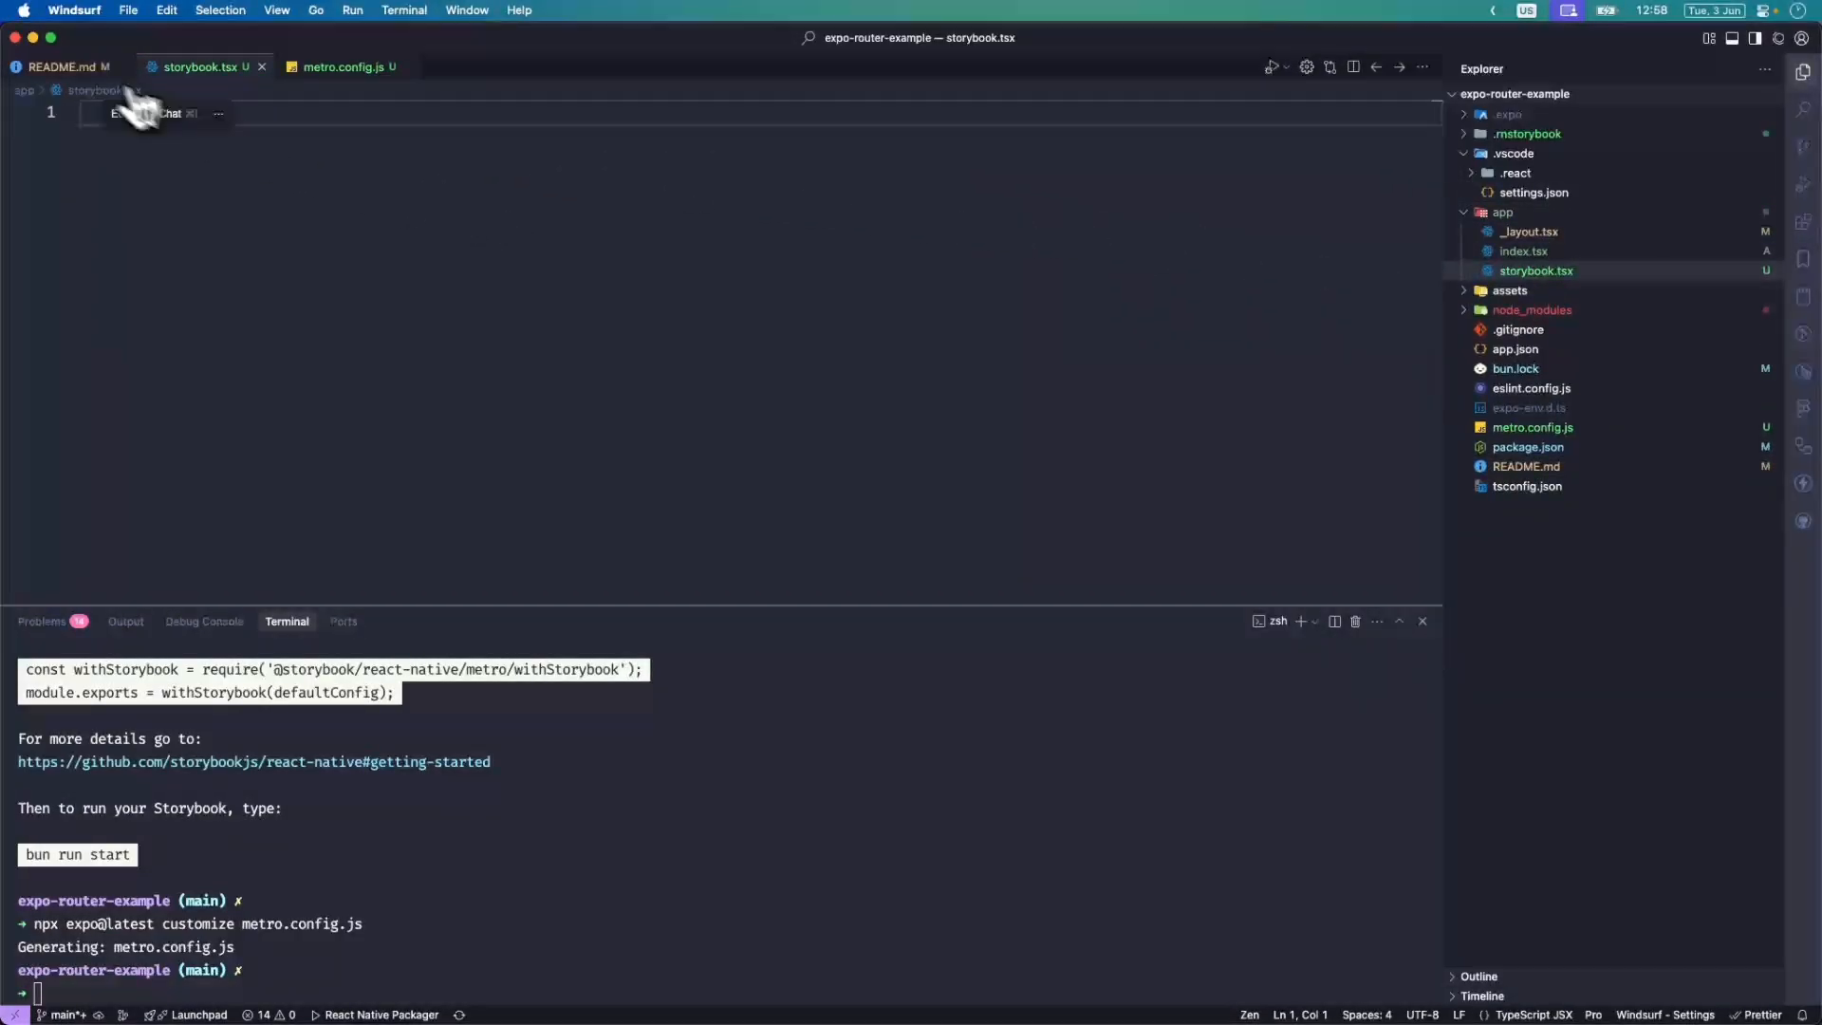
pyautogui.click(65, 66)
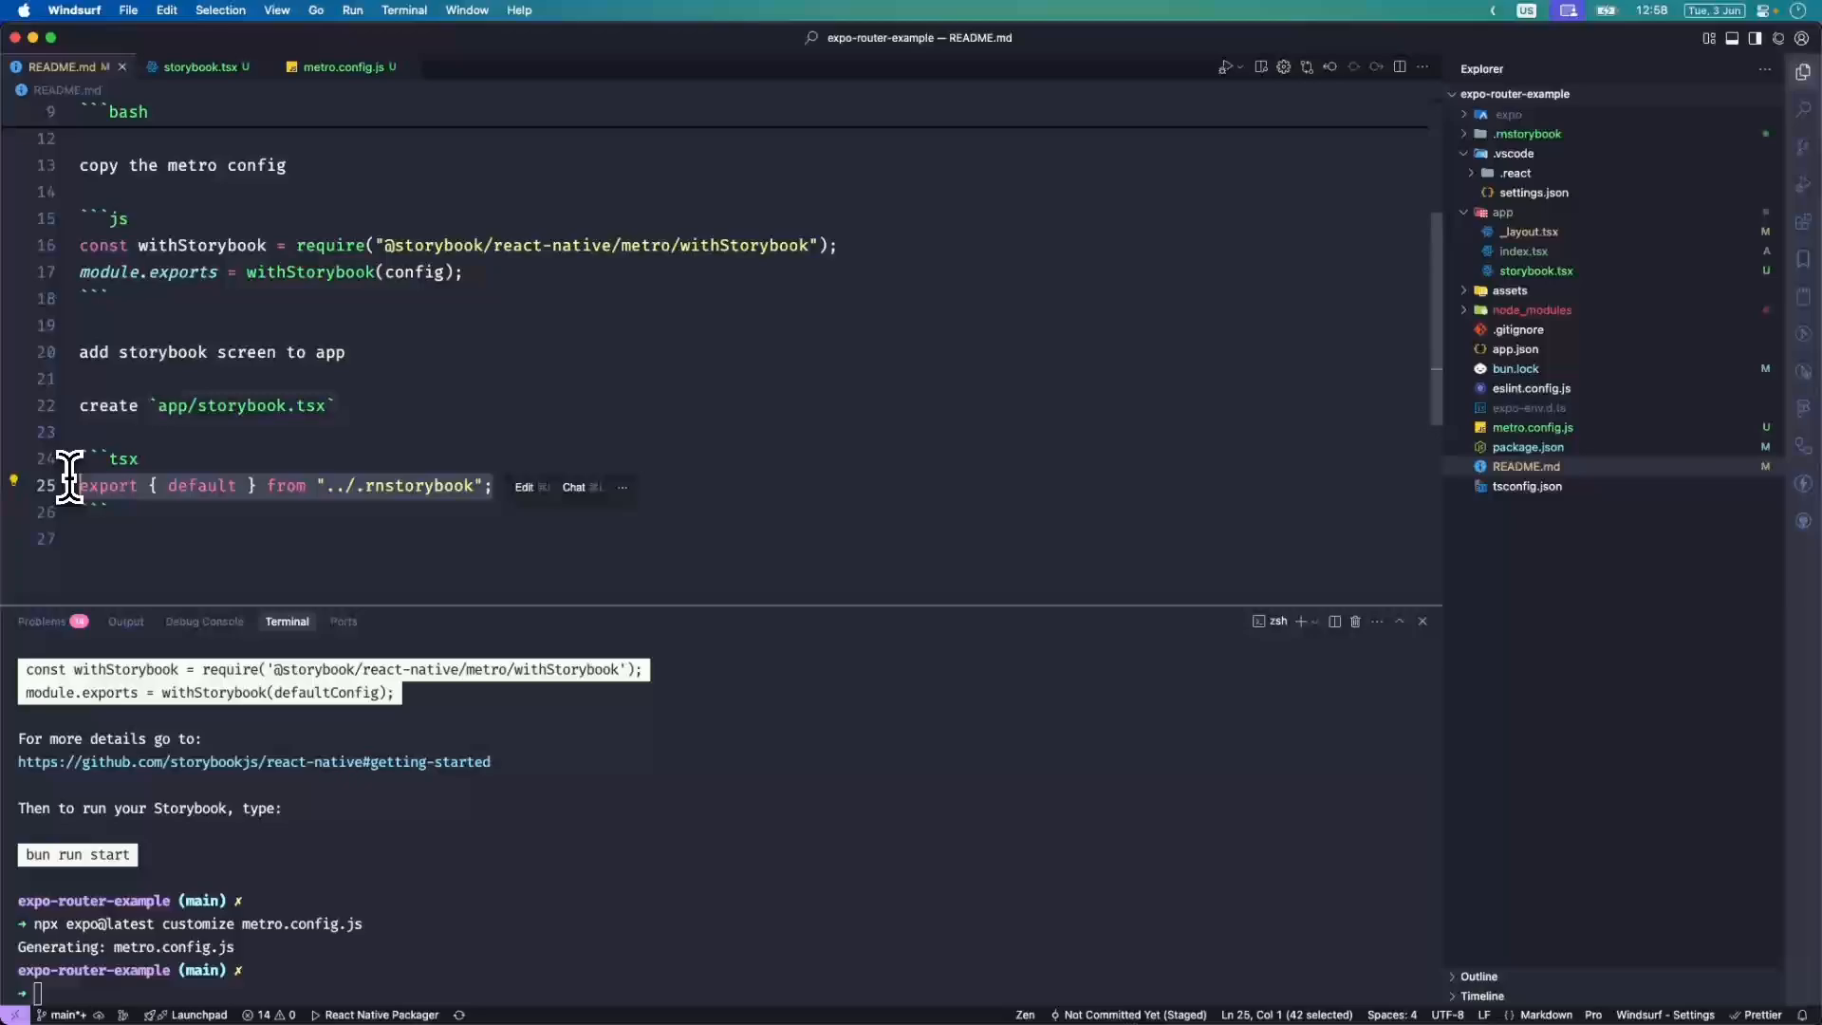
pyautogui.click(197, 66)
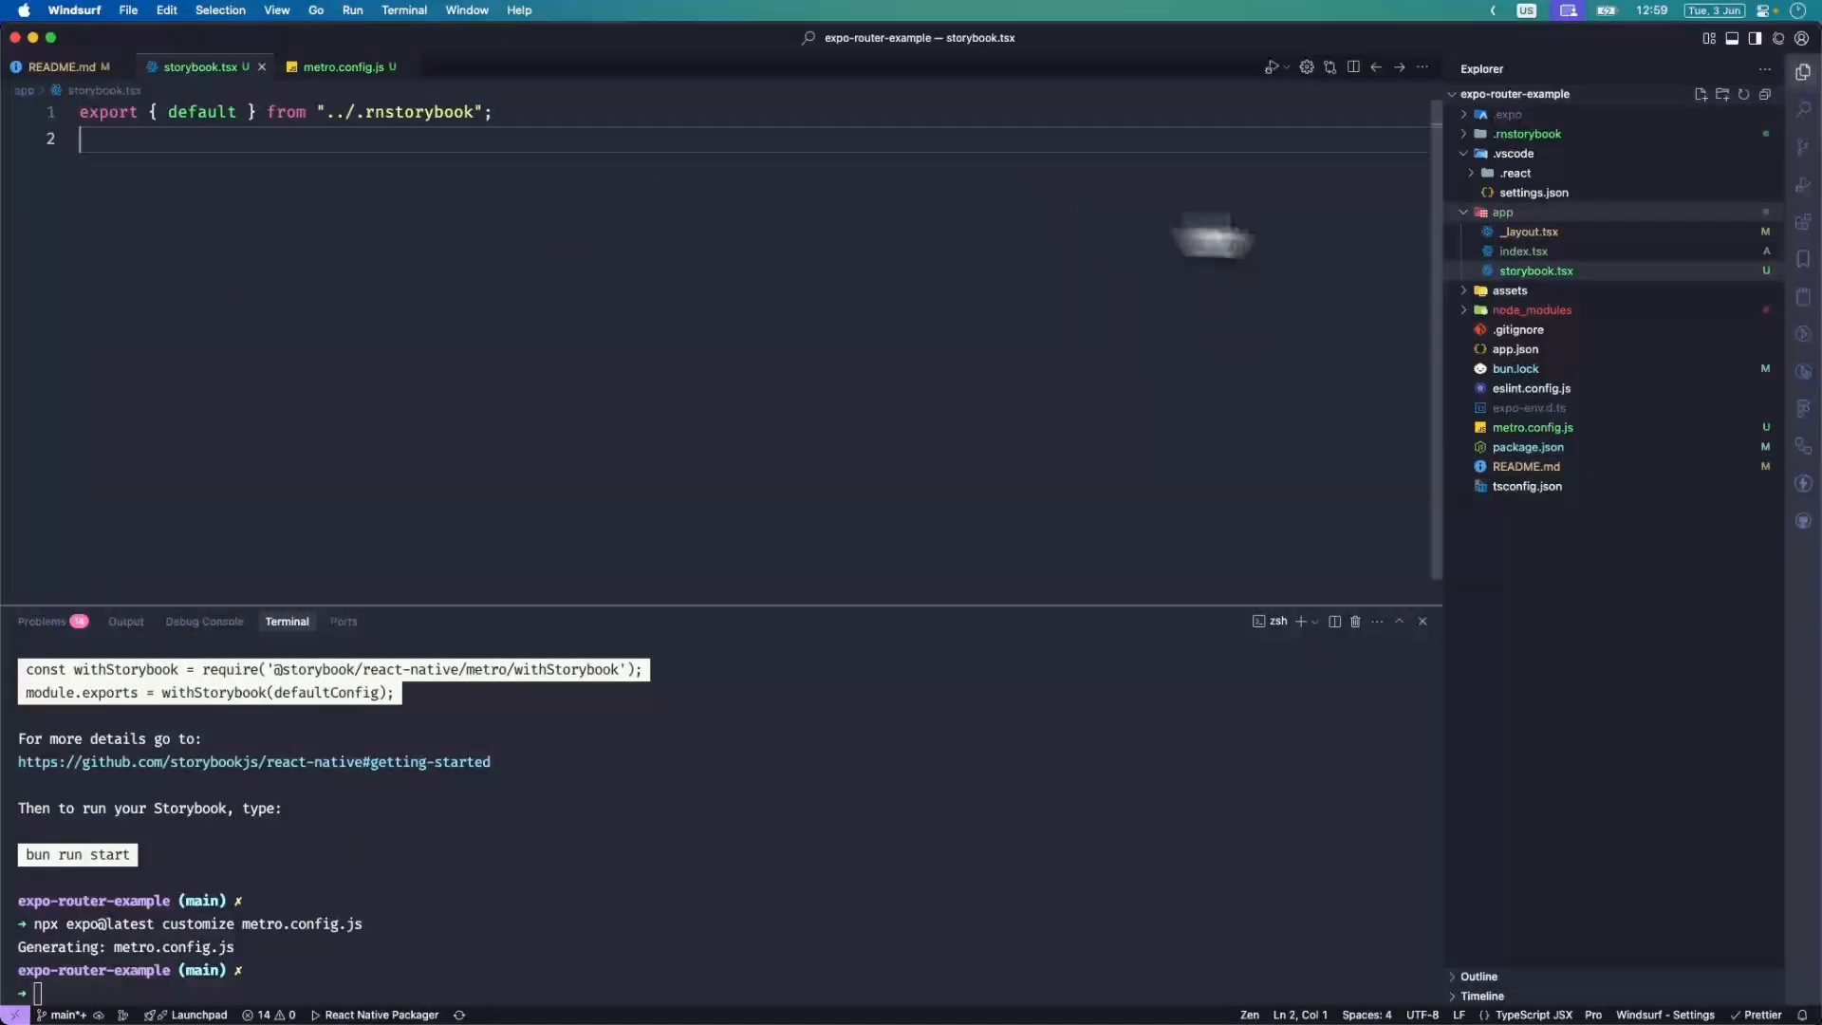
# Bring up app/_layout.tsx for editing.
pyautogui.click(1529, 231)
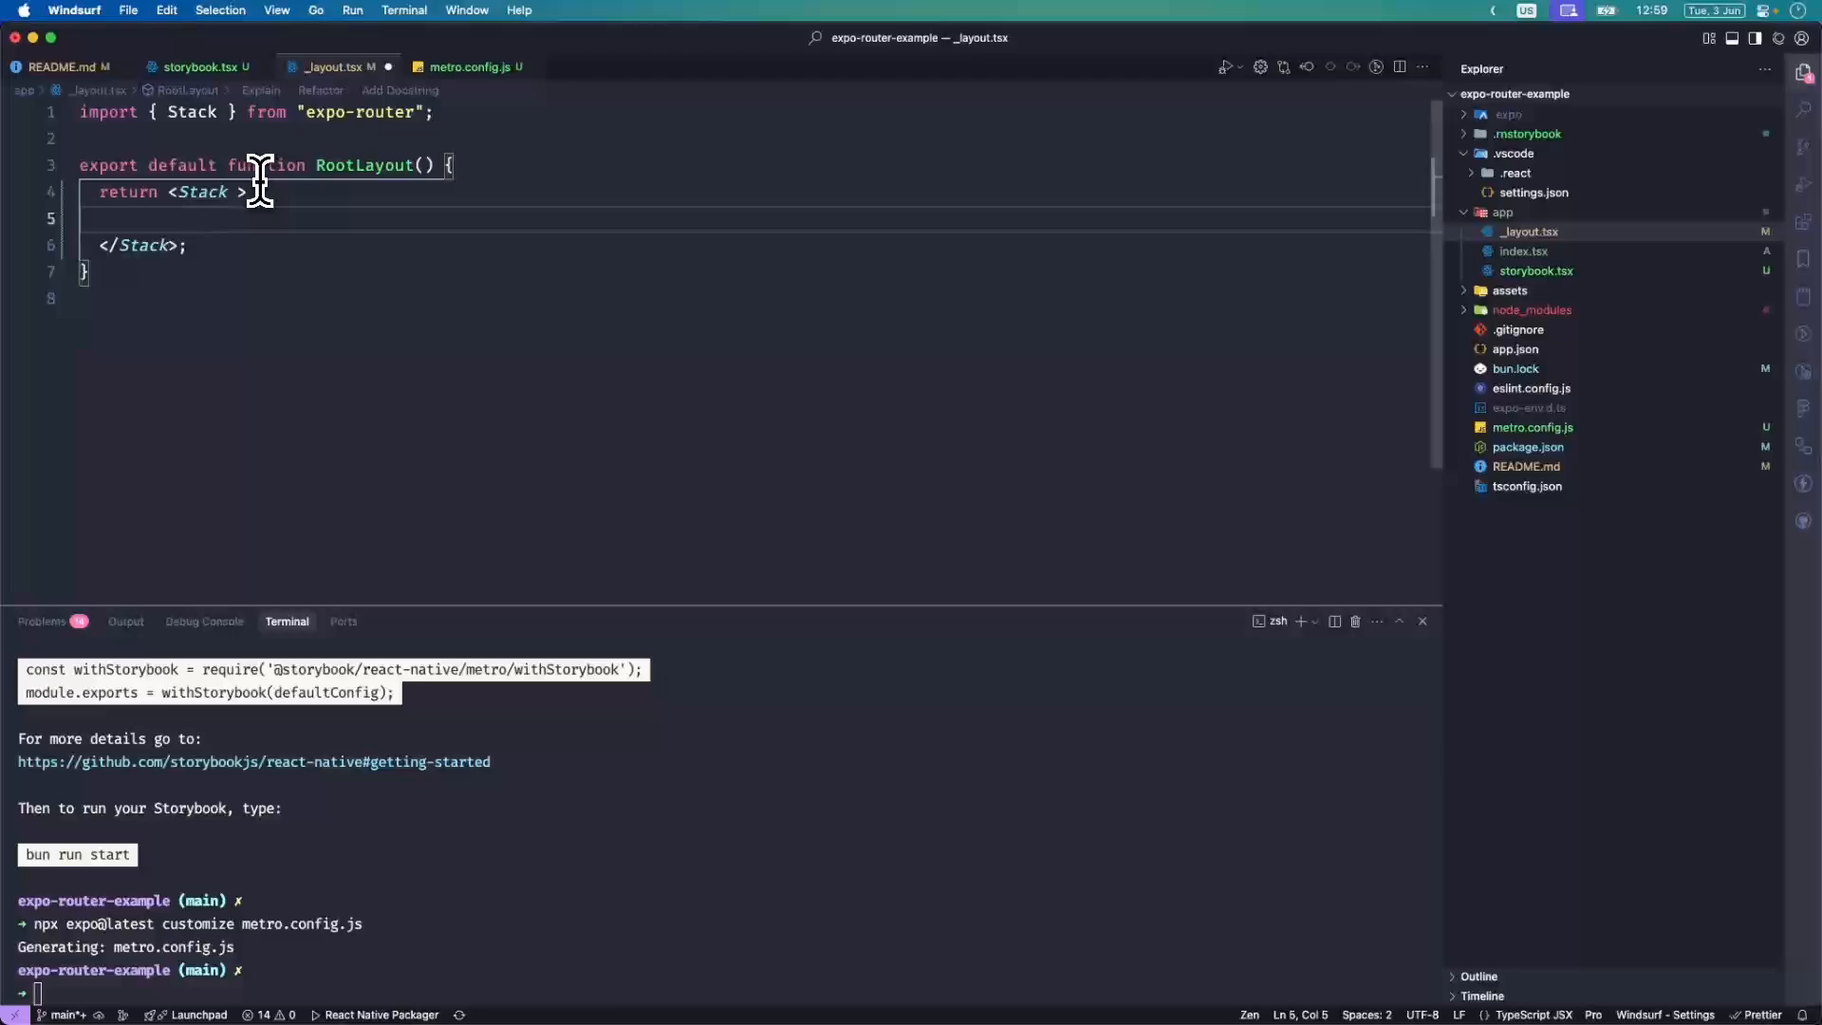
# Nest a storybook Stack.Screen with headerShown false inside Stack.Protected guard={__DEV__}, beside index.
pyautogui.write('<Stack/')
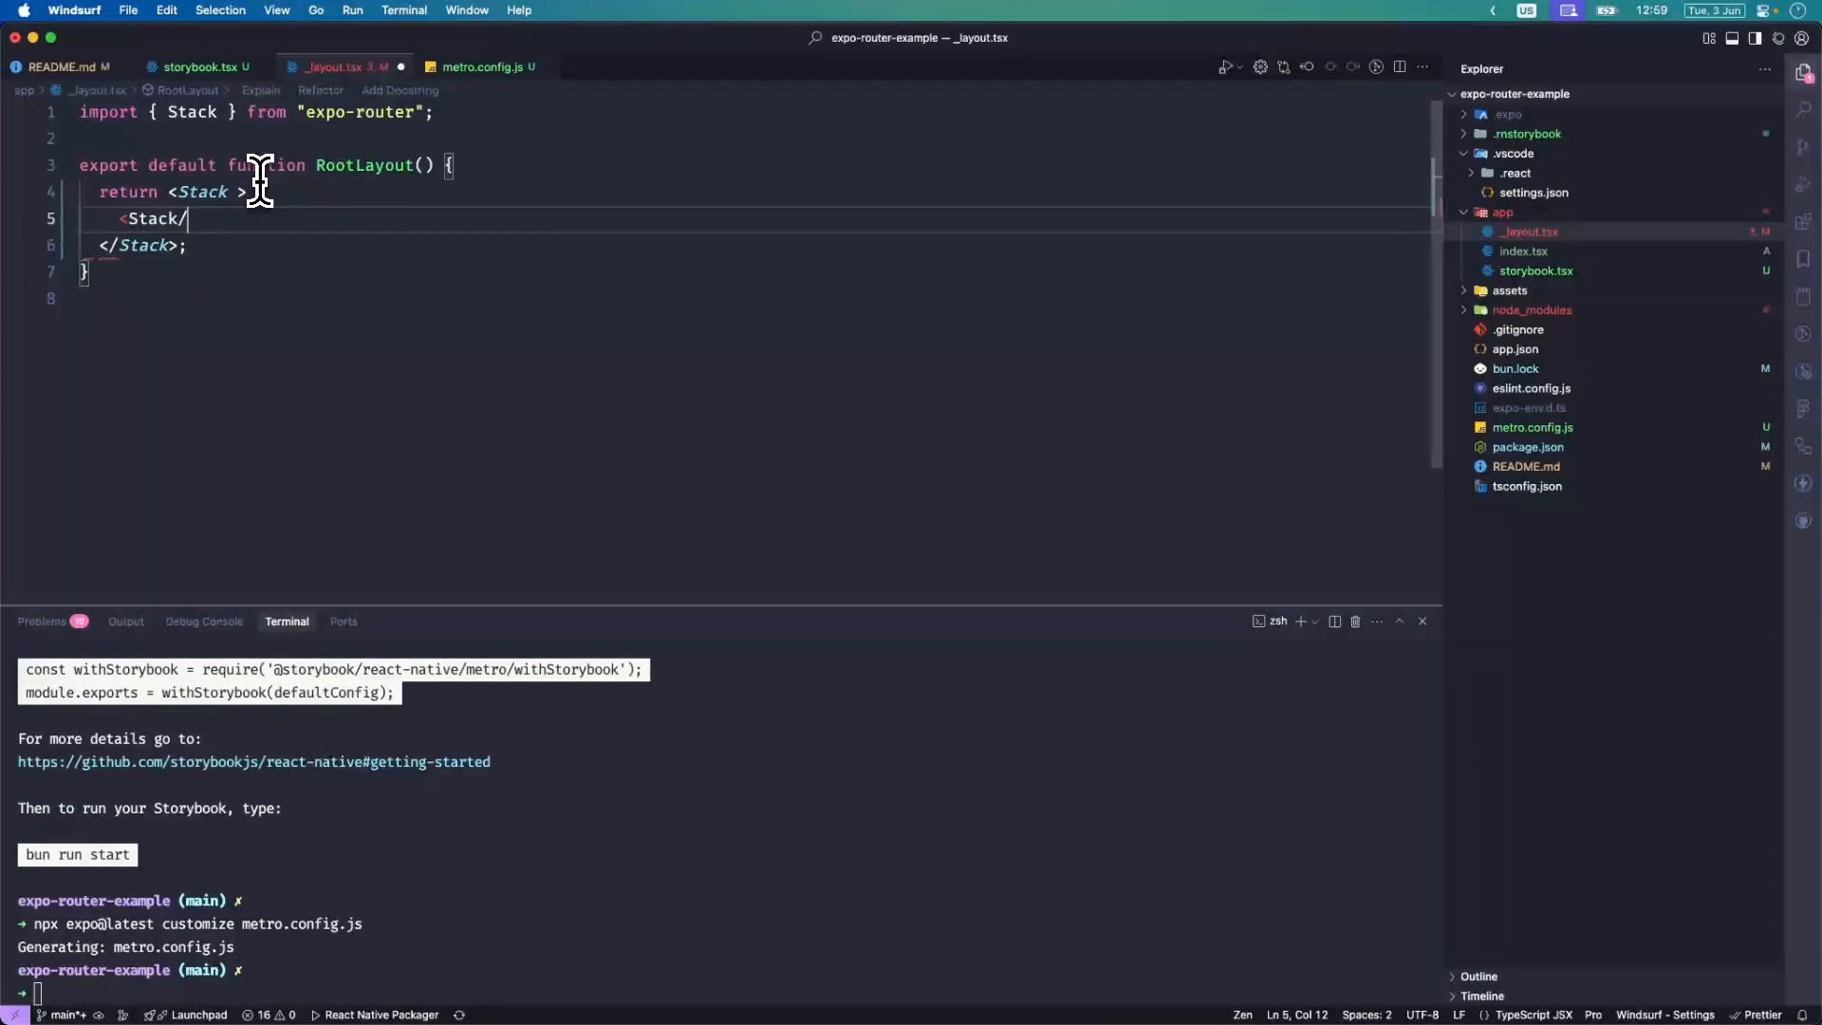
pyautogui.write('.Protected')
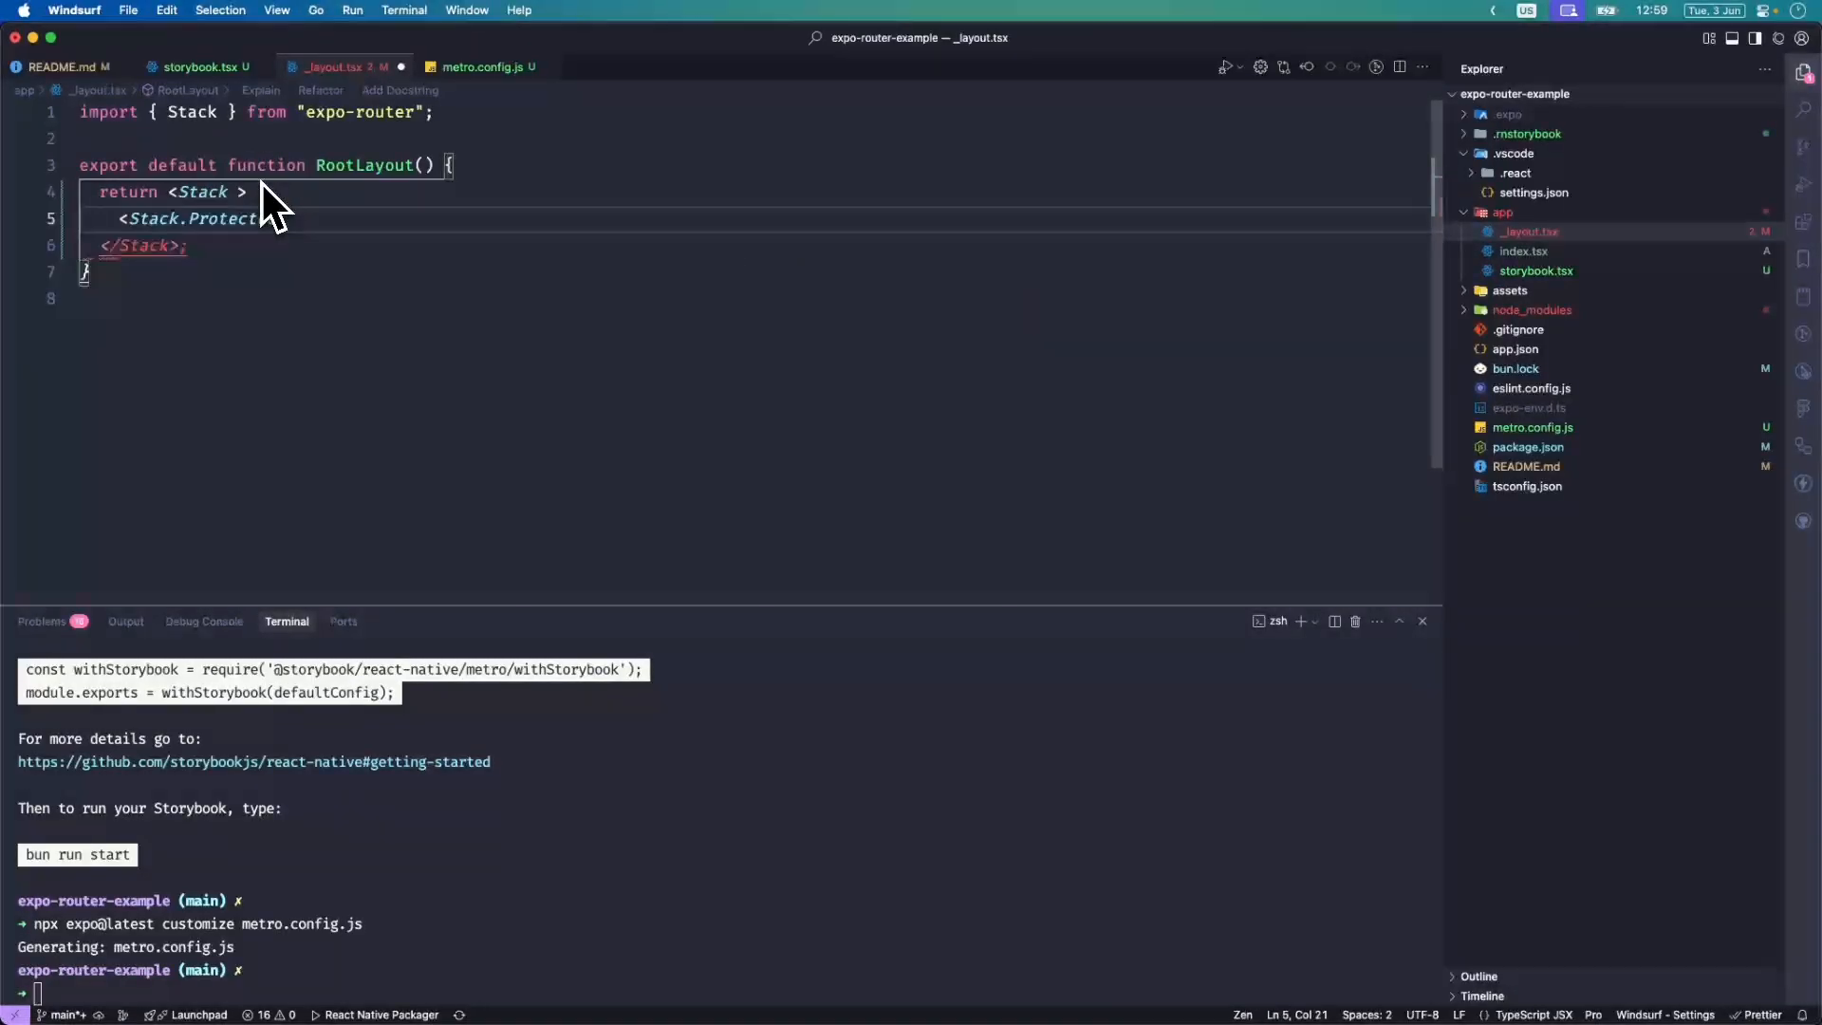
pyautogui.write('guard={"')
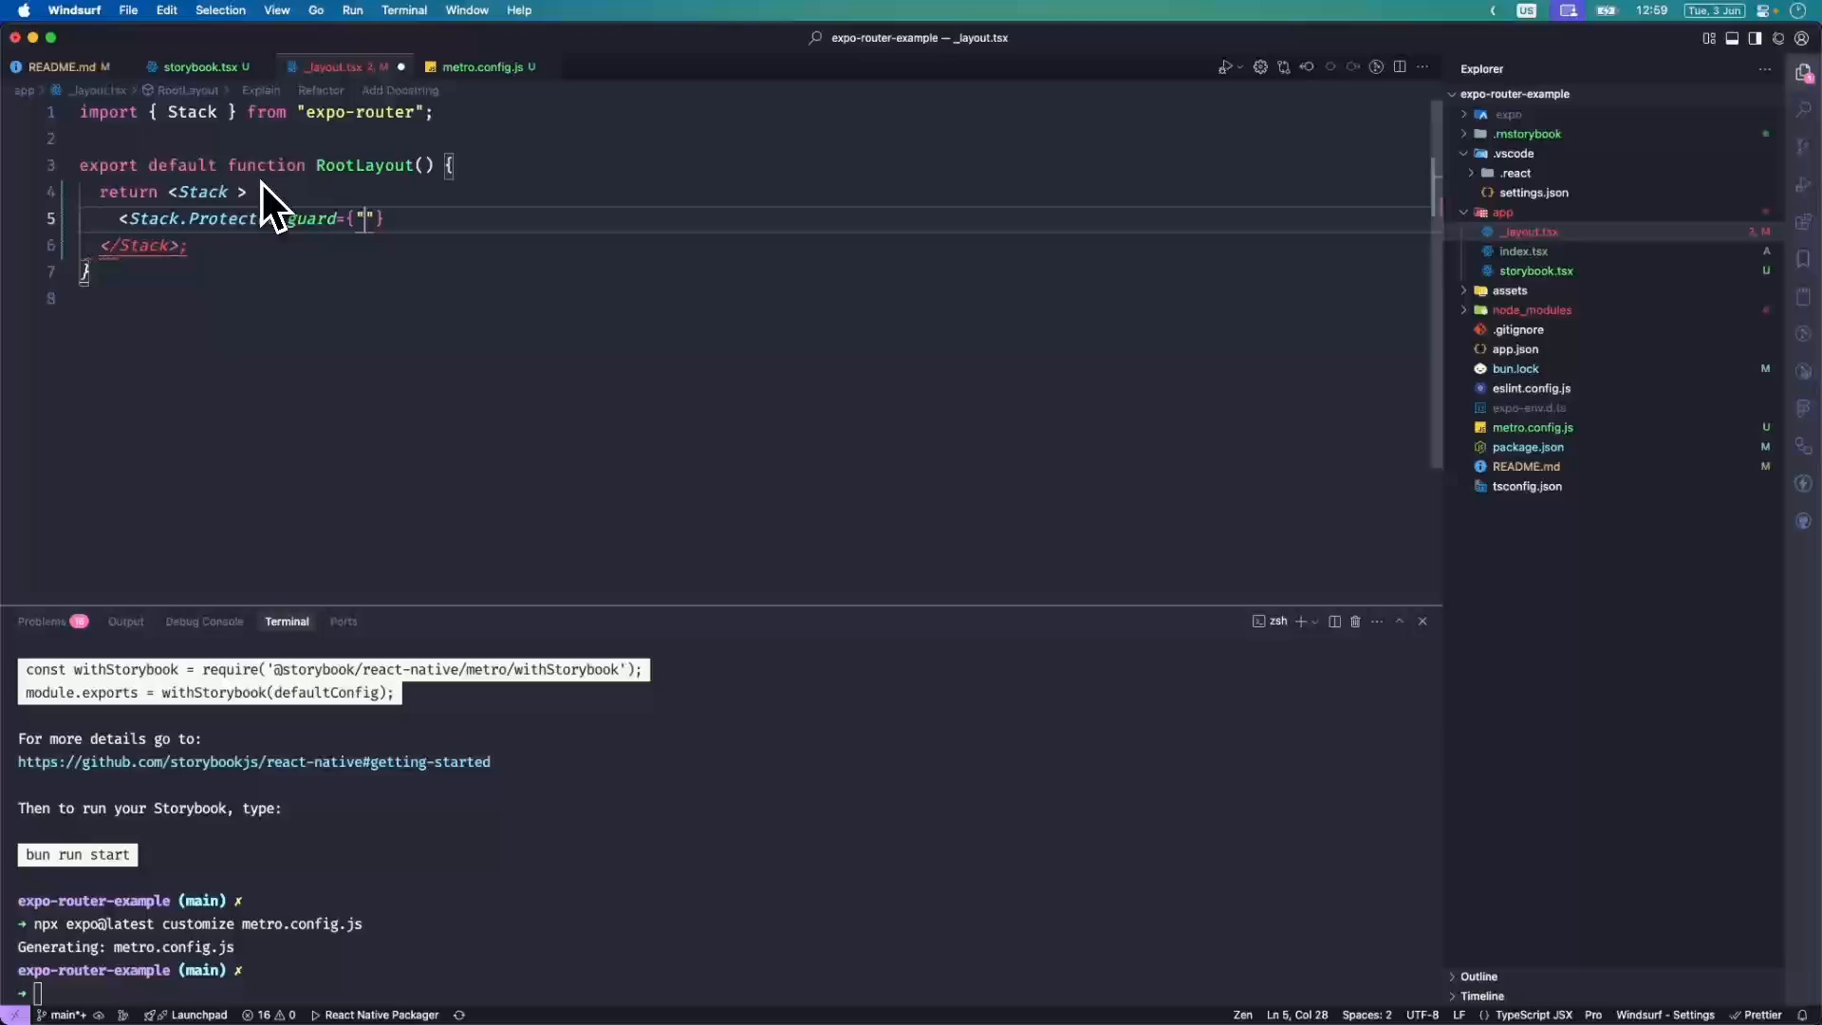
pyautogui.write('{')
pyautogui.write('<Stack')
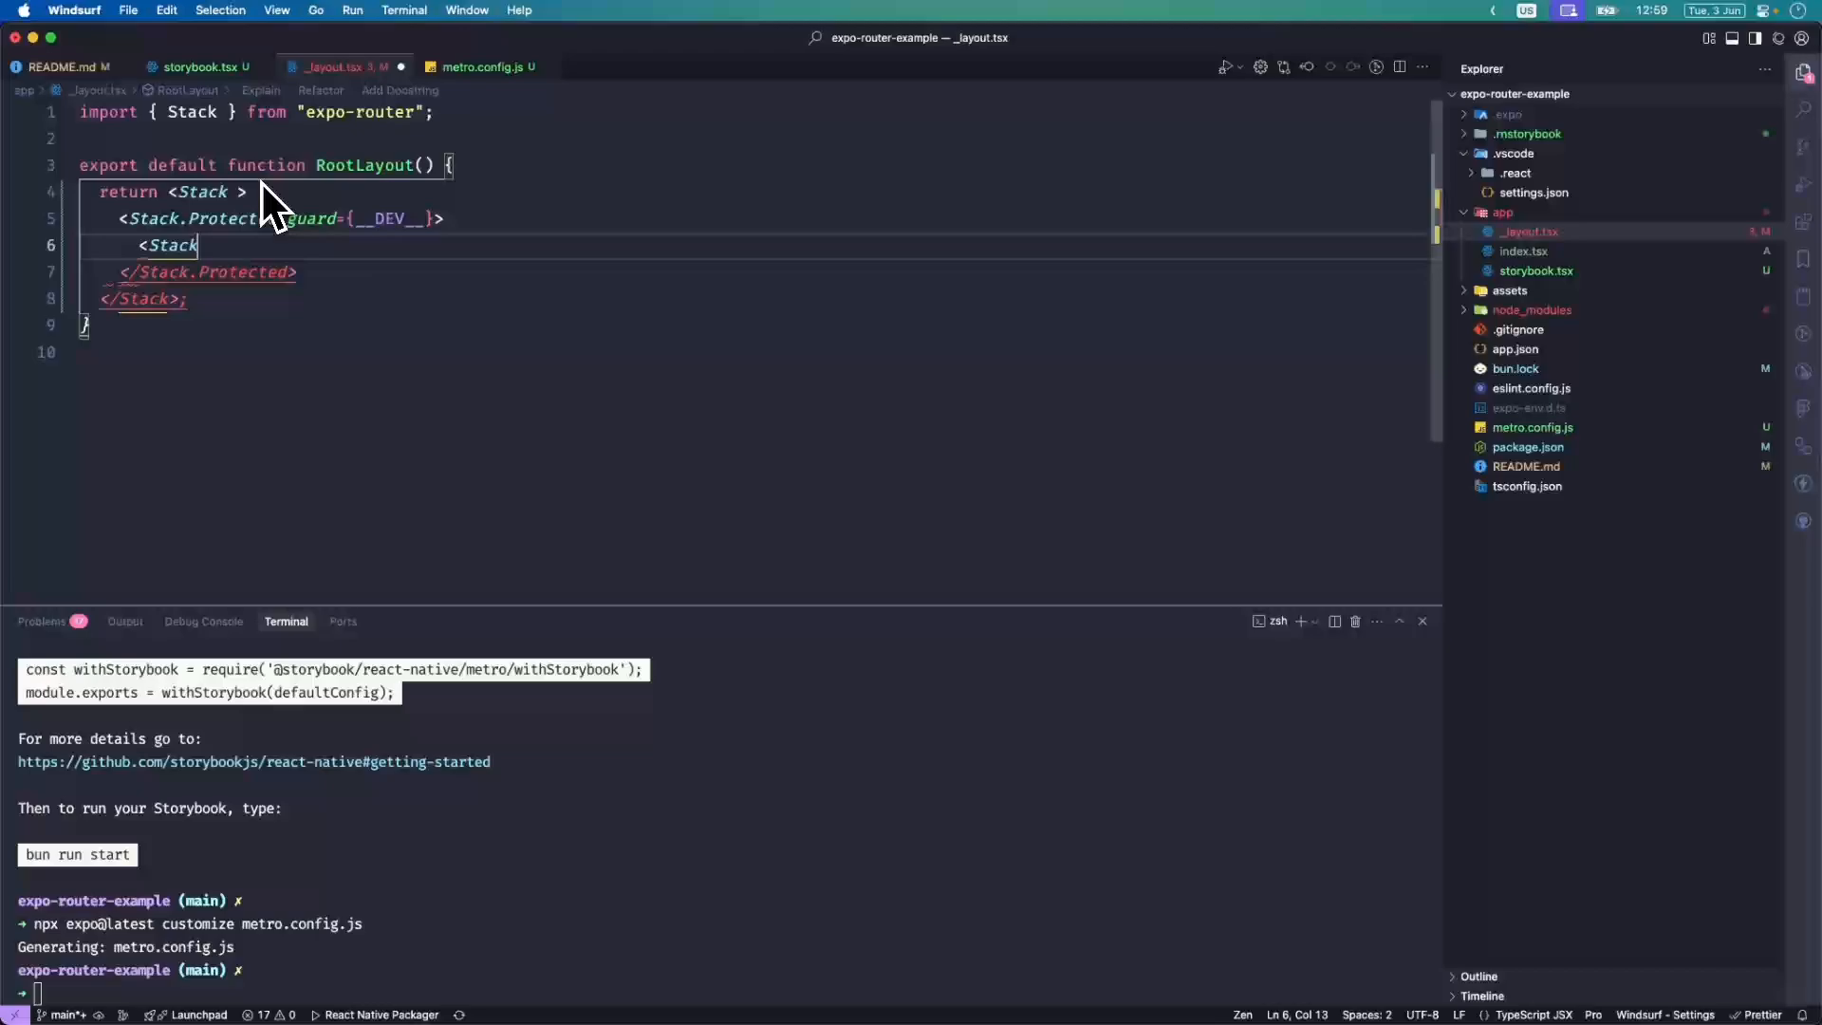
pyautogui.write('.Screen name="storybook" />')
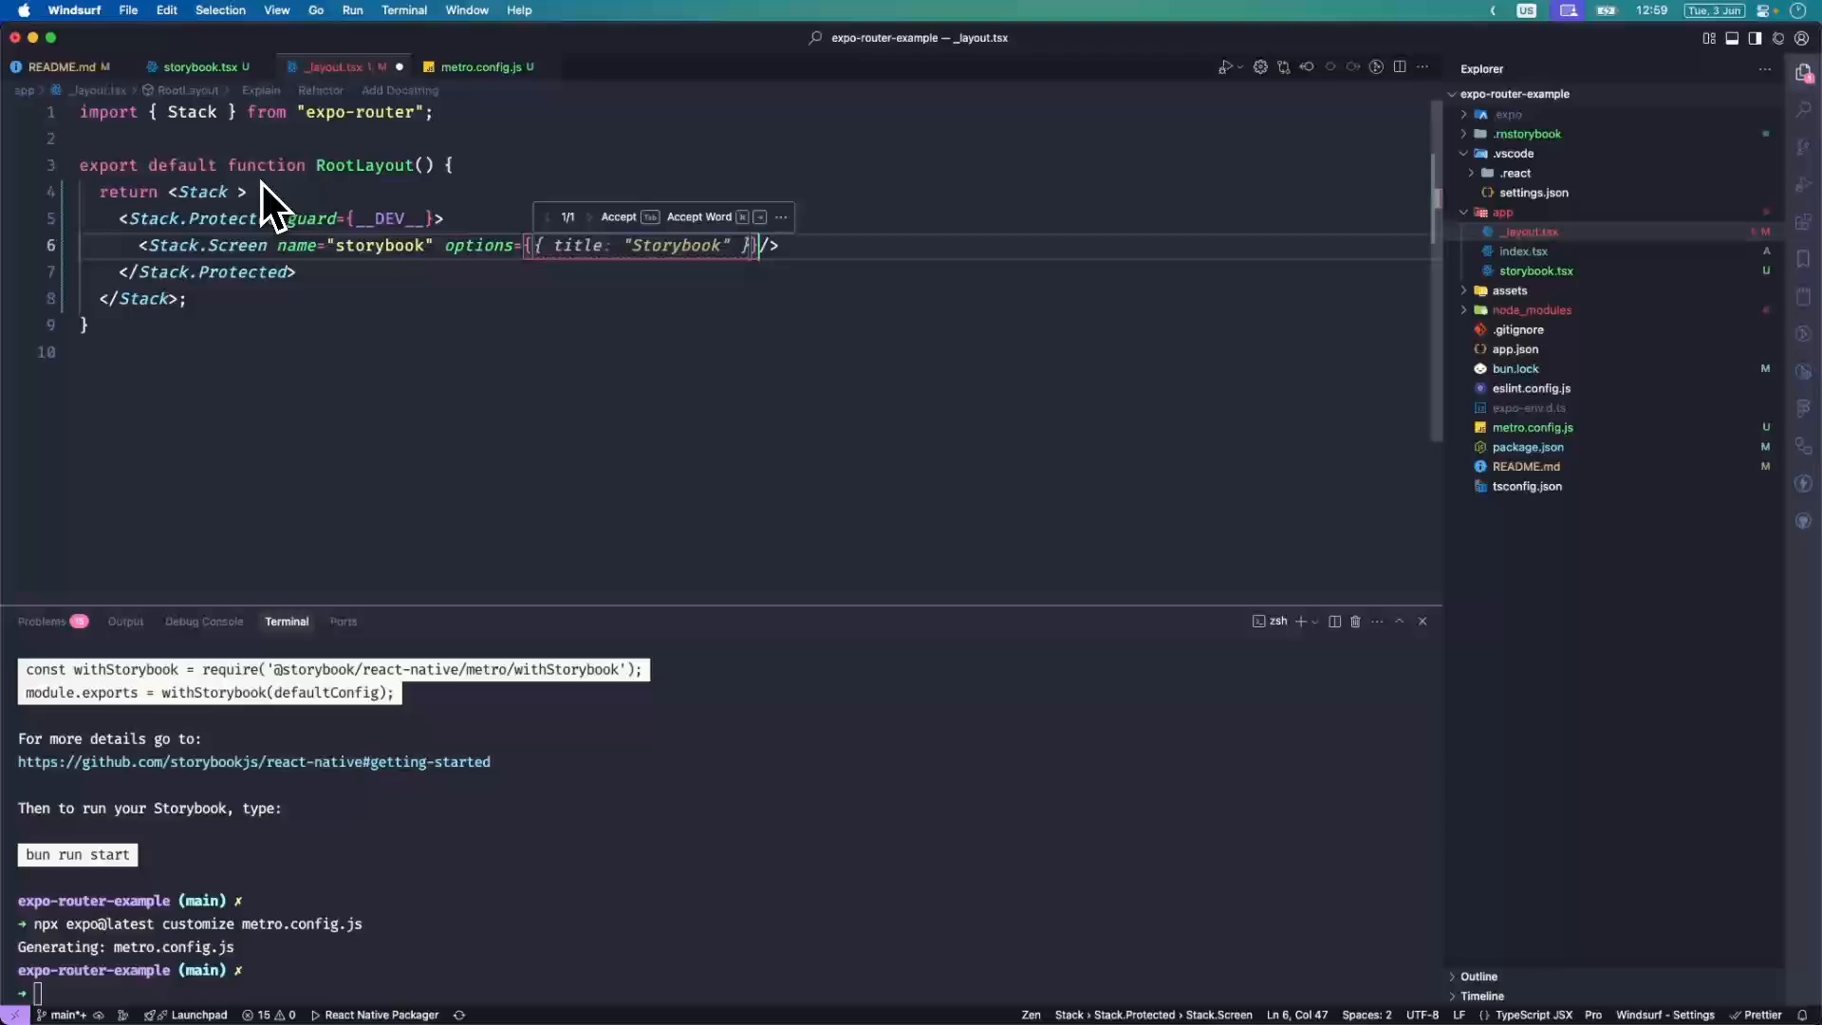
pyautogui.write('headsh')
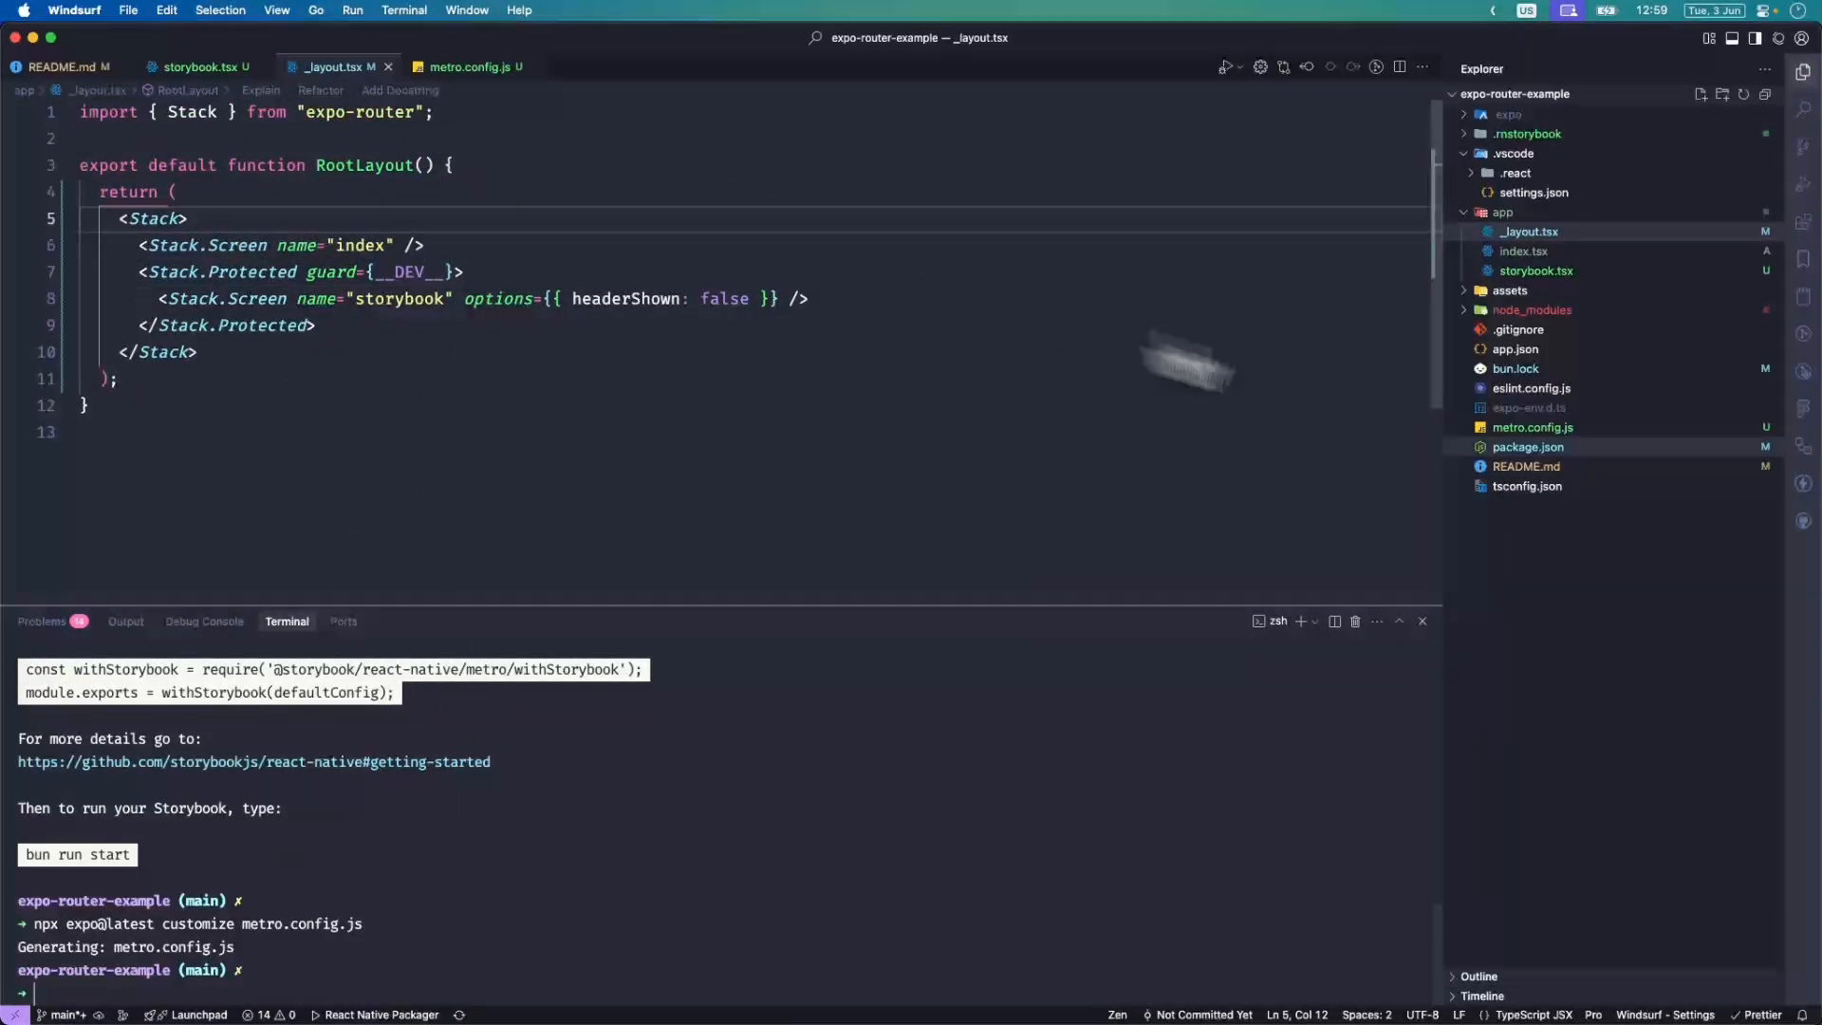
# In app/index.tsx render <Link href="/storybook">Open Storybook</Link> with Link imported from expo-router.
pyautogui.click(1524, 251)
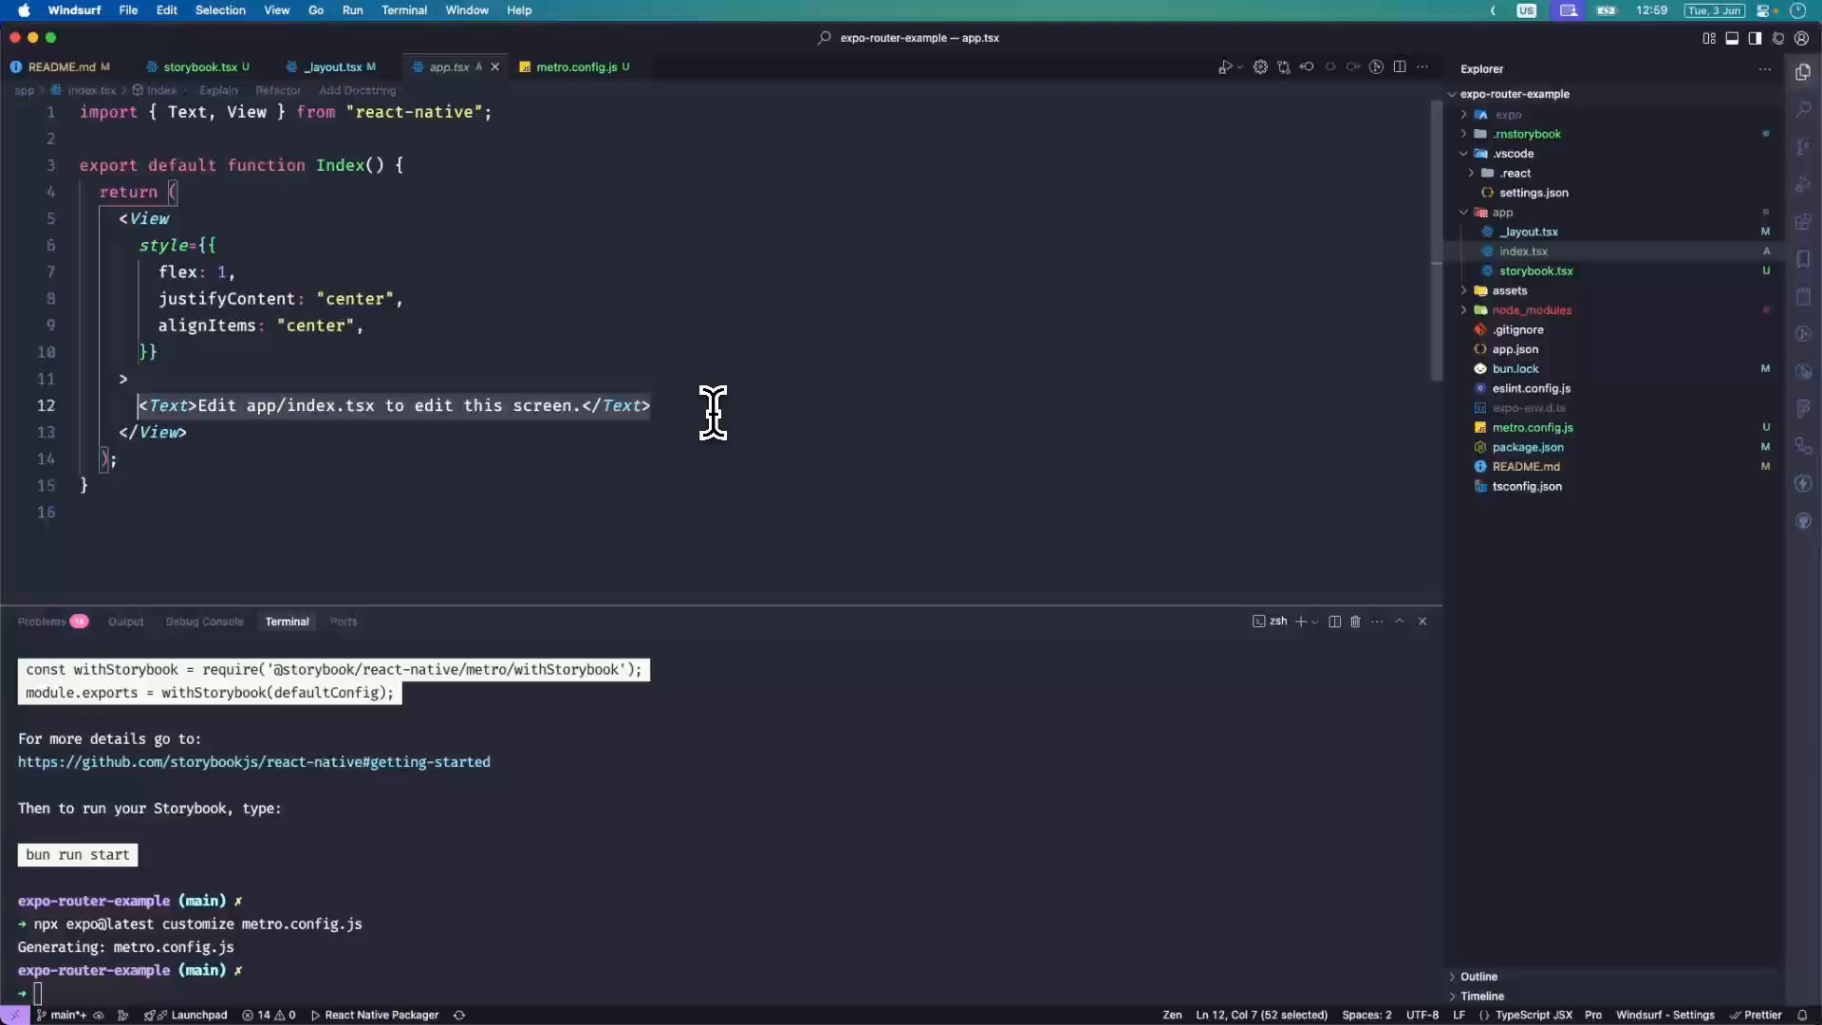
pyautogui.write('<L')
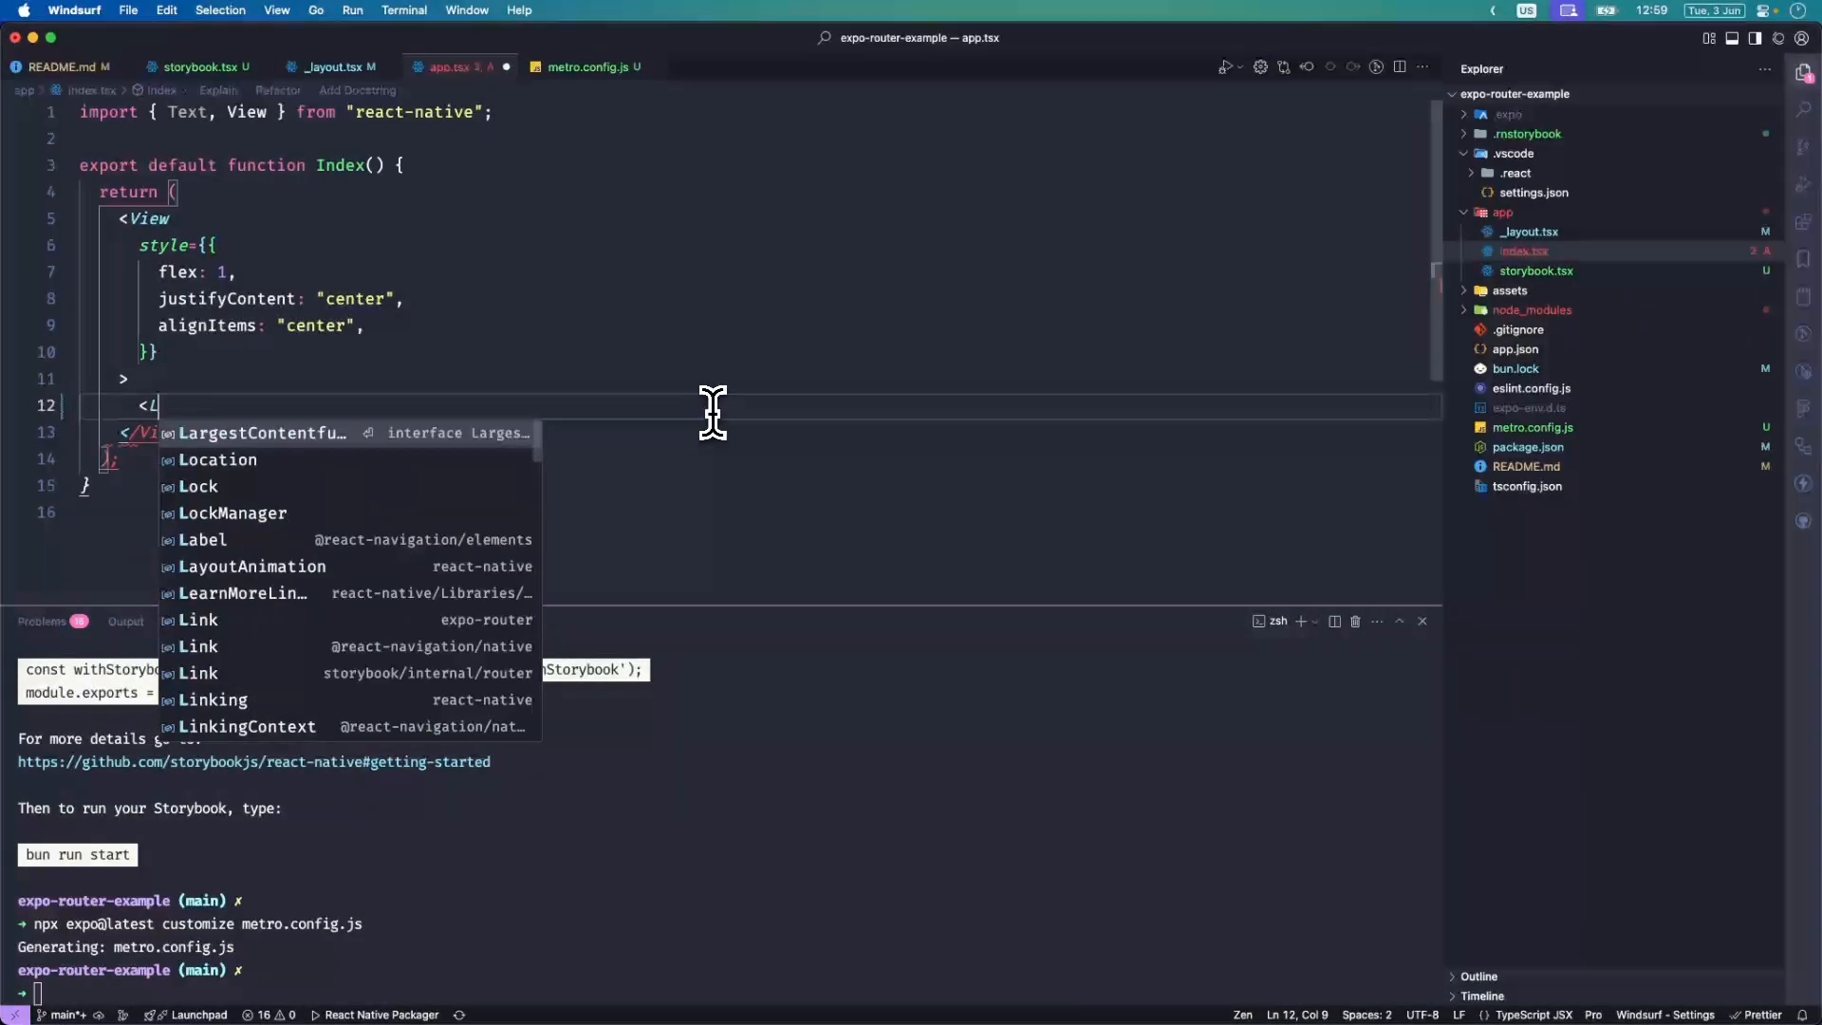
pyautogui.write('ink')
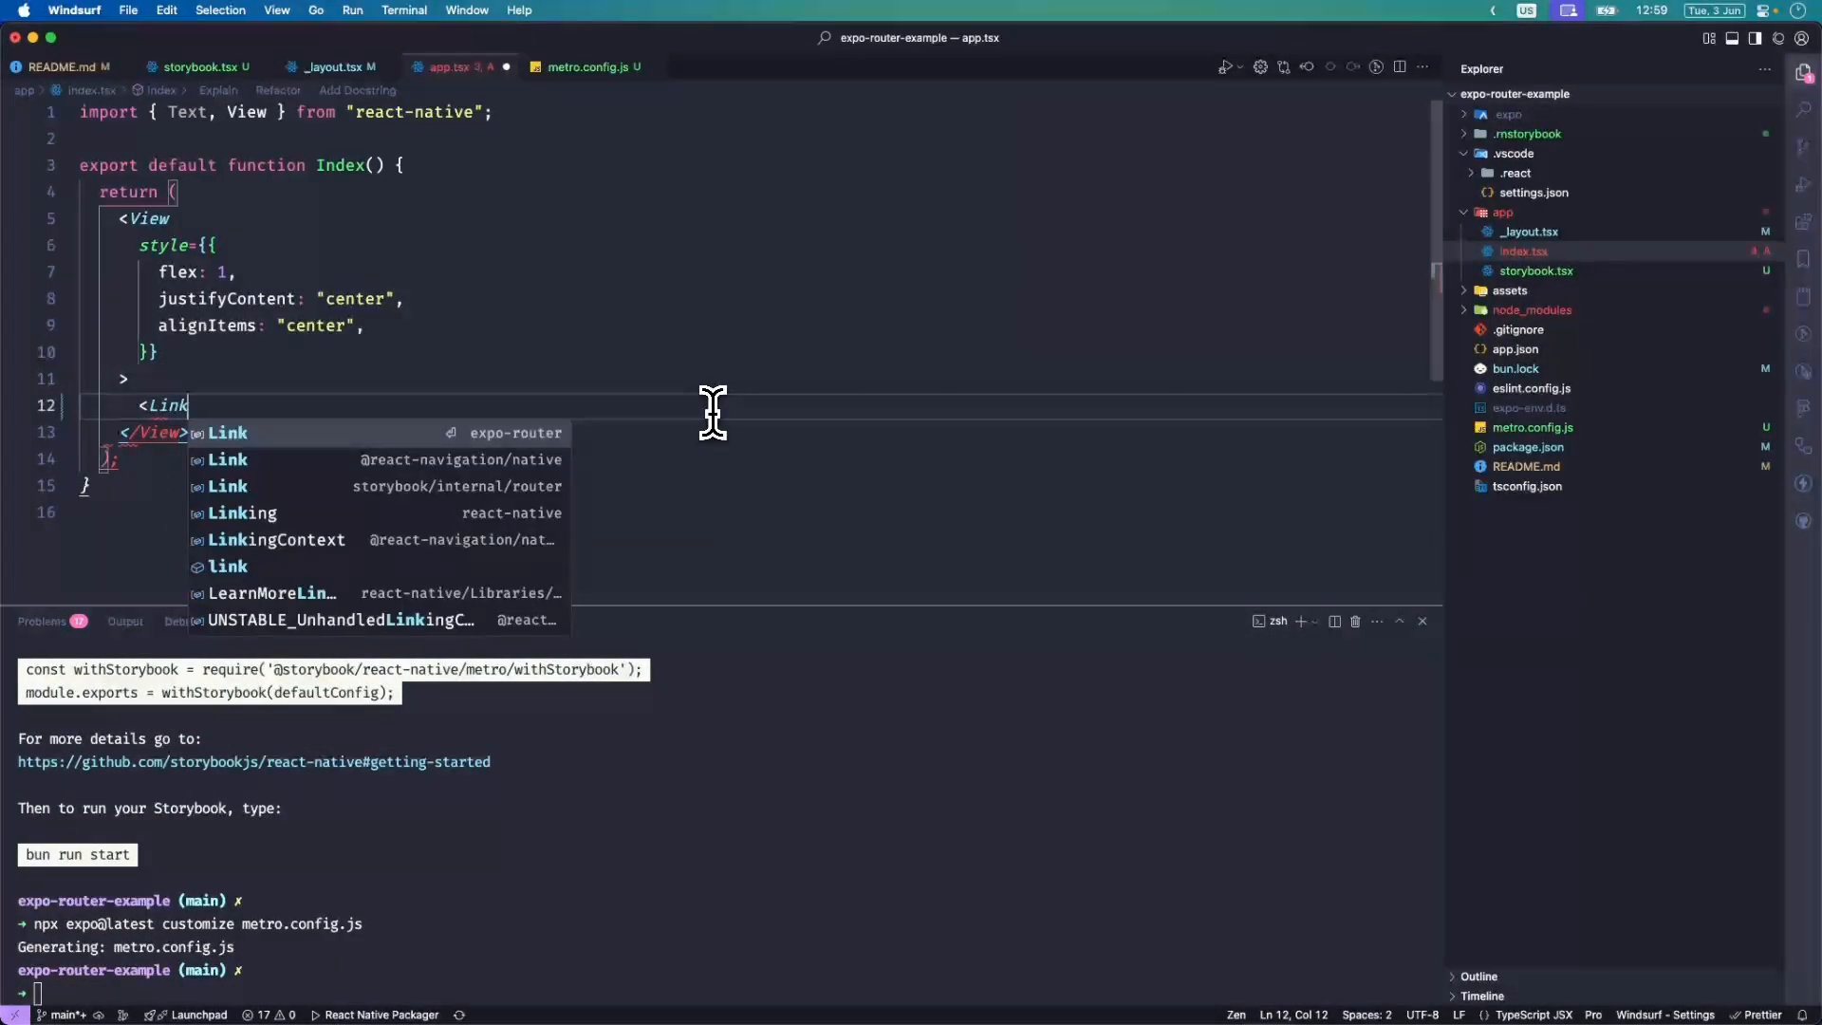
pyautogui.click(228, 432)
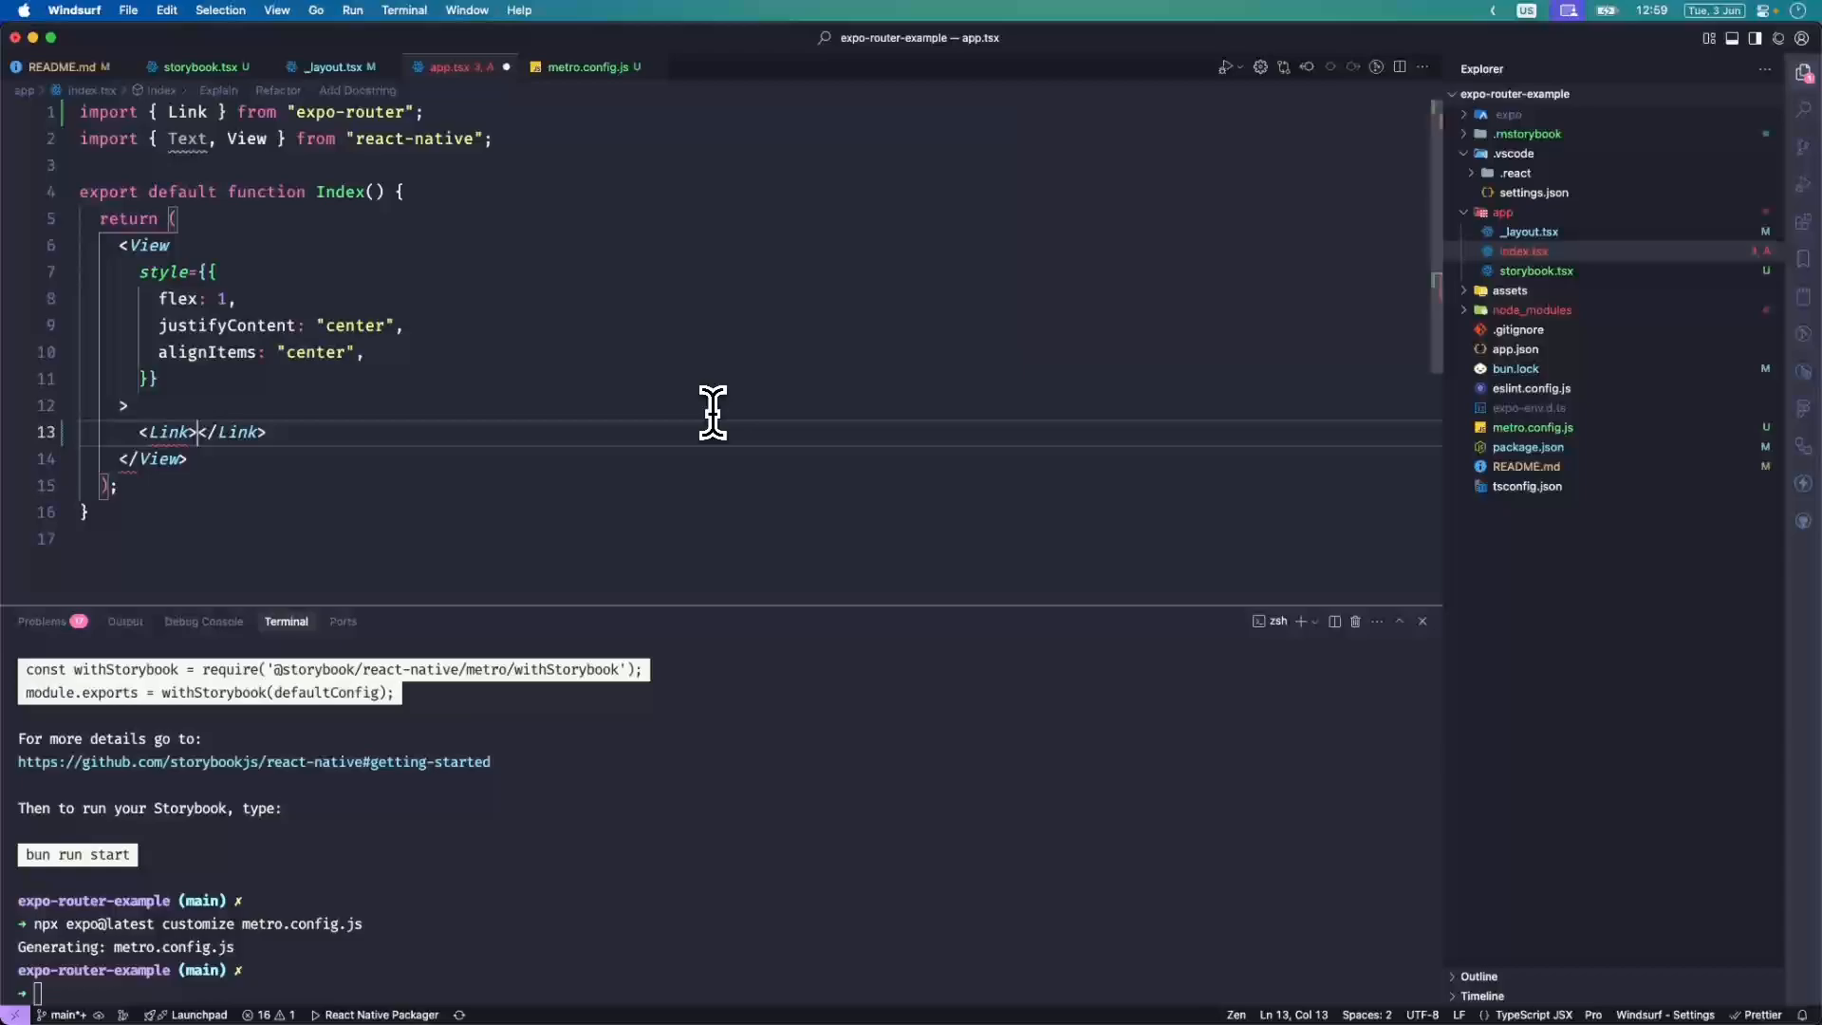
pyautogui.write('href="storybook">Open Storybook')
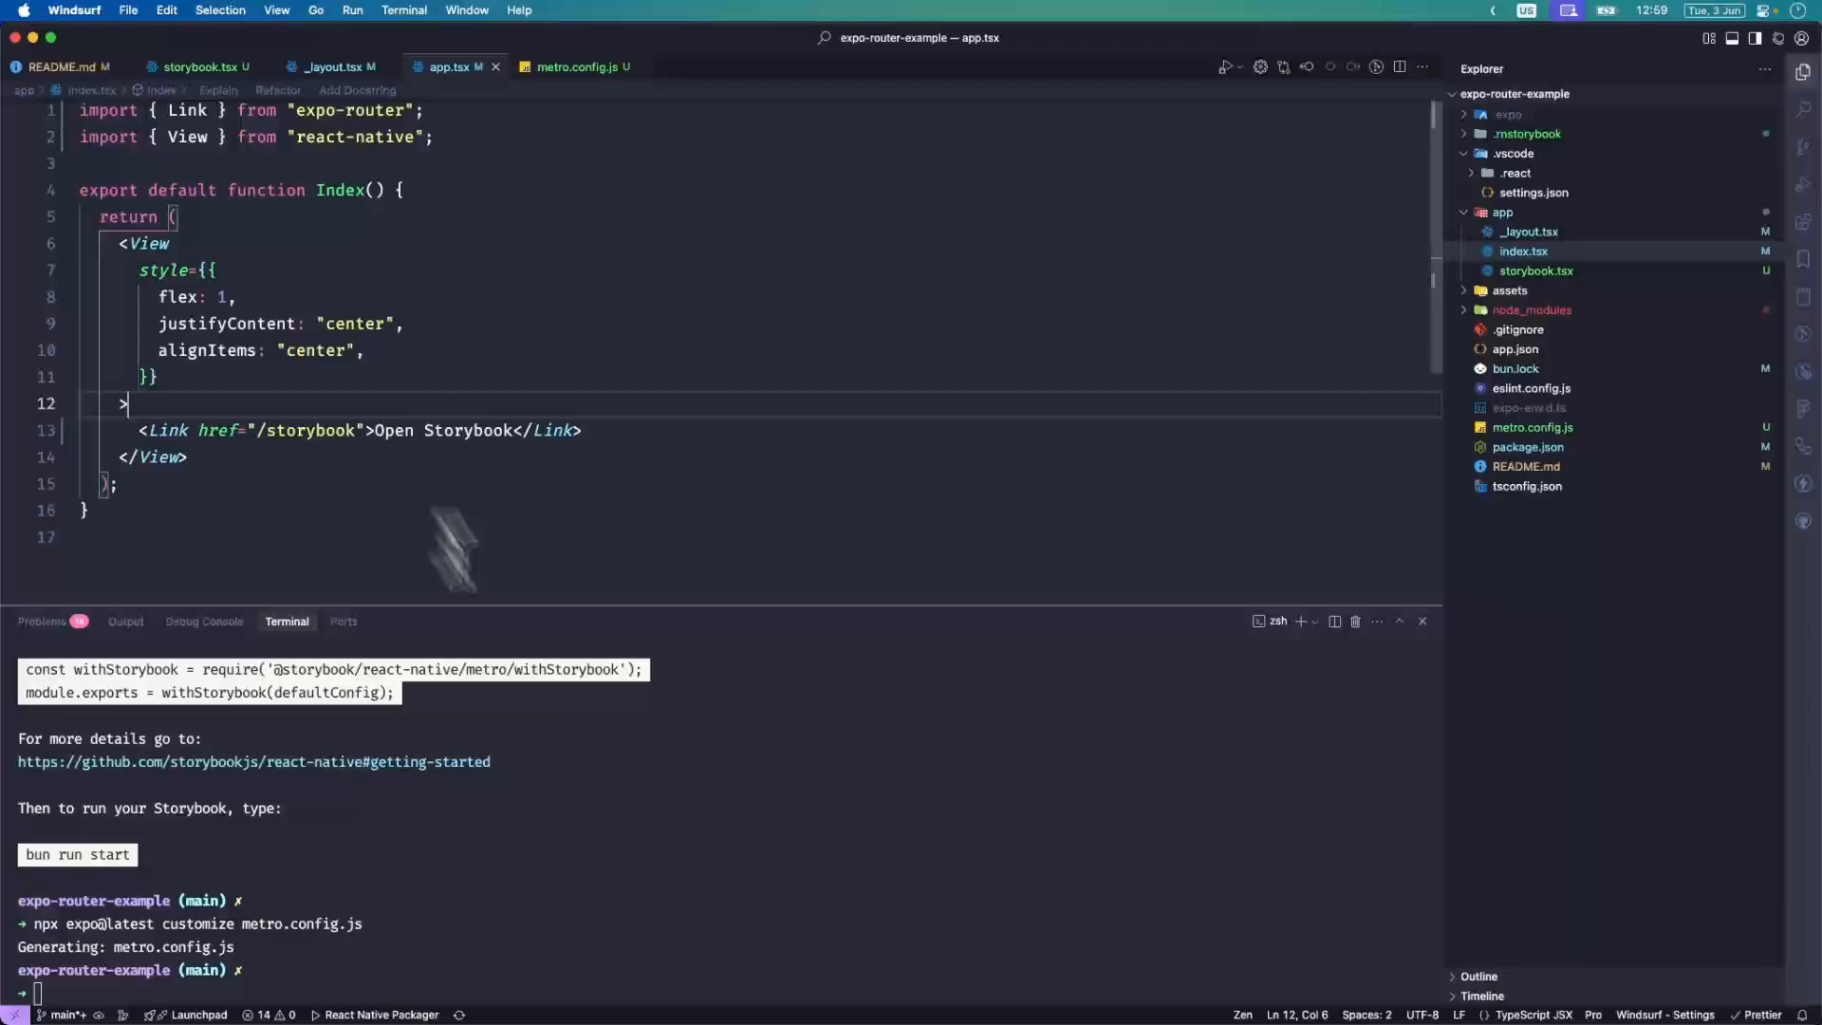
pyautogui.write('bun')
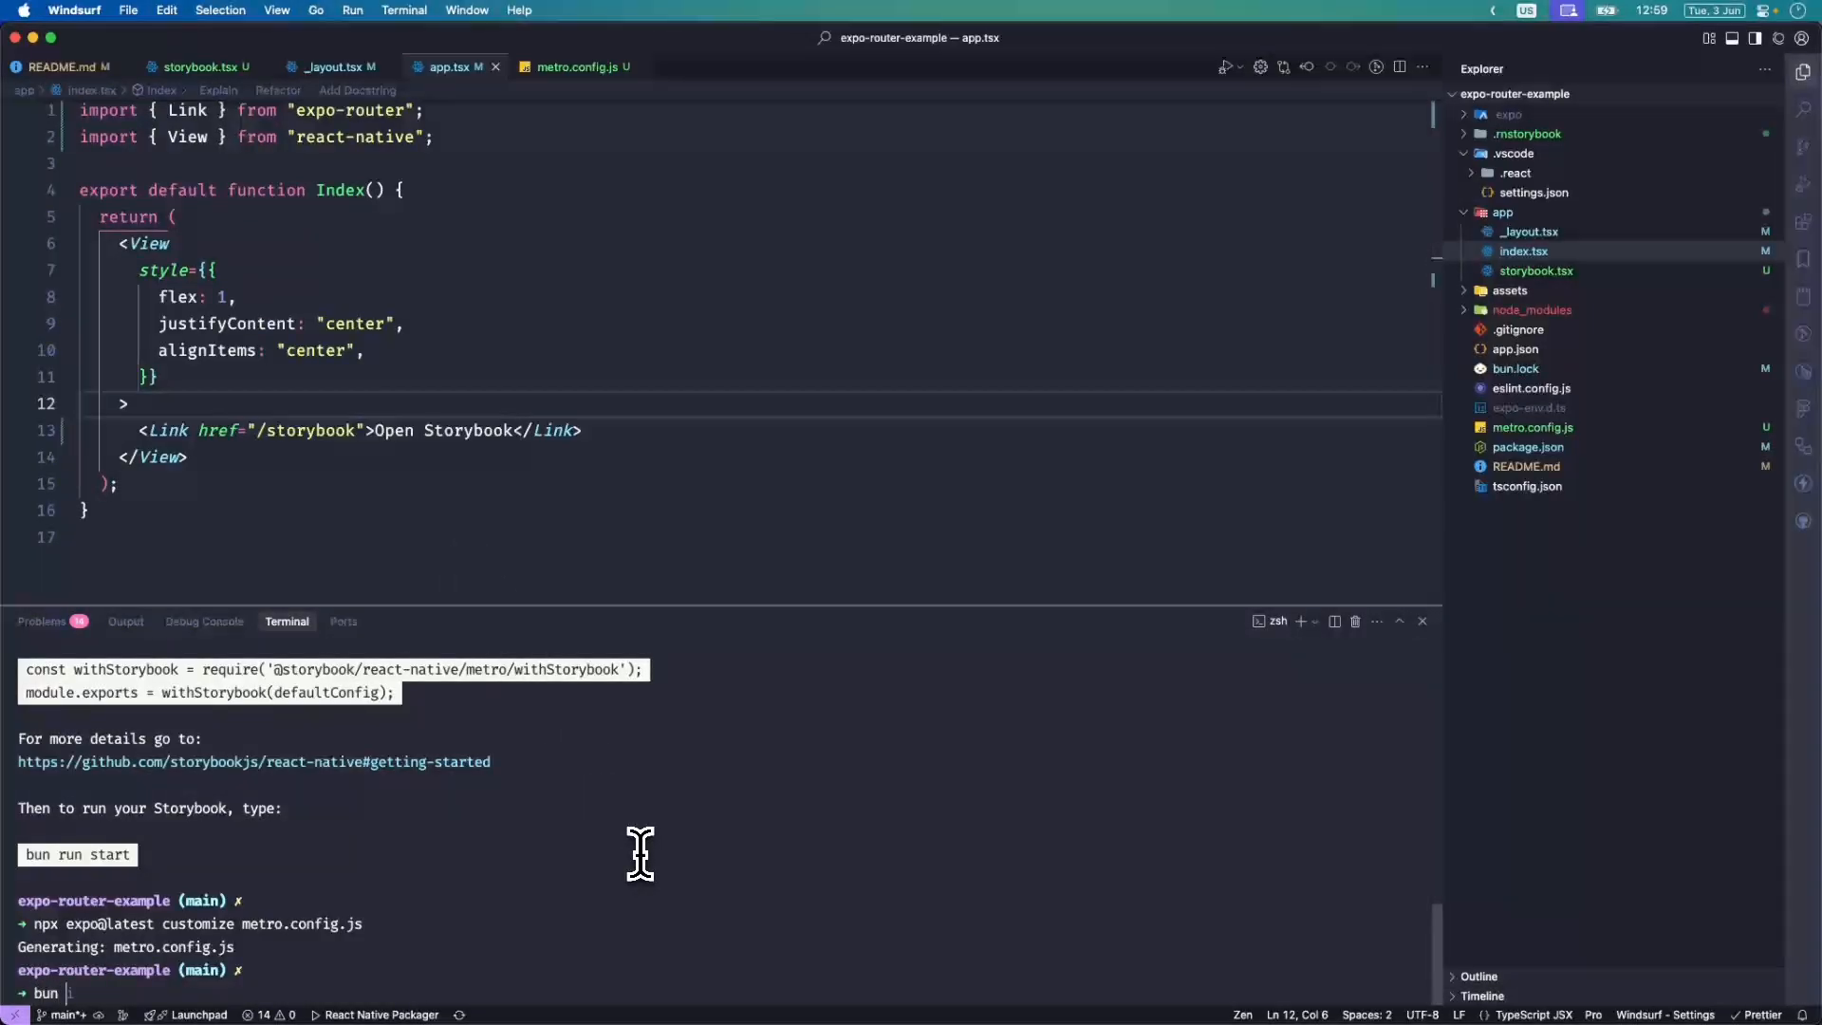
# Start the app with bun start in iOS Simulator, follow Open Storybook and browse the story sidebar.
pyautogui.write('start')
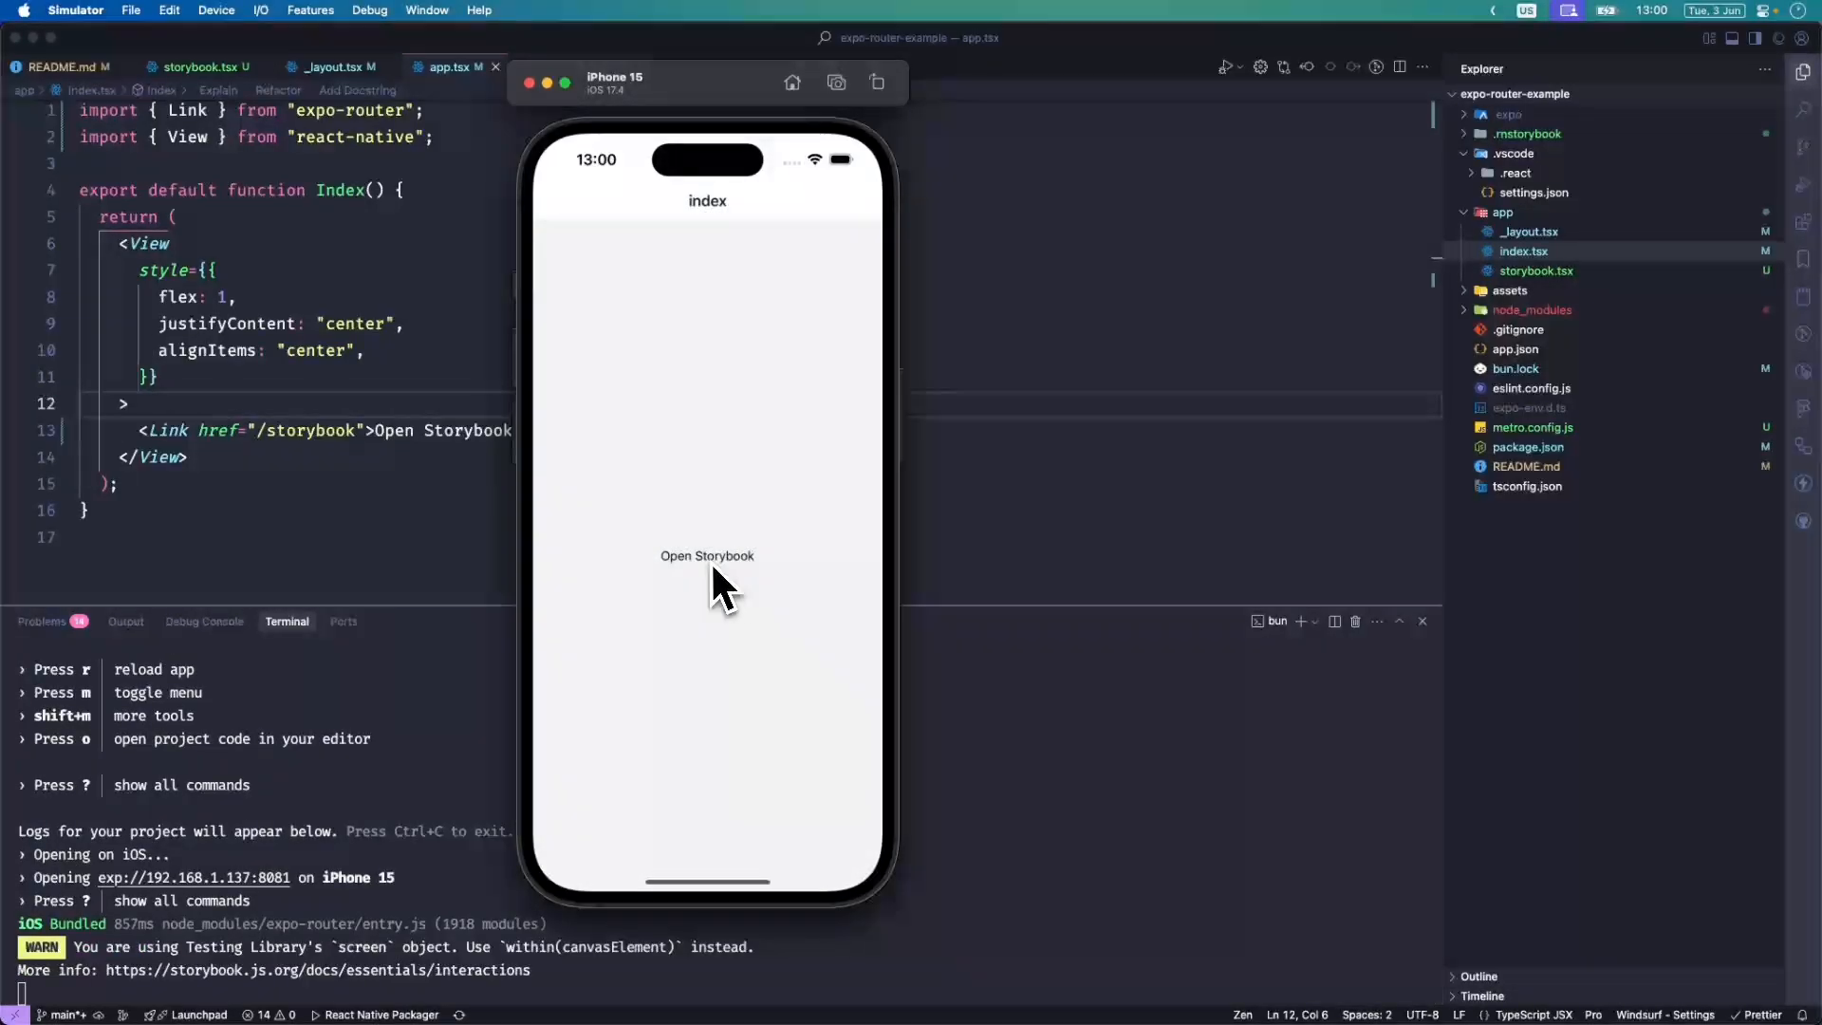
pyautogui.click(706, 556)
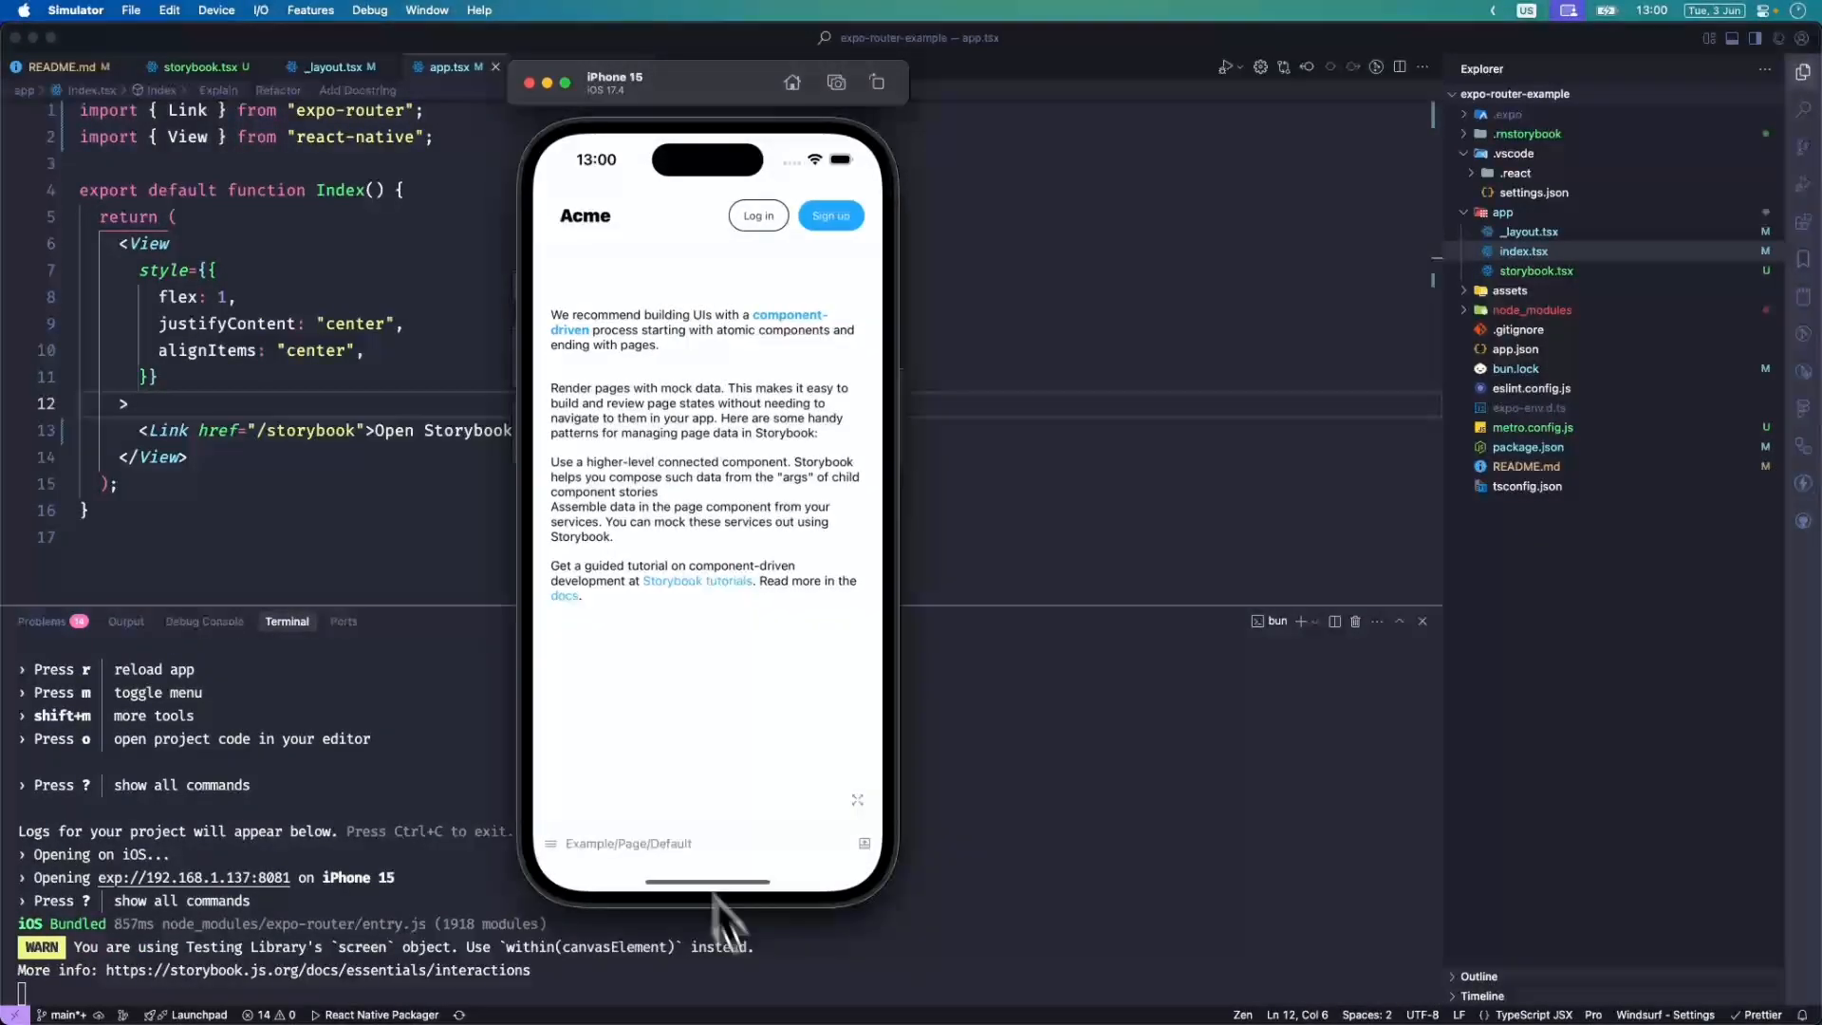
pyautogui.moveTo(755, 716)
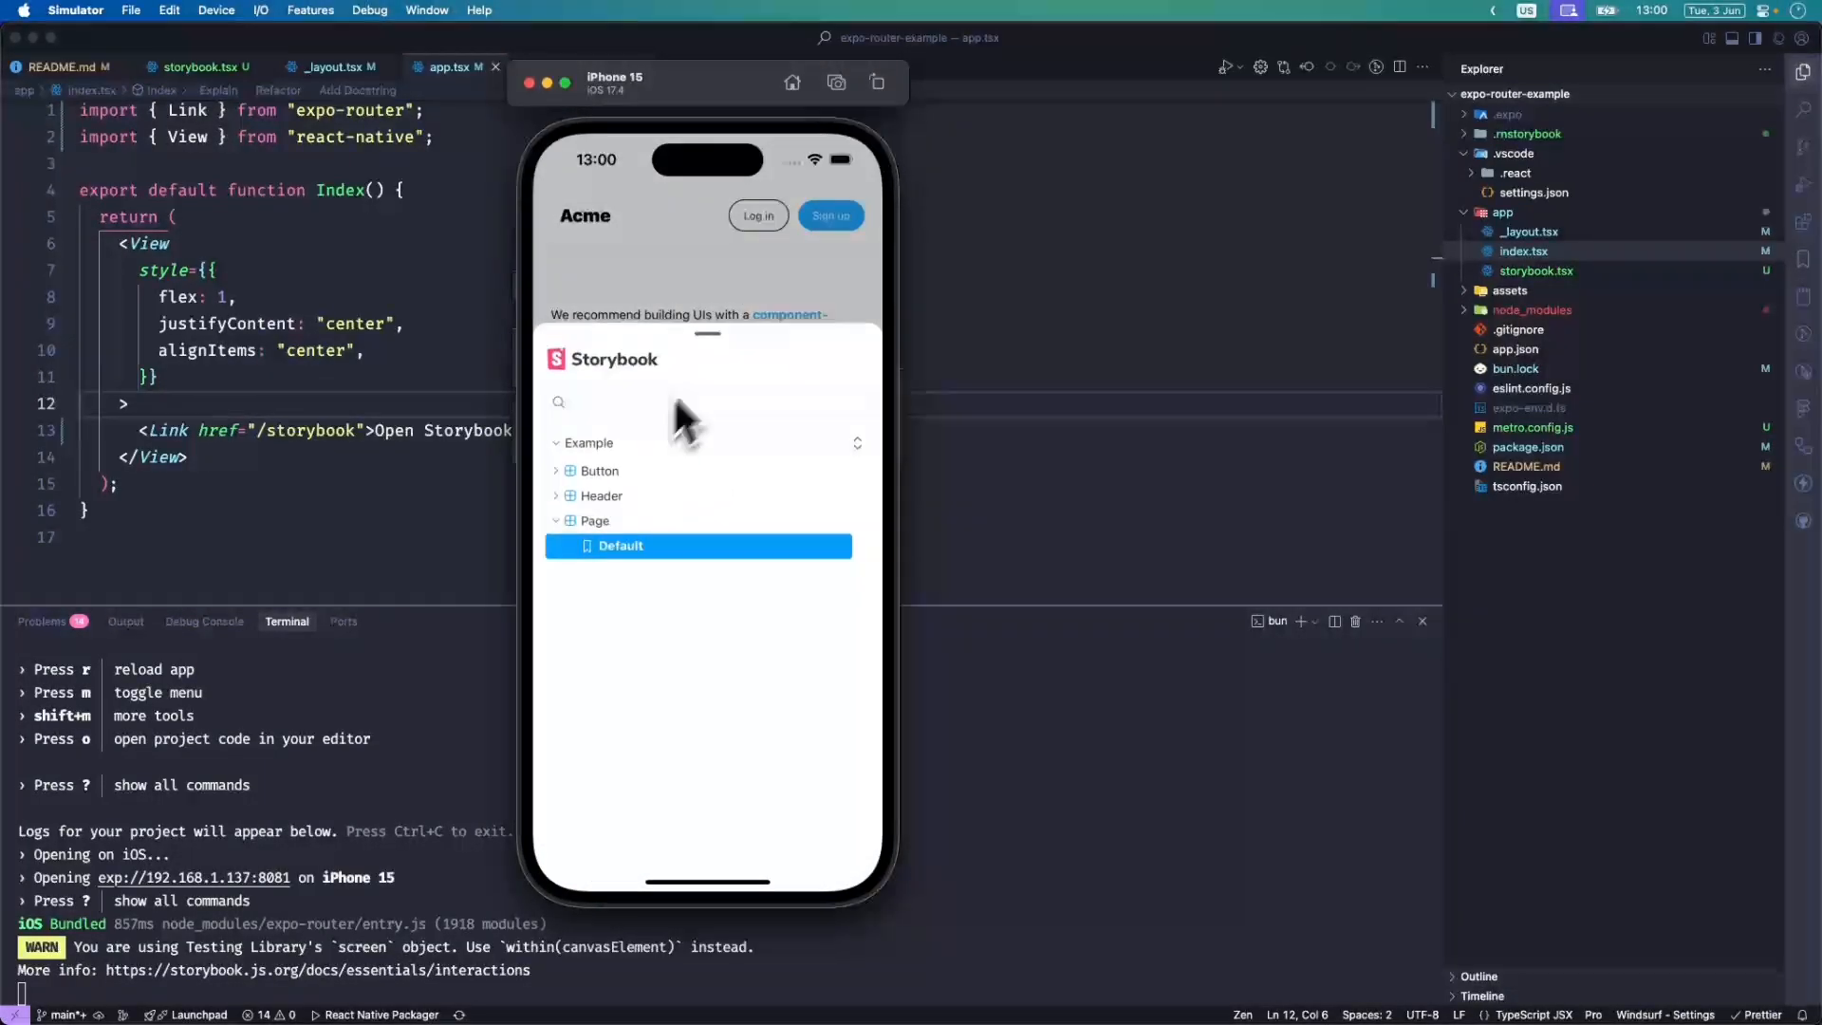
pyautogui.click(600, 471)
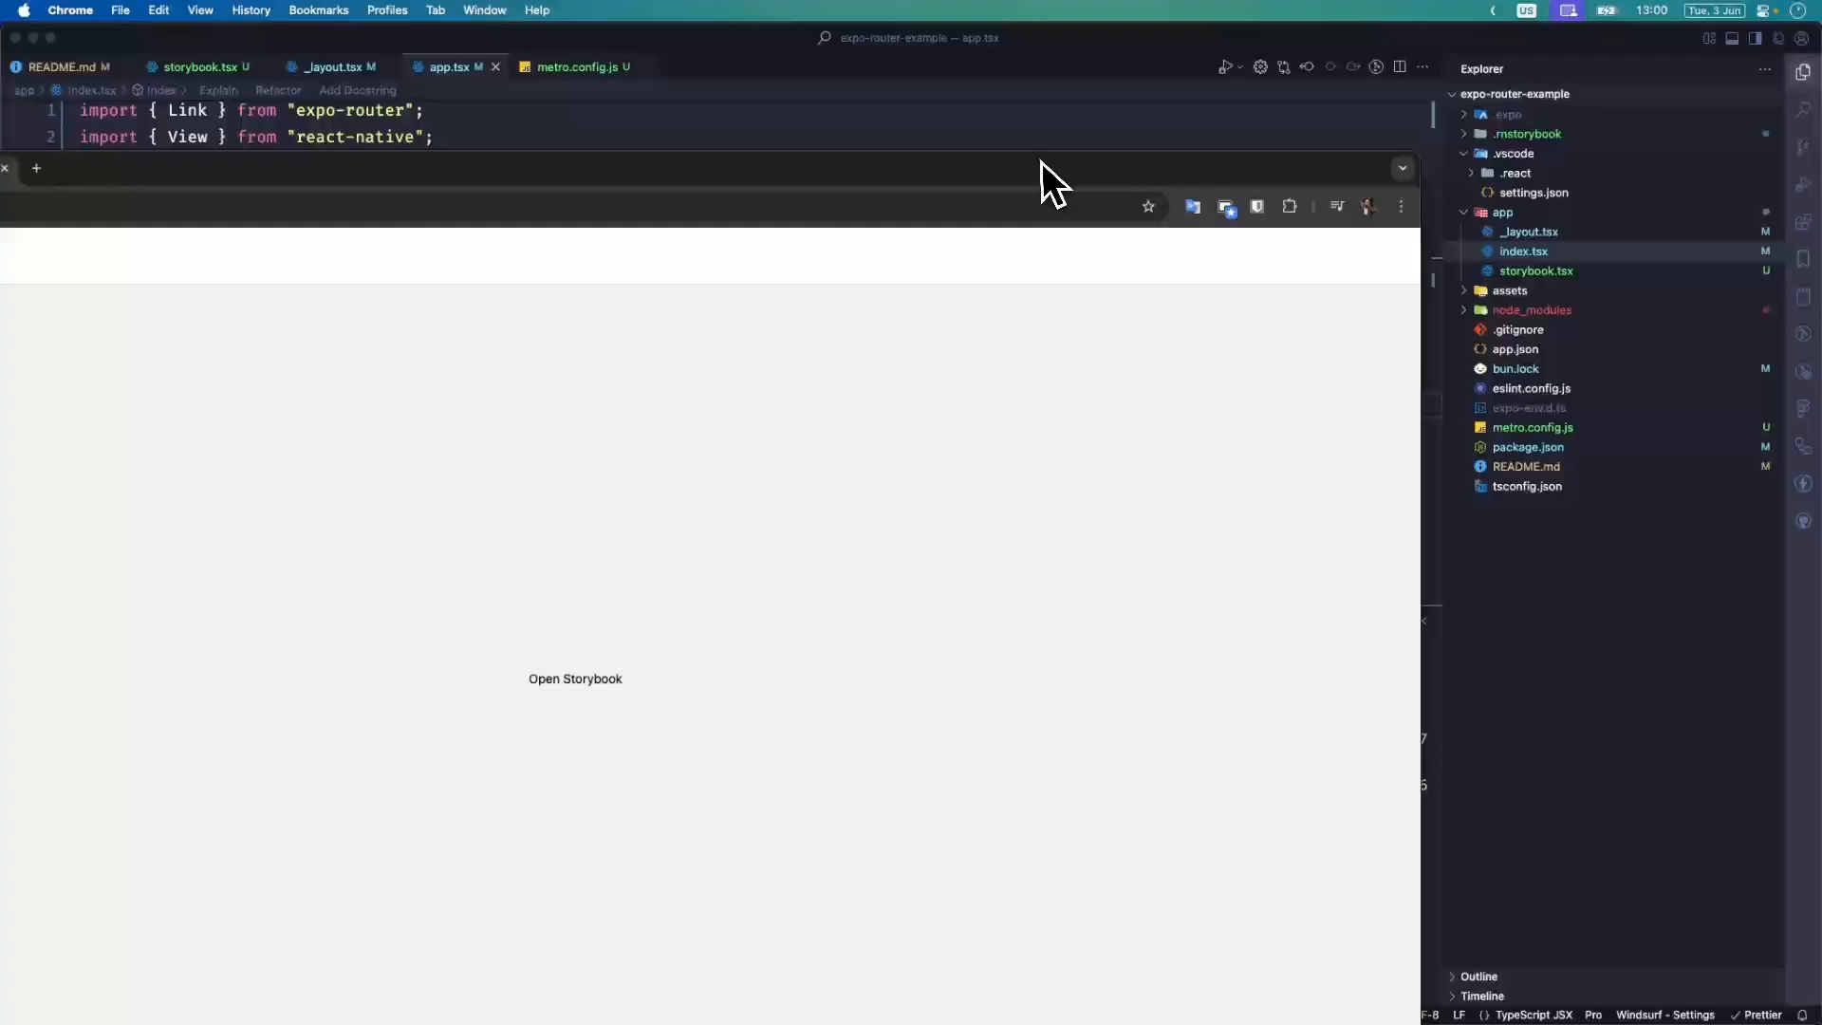
# Follow Open Storybook at localhost:8081 in Chrome and view the Button > Large story with its controls.
pyautogui.click(573, 679)
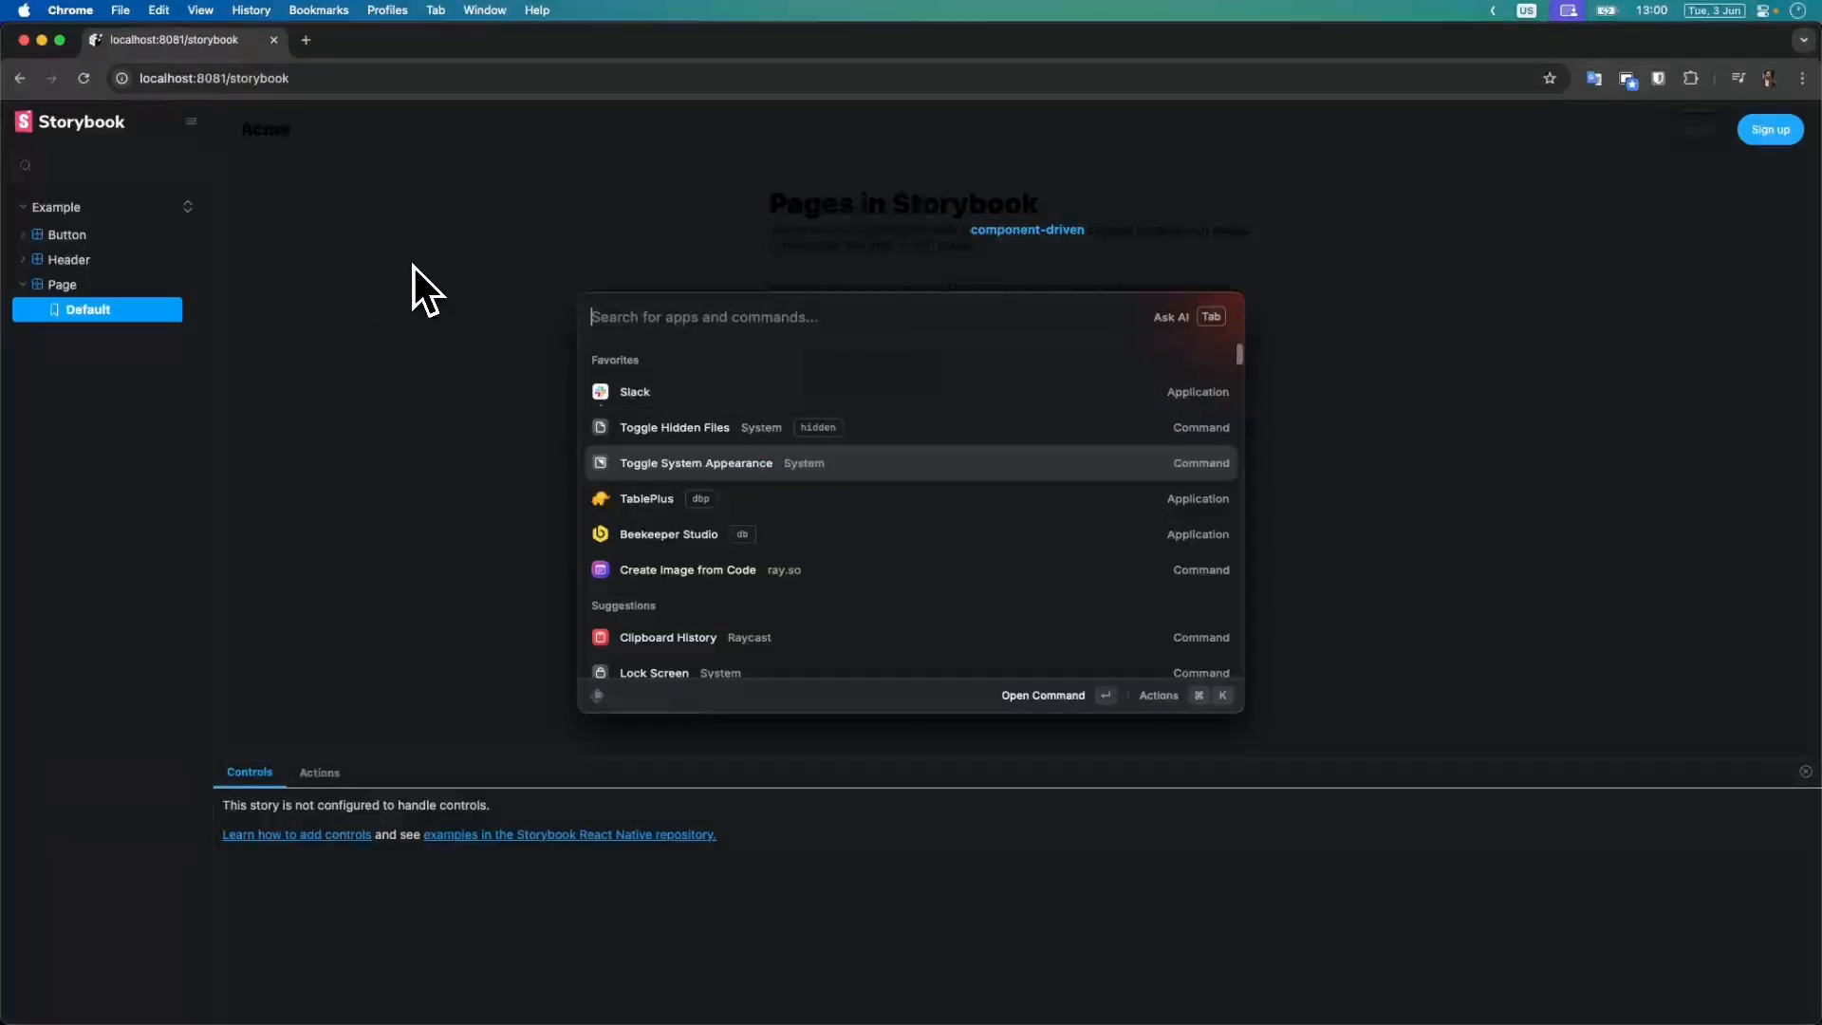
pyautogui.press('escape')
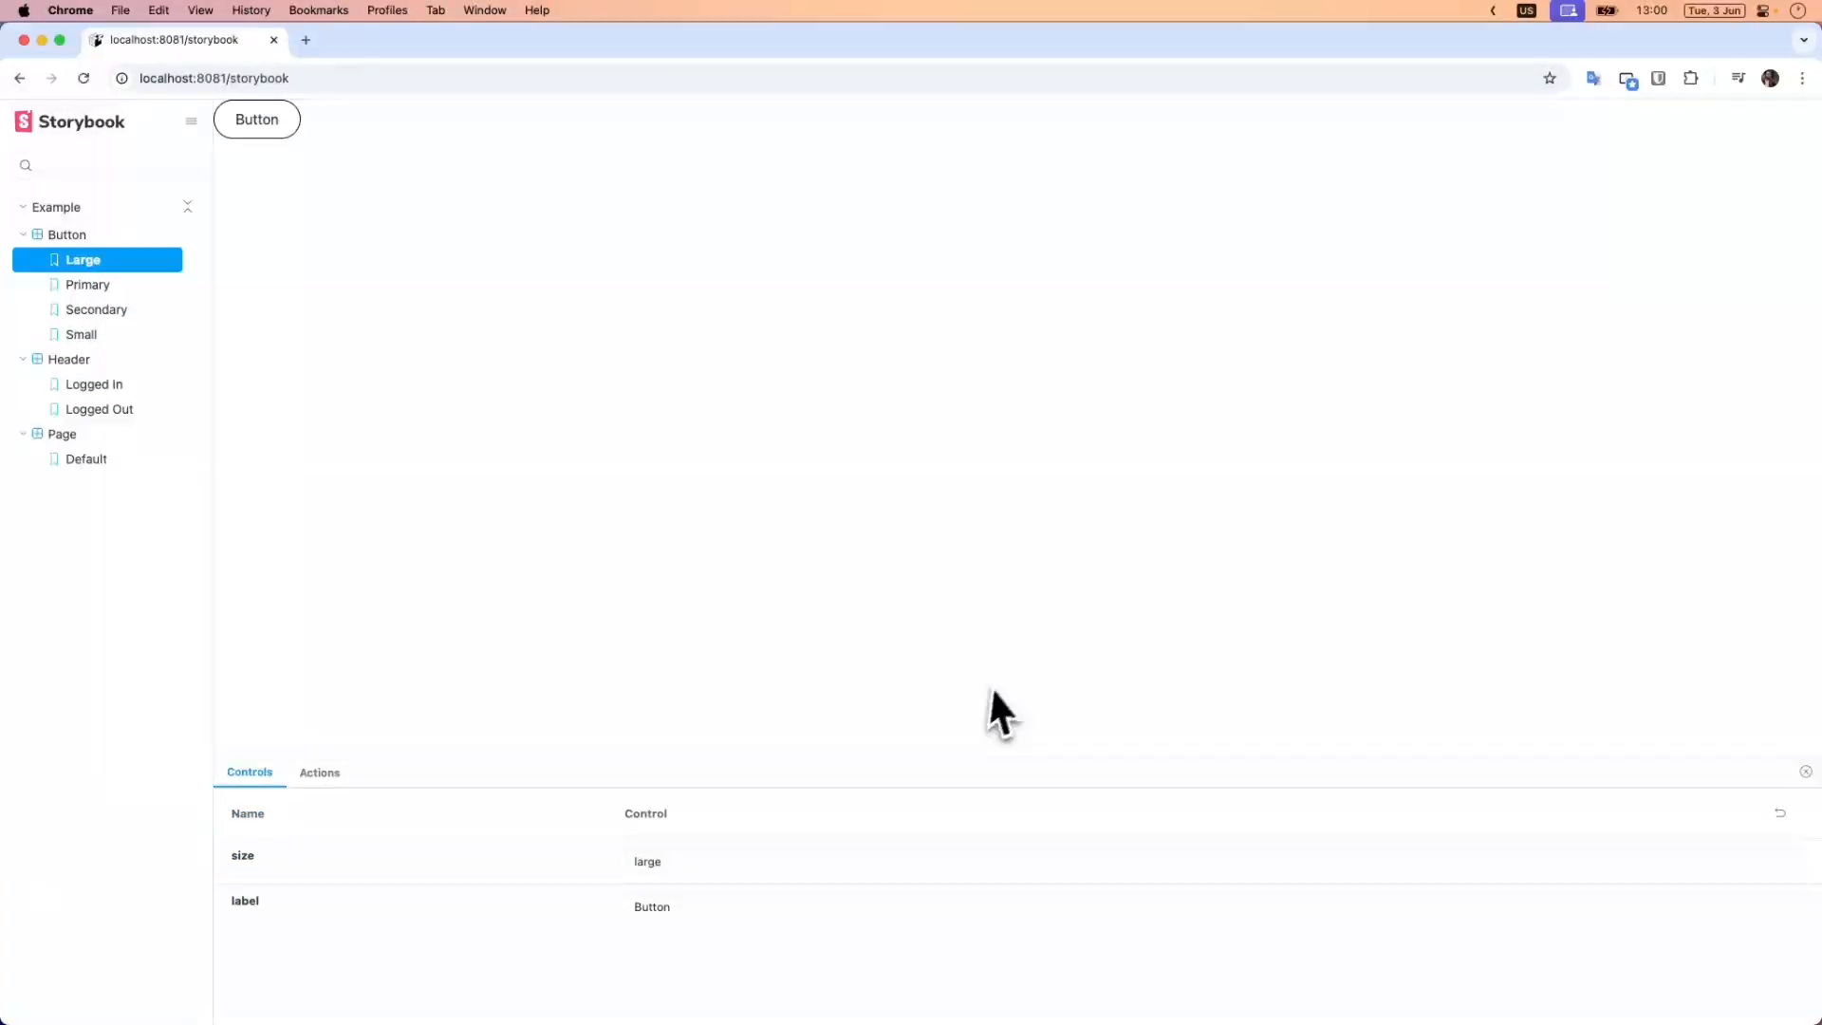
pyautogui.moveTo(645, 991)
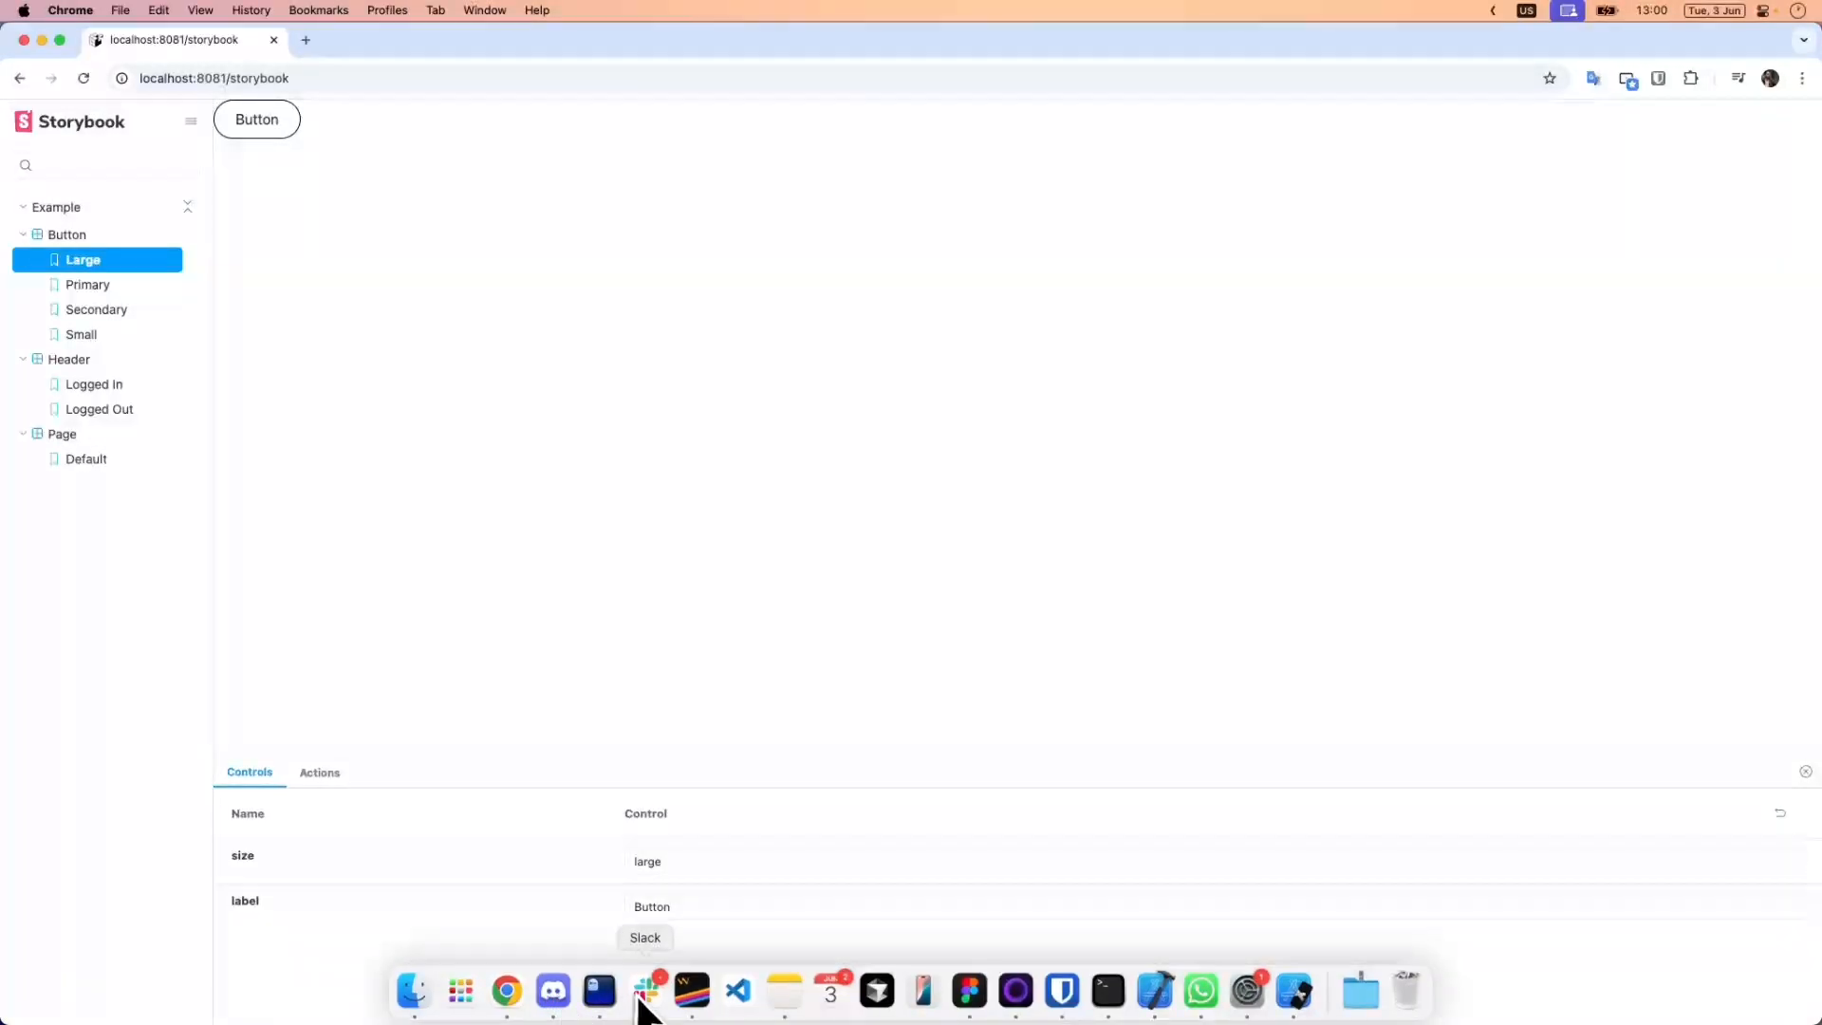
pyautogui.moveTo(581, 410)
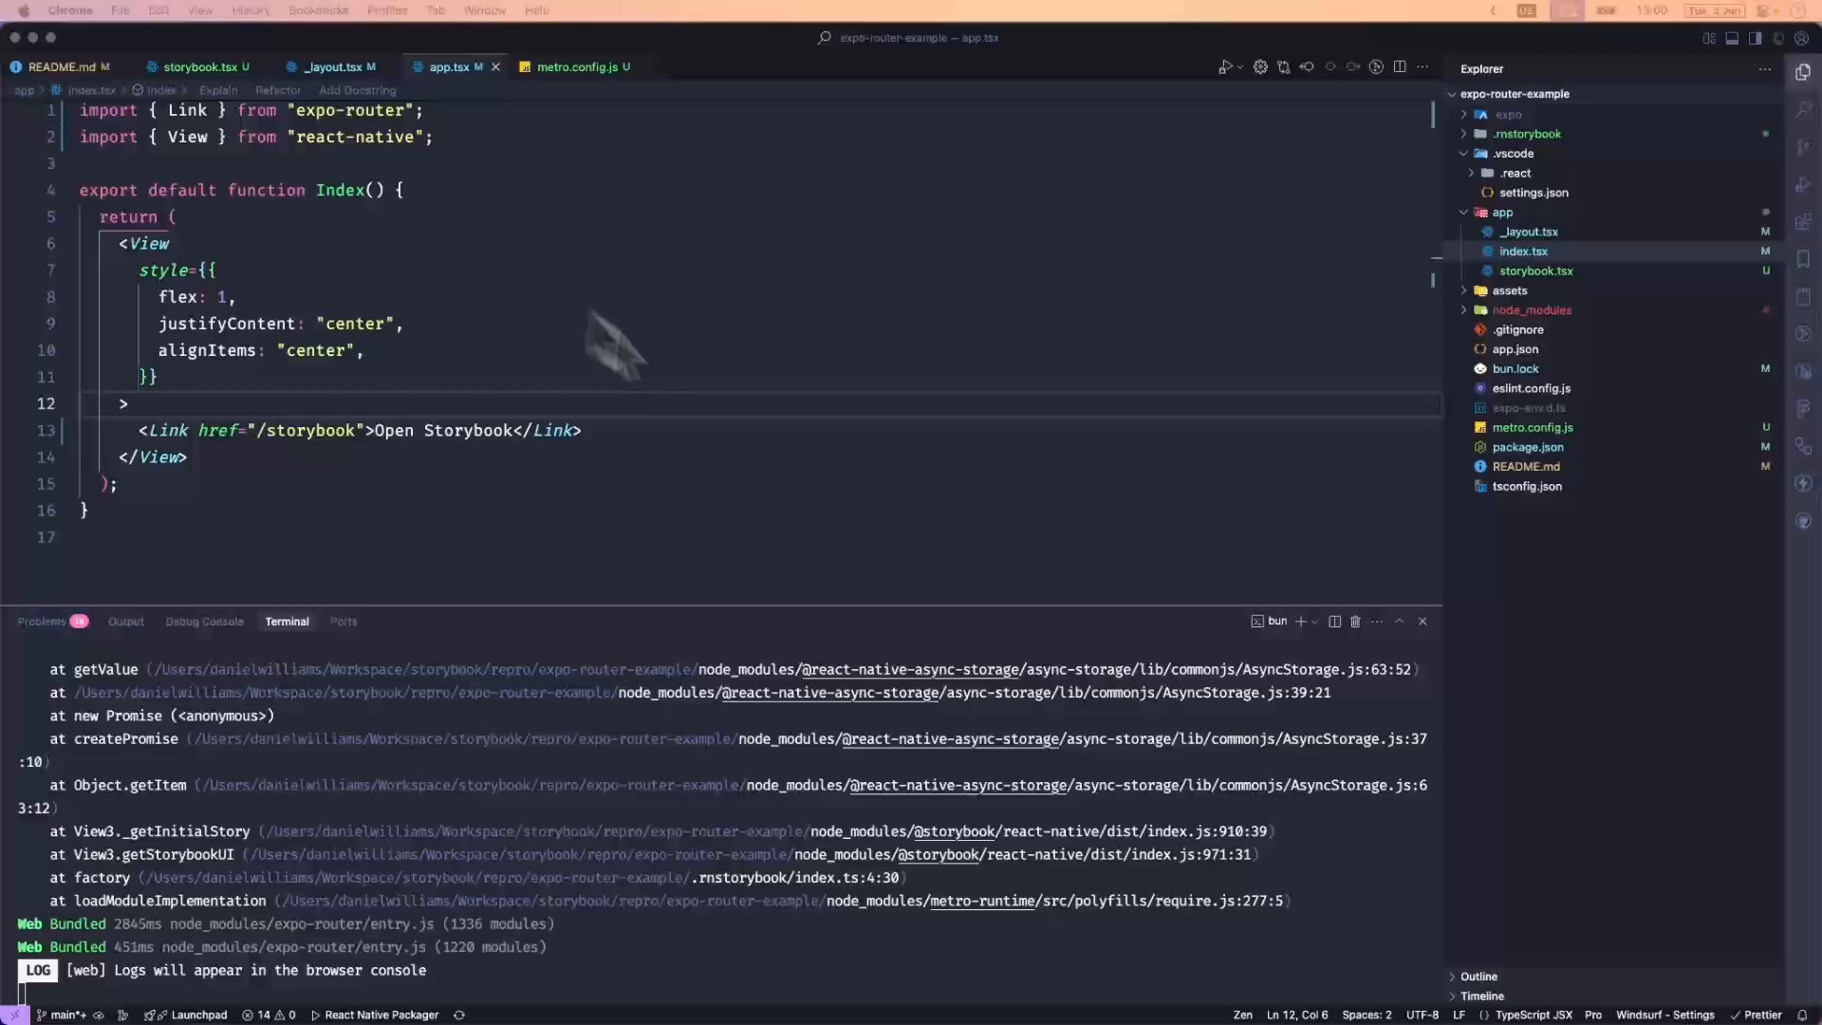
pyautogui.moveTo(1161, 389)
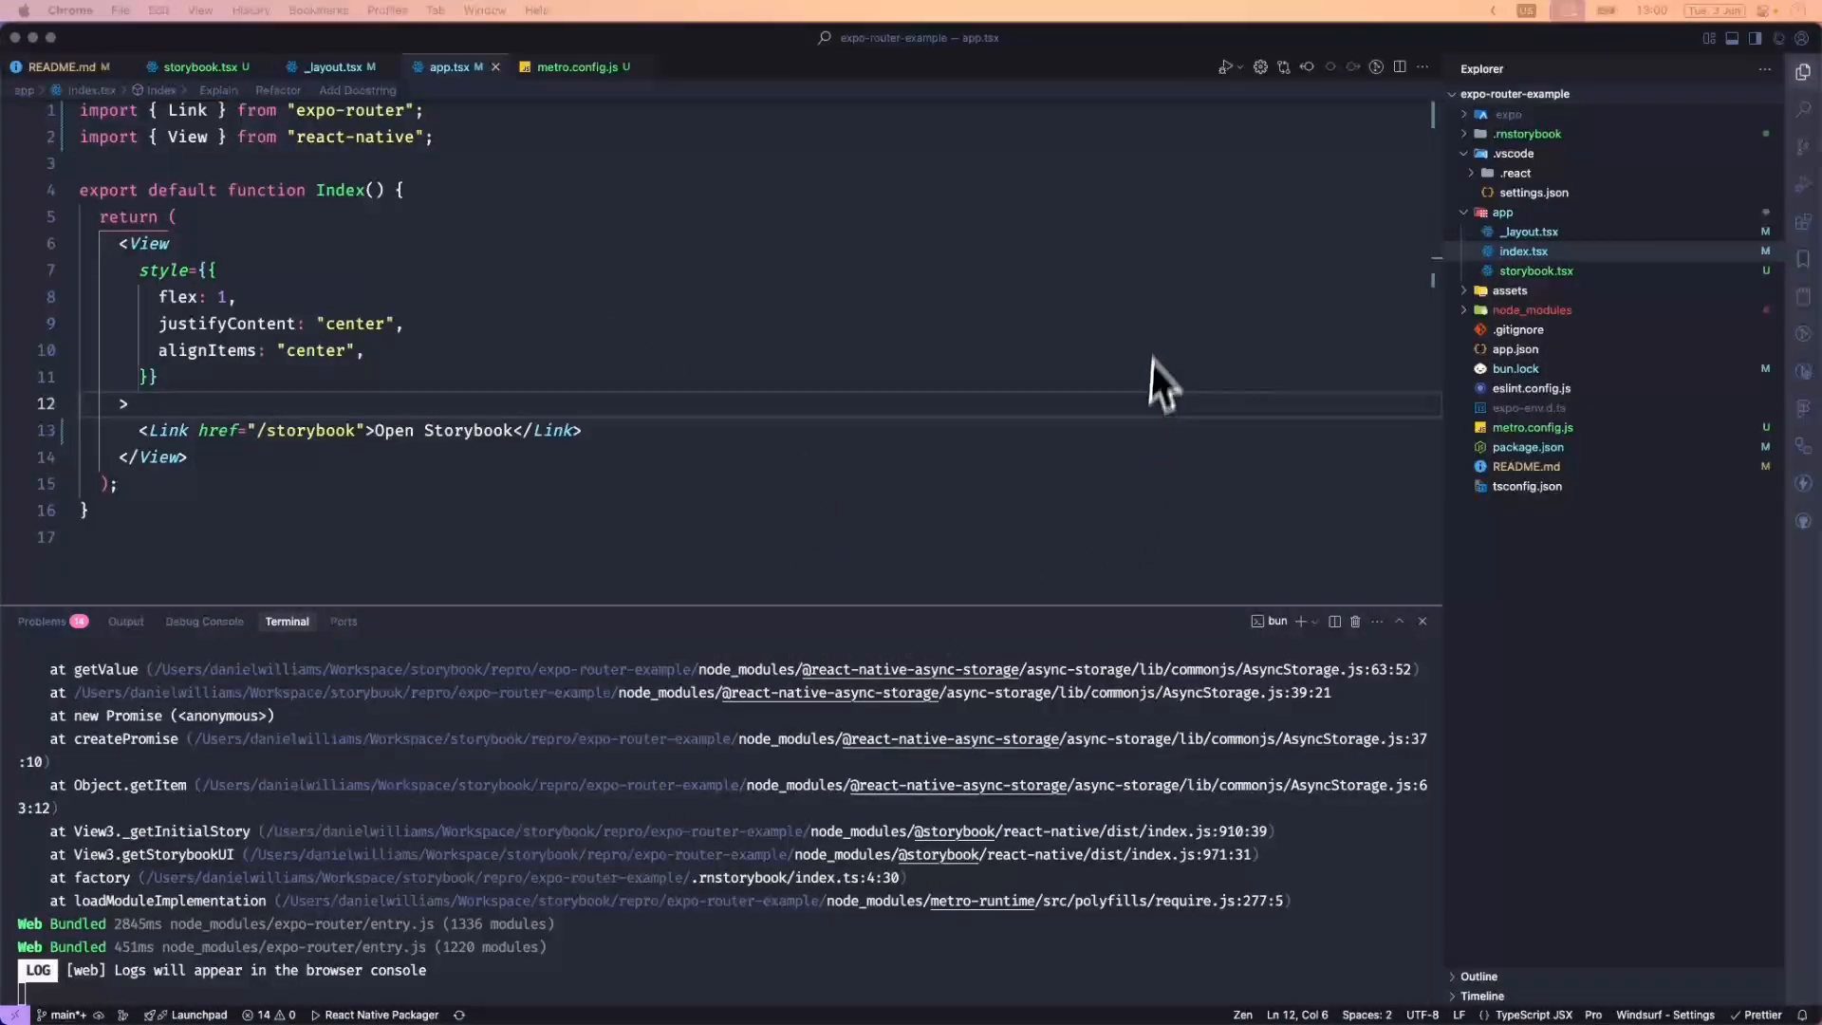
pyautogui.moveTo(940, 679)
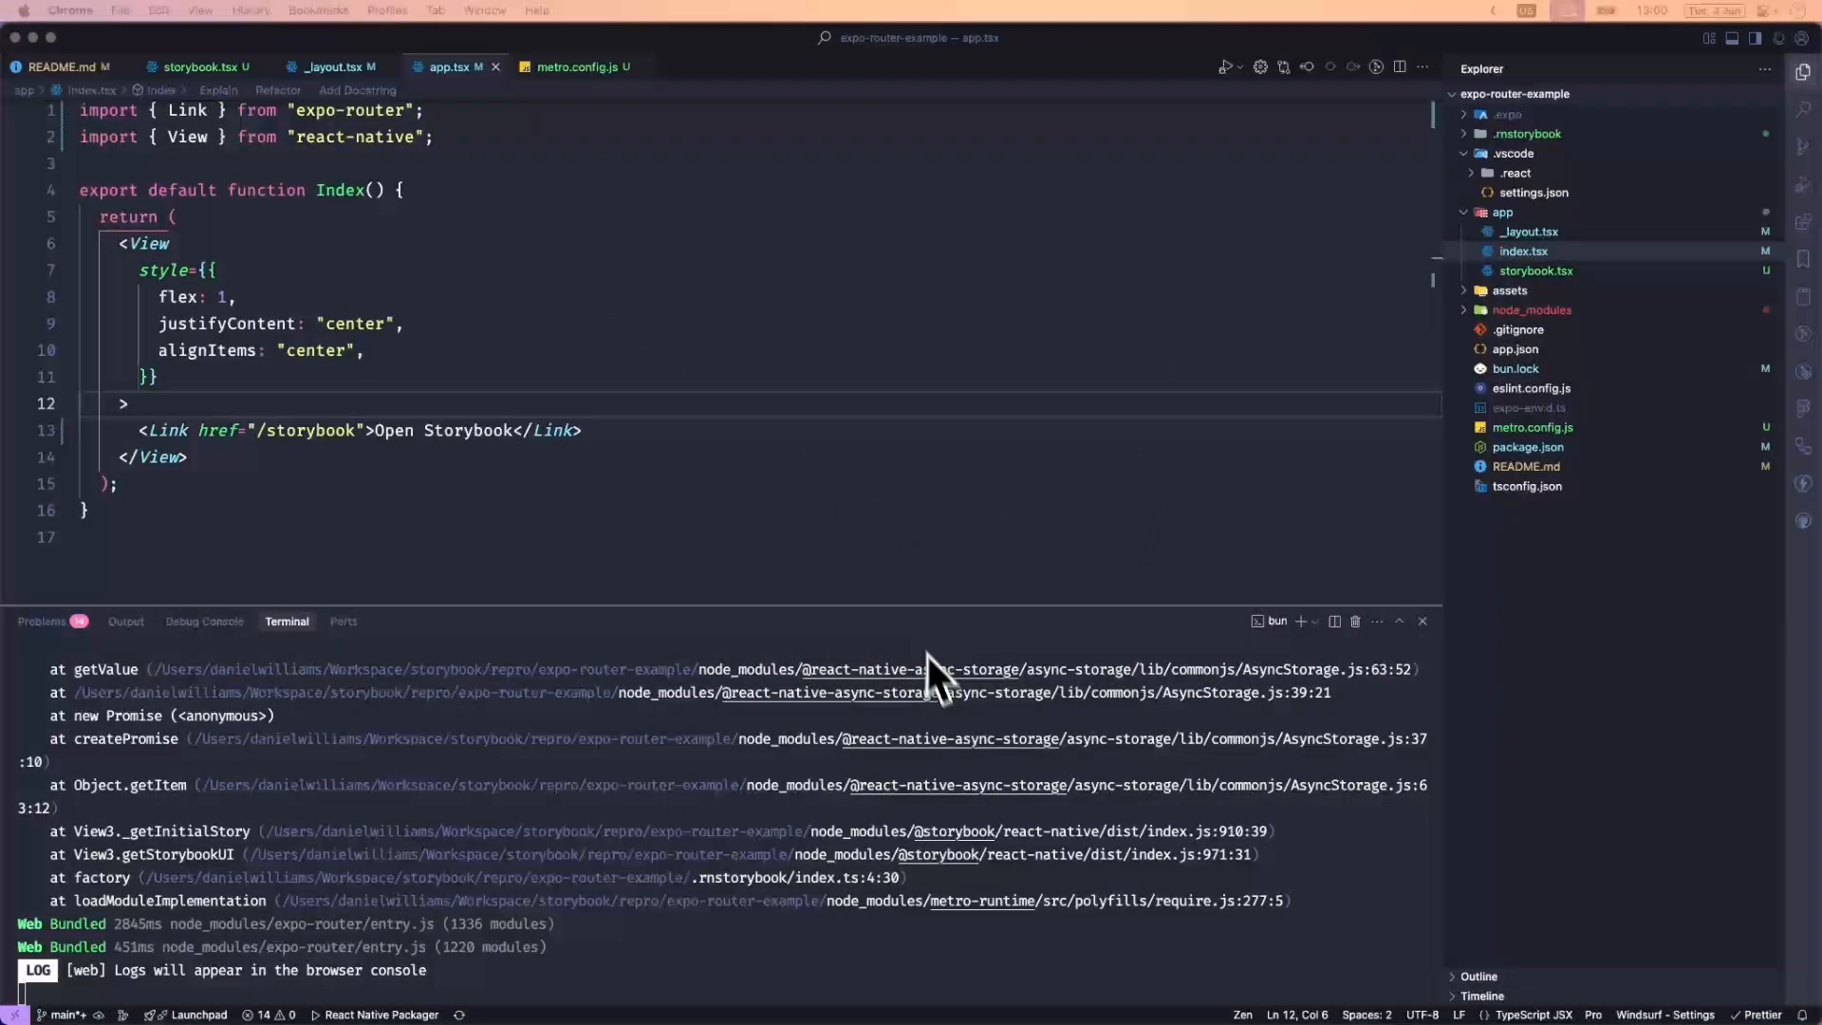